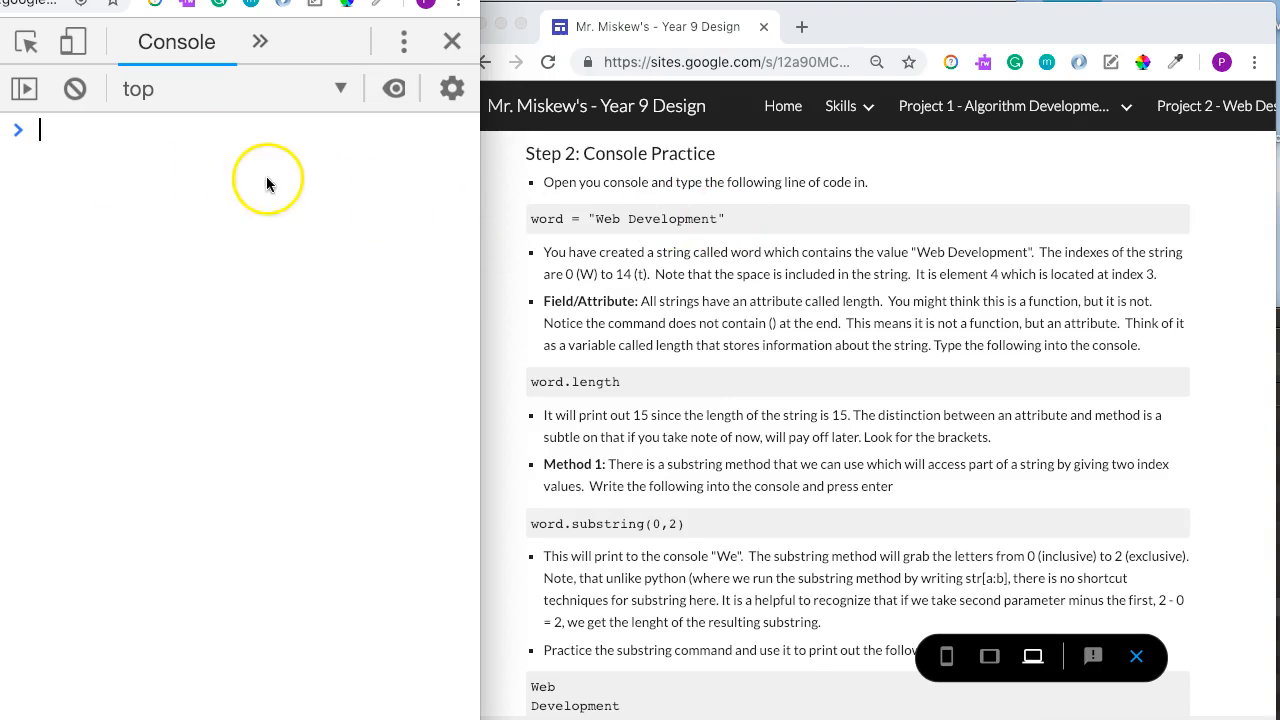
mouse_move(967, 280)
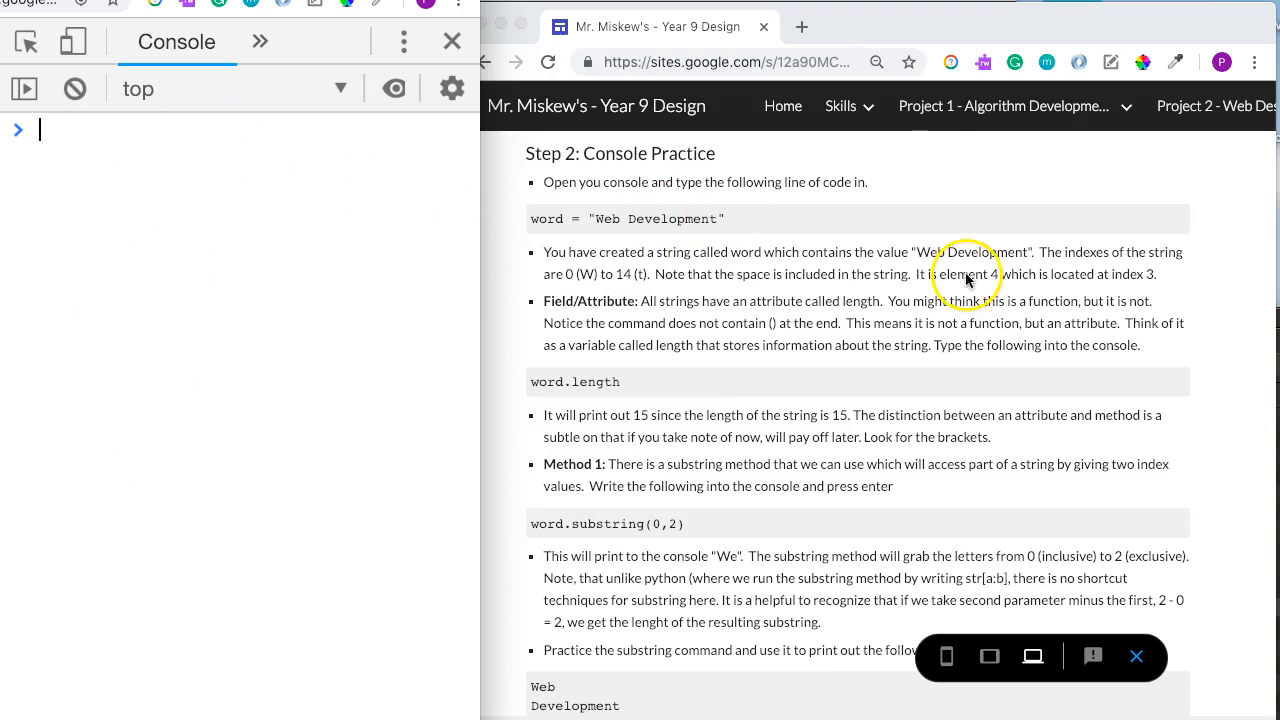
mouse_move(782, 250)
type("word = \"")
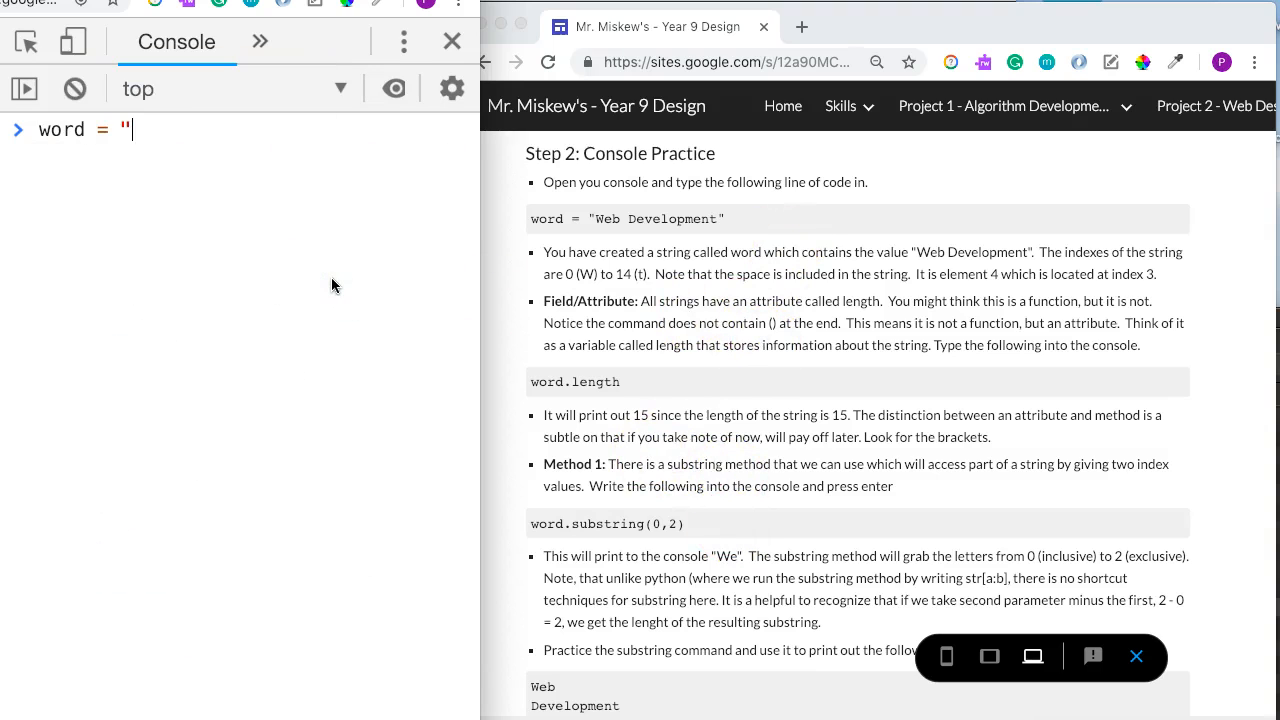
- Assign the string "Web Development" to the variable word in the Console
type("Web Development\"")
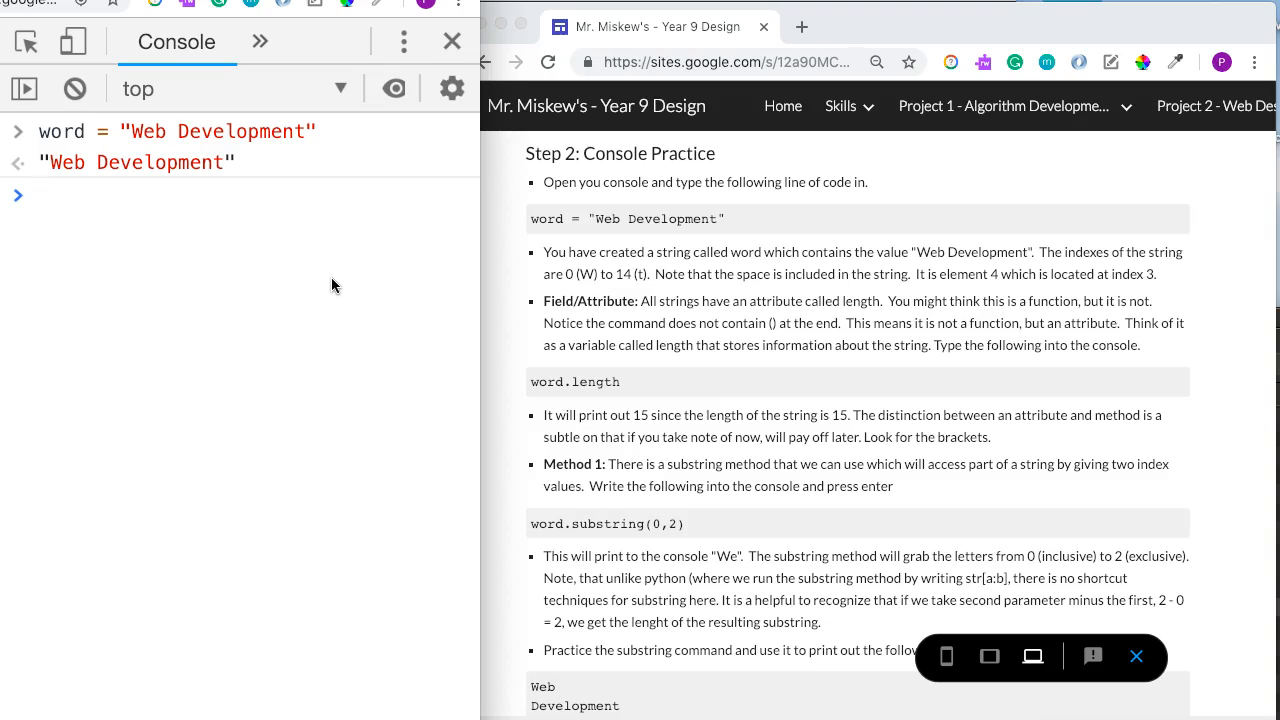
mouse_move(470, 196)
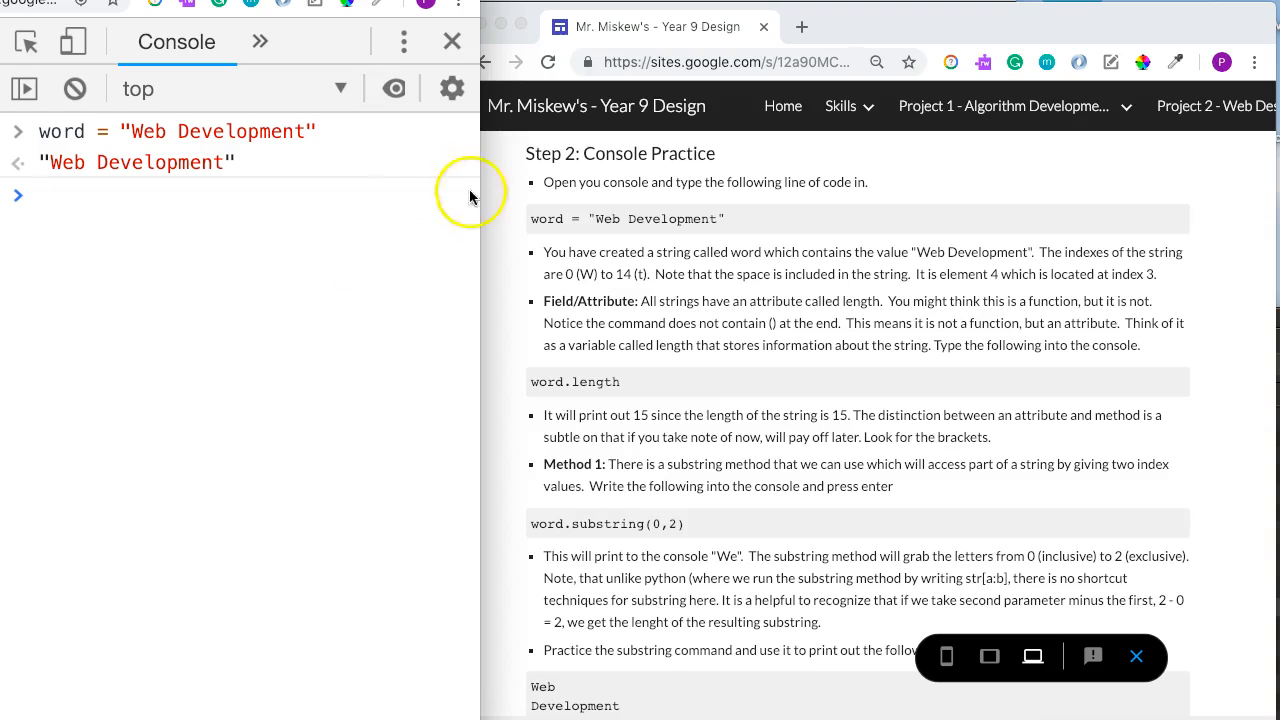
mouse_move(140, 140)
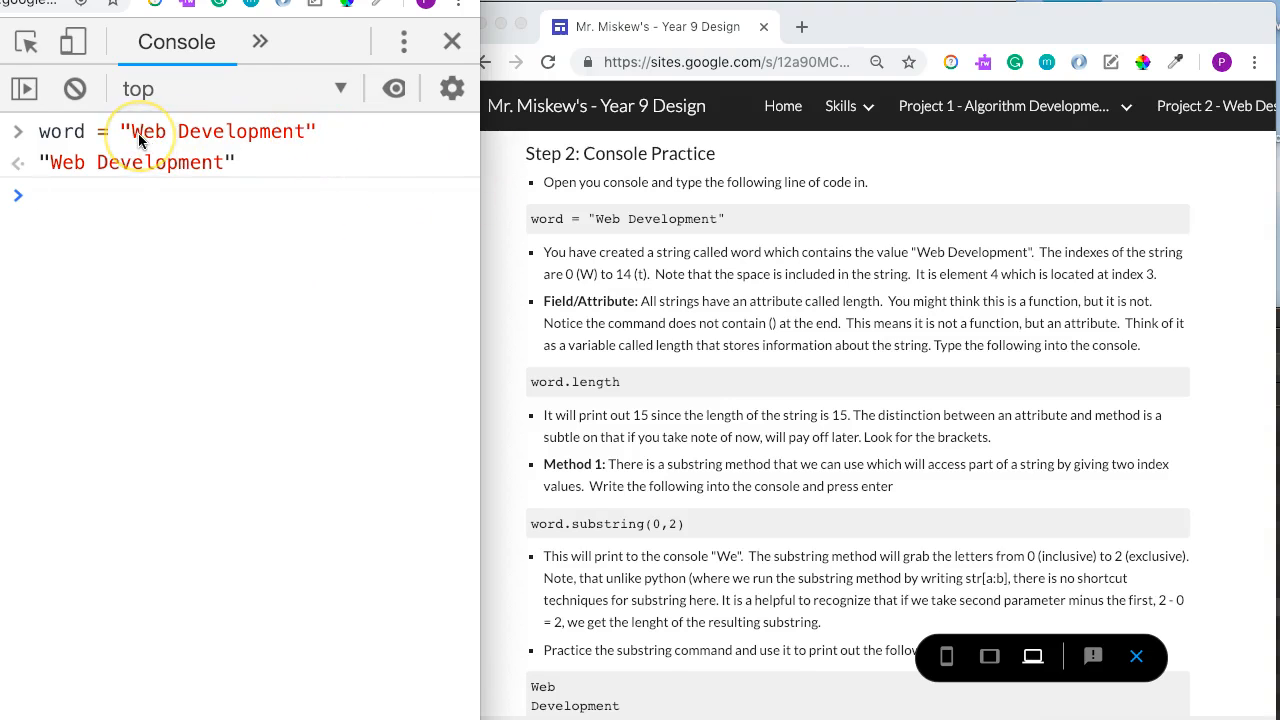
mouse_move(310, 130)
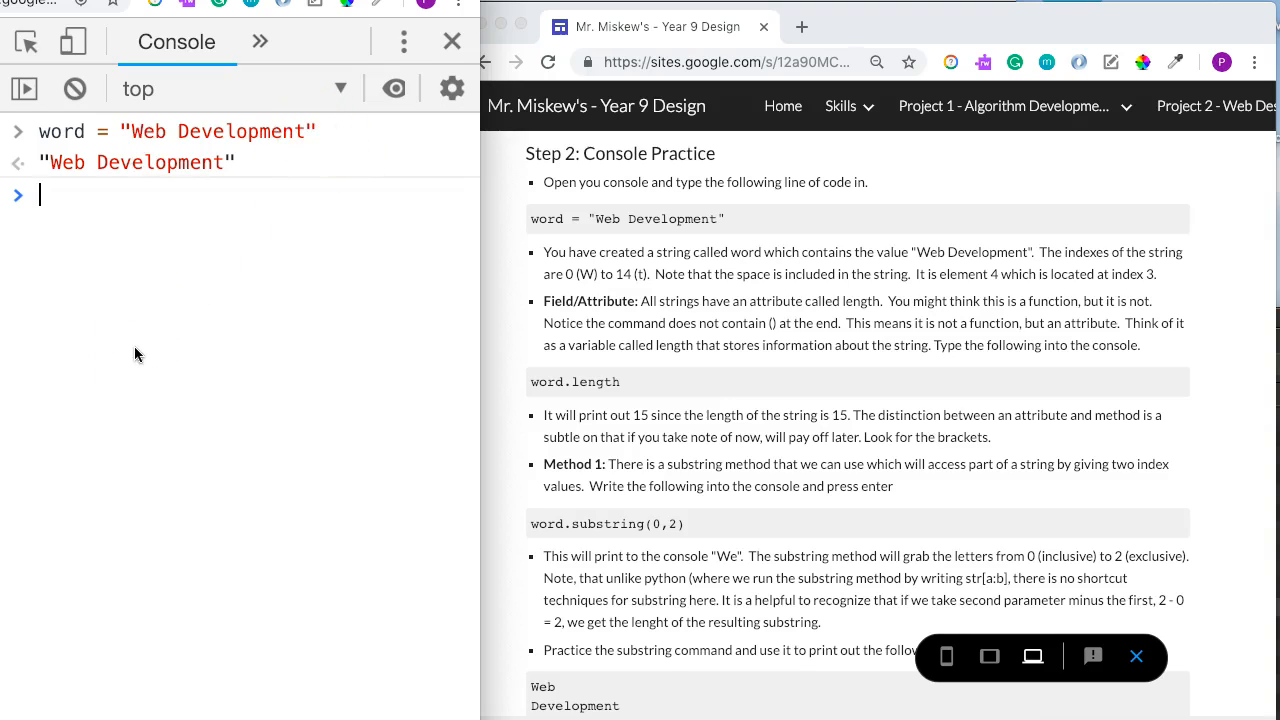
- Run word.length to get the string length 15
type("word.length")
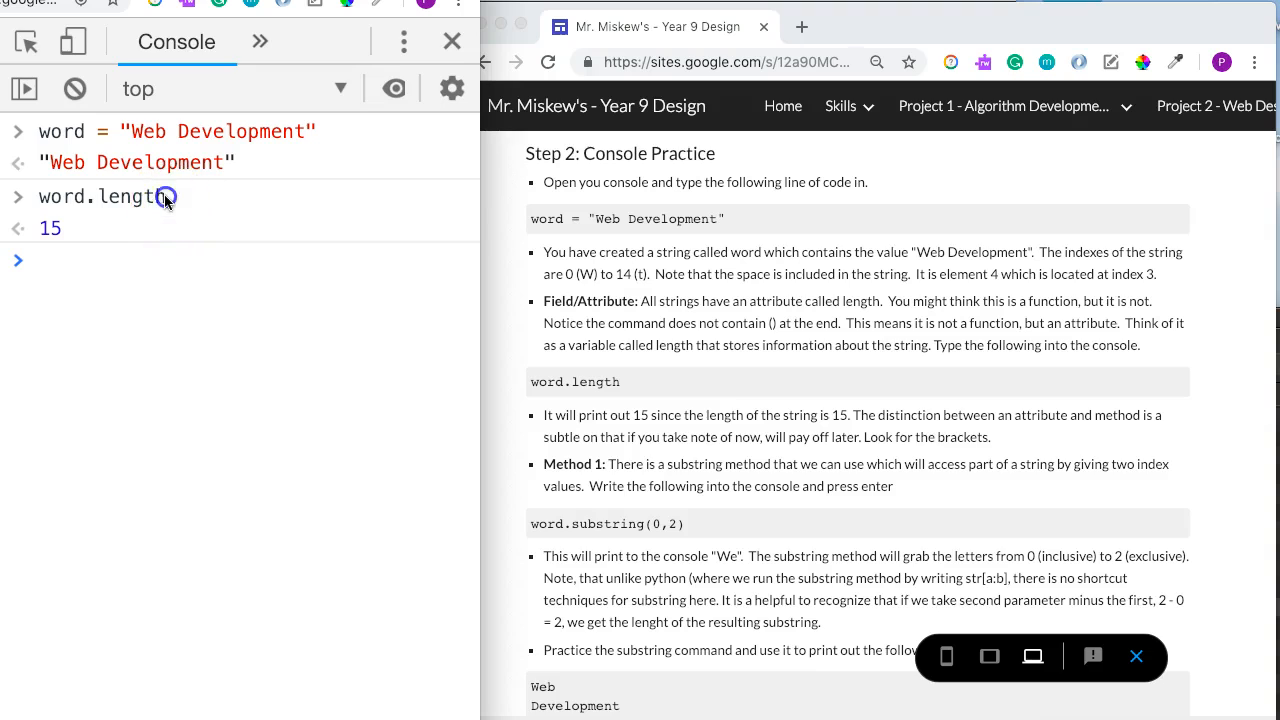
double_click(135, 196)
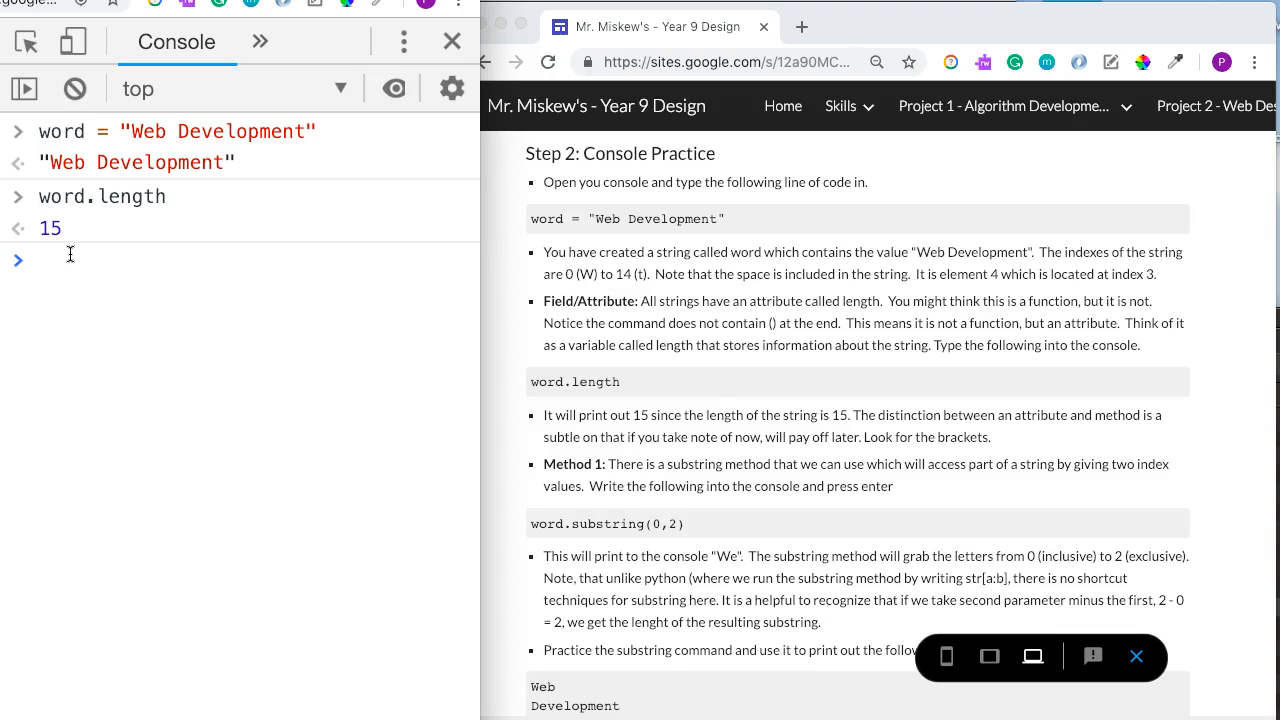
left_click(40, 260)
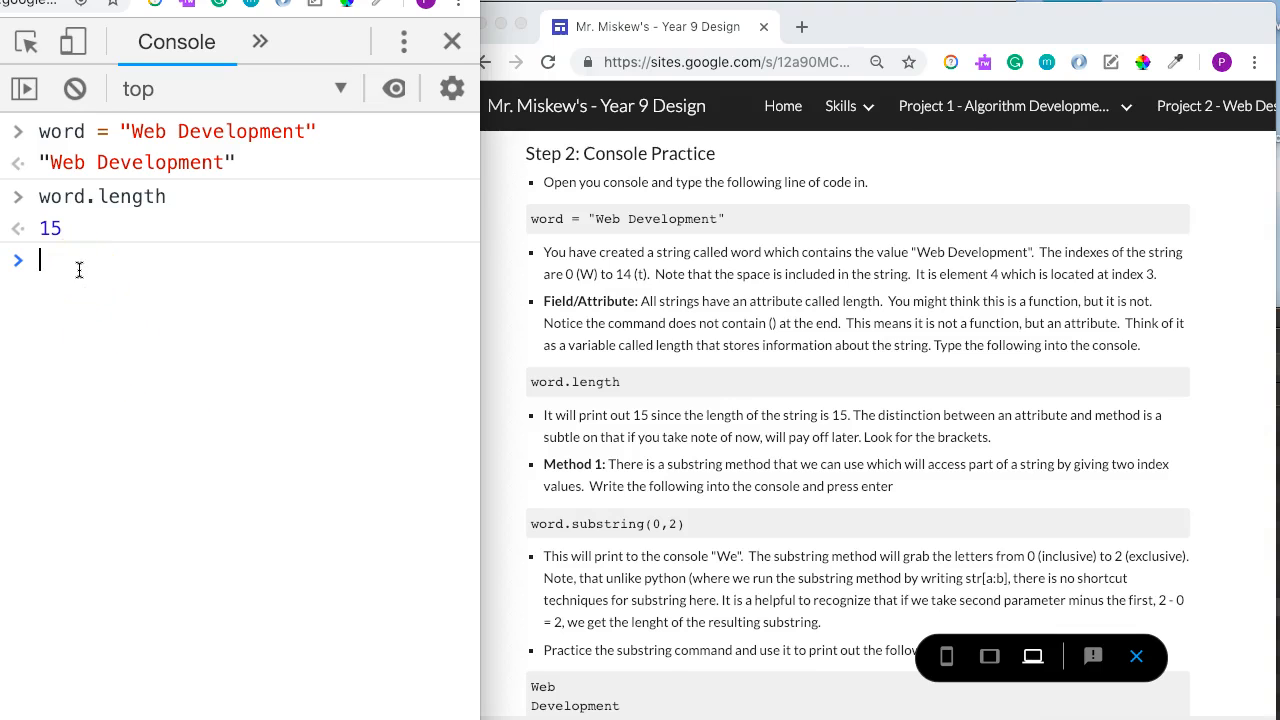
- Try the Python-style slice word[4:6], which raises a SyntaxError
type("word[4:")
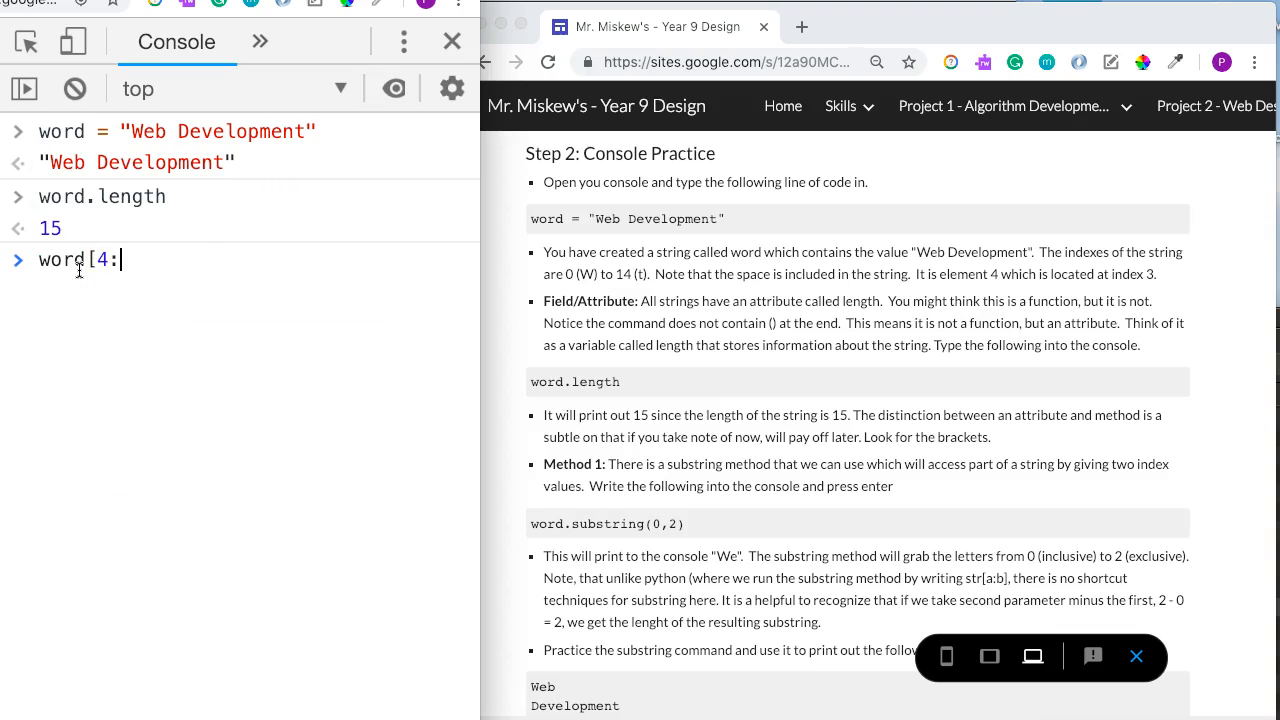
type("6")
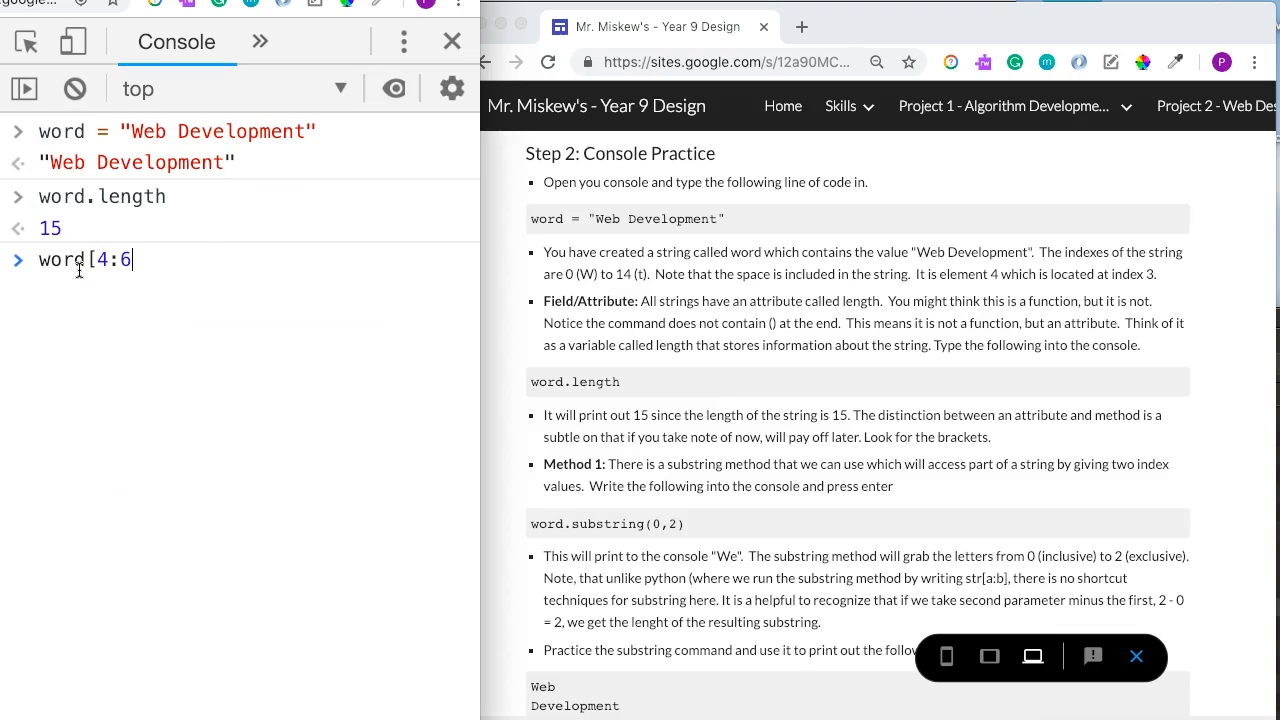
type("]")
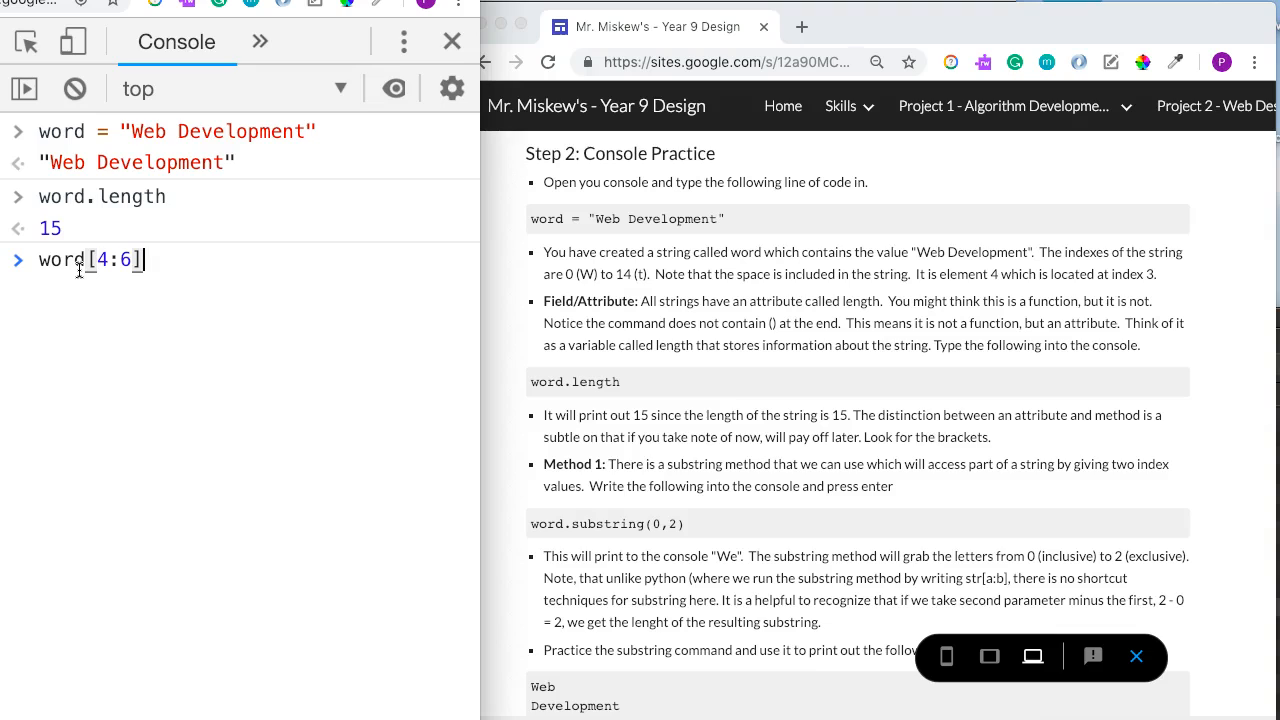
key("Enter")
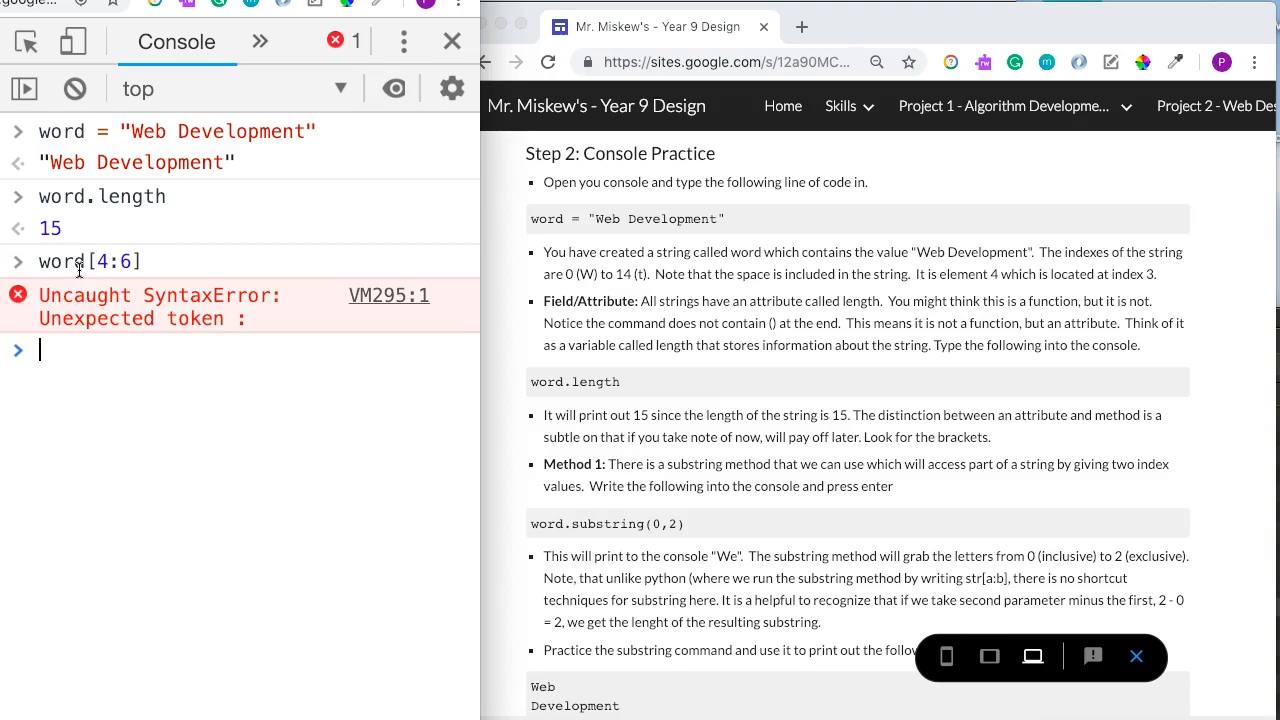
- Run word.substring(0,2) to return the first two letters "We"
type("word.substring(0,2")
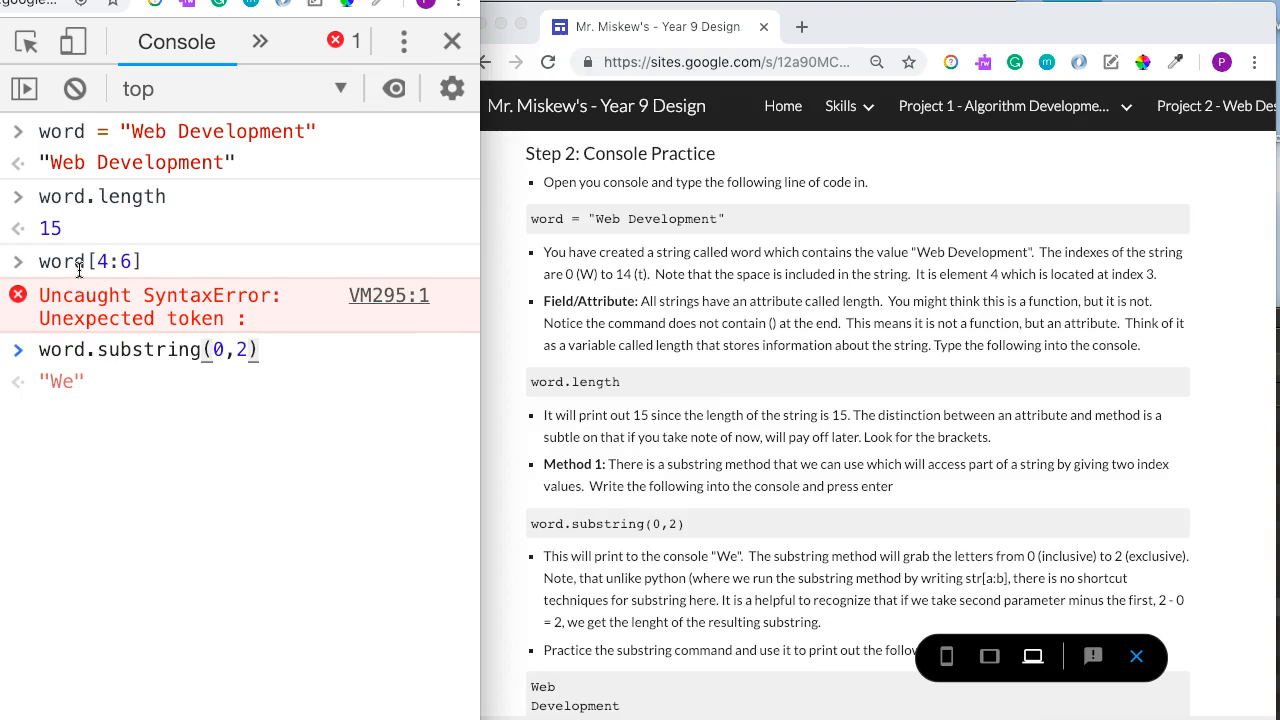
type(";")
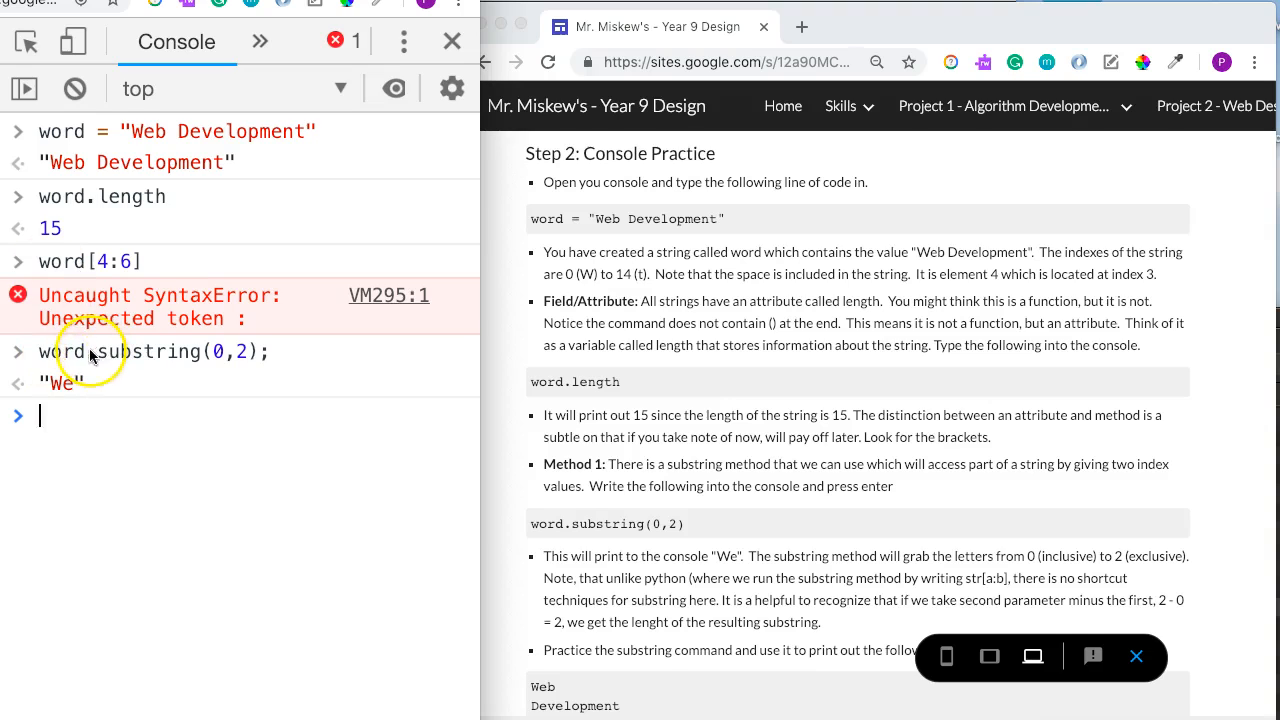
double_click(61, 351)
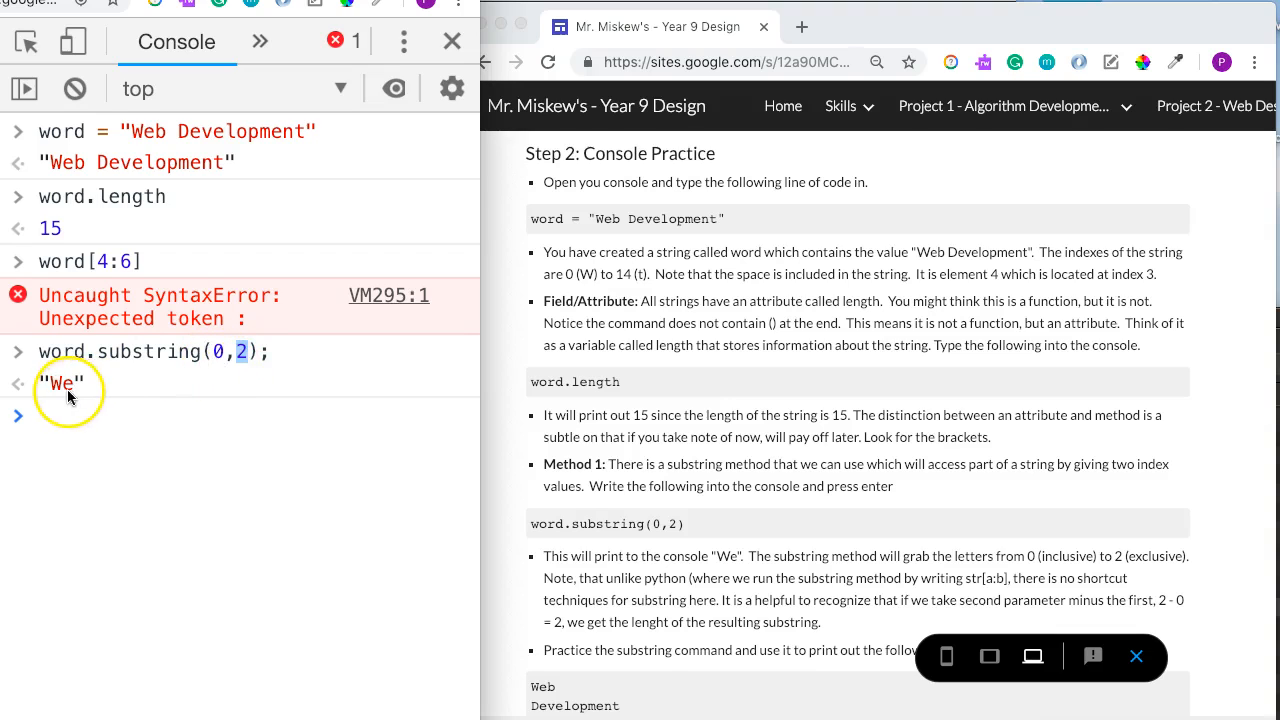
double_click(62, 383)
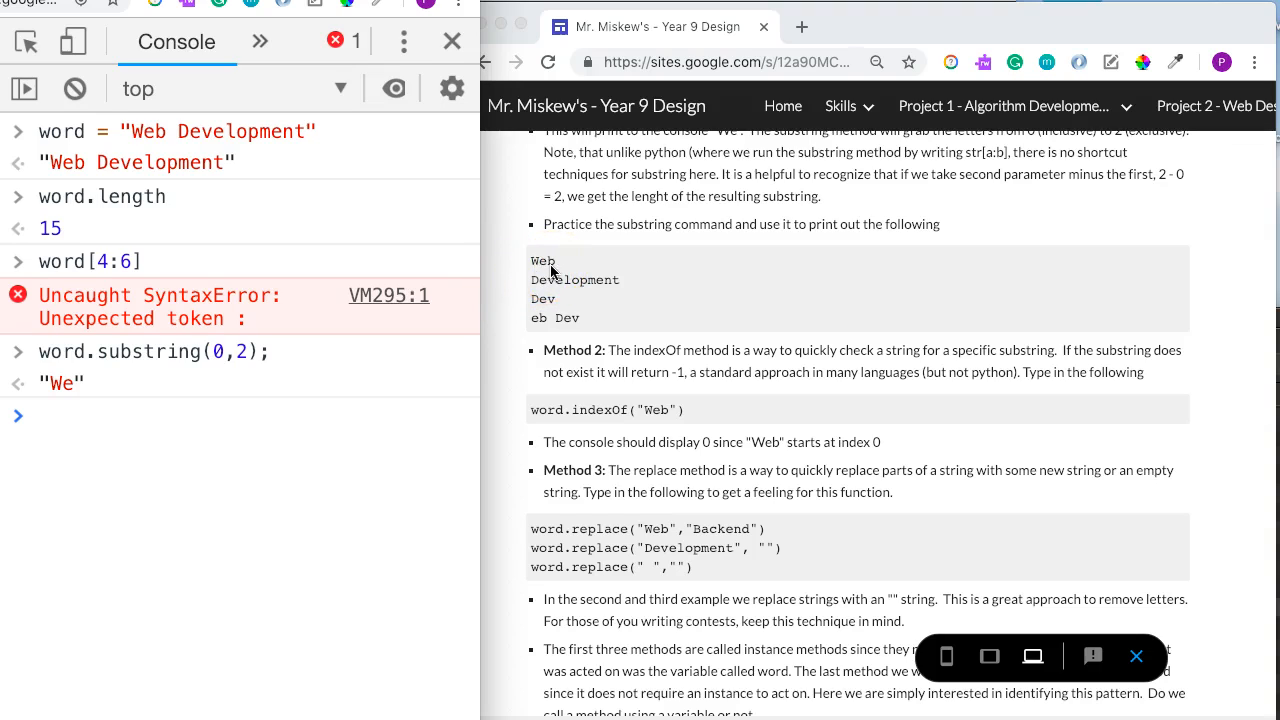
mouse_move(533, 270)
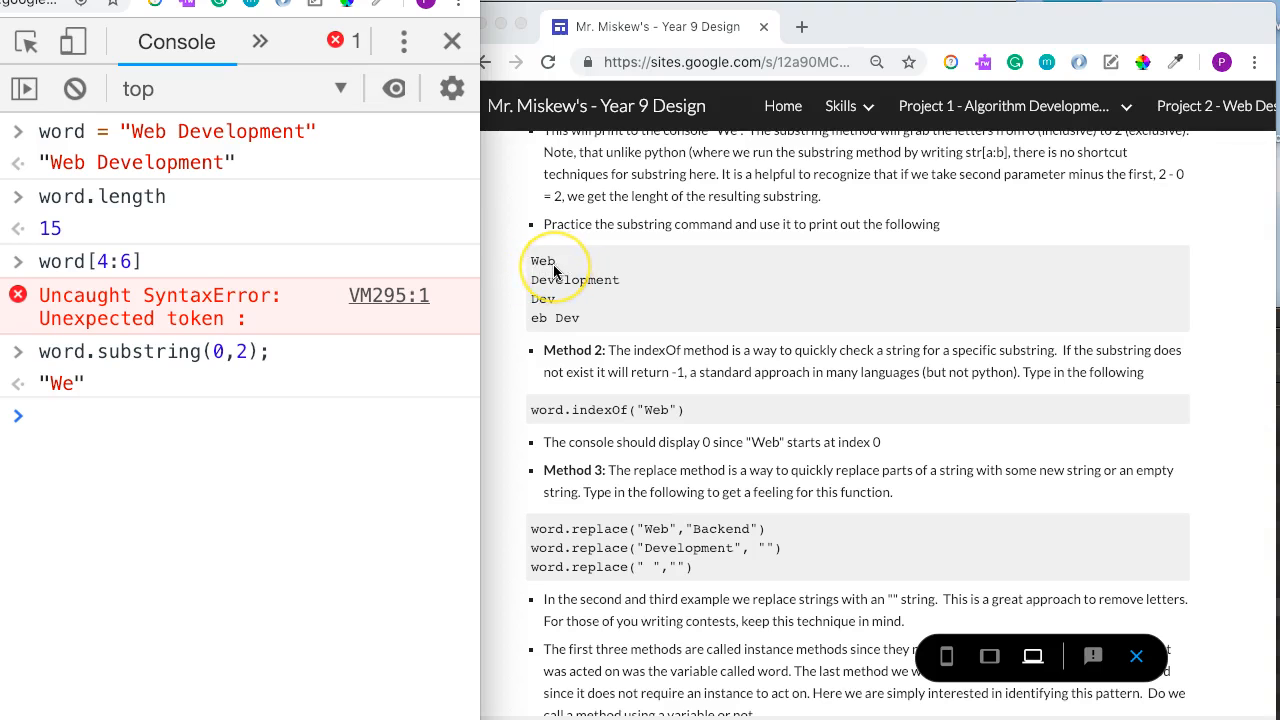
- Extract "Web" with word.substring(0,3) and "Development" with word.substring(4,word.length)
type("word.substring(0,3")
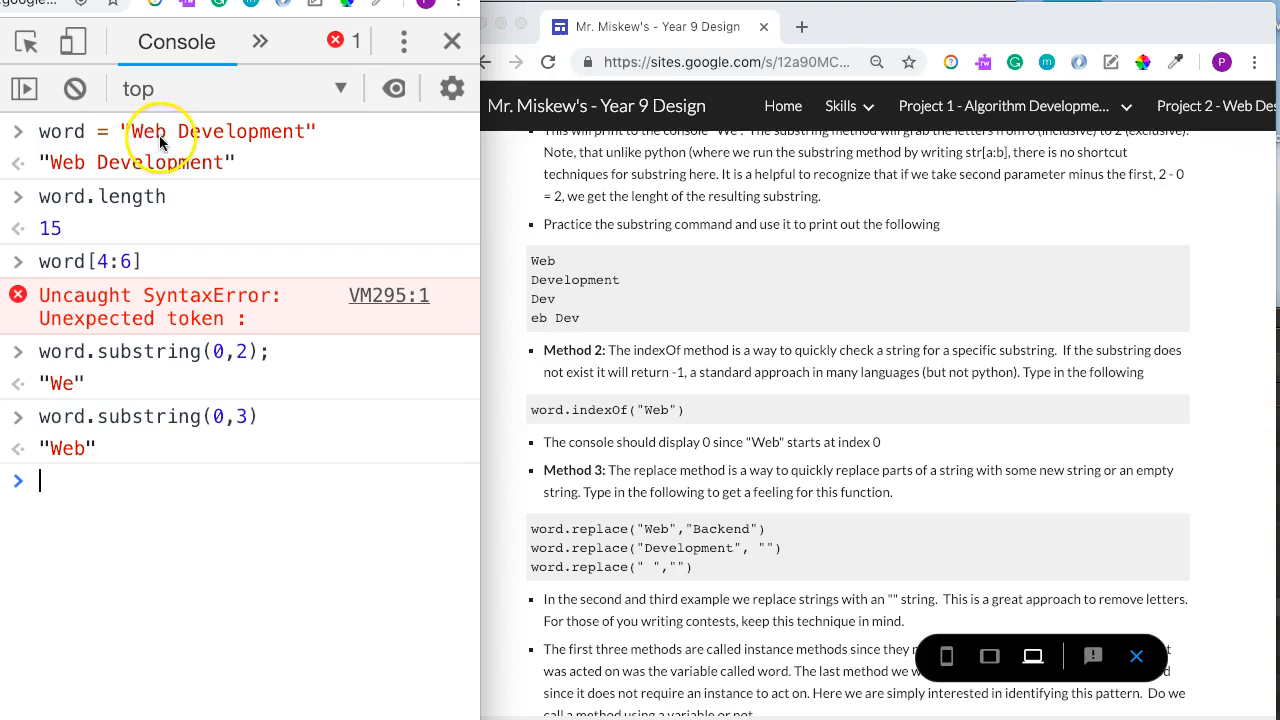
mouse_move(155, 520)
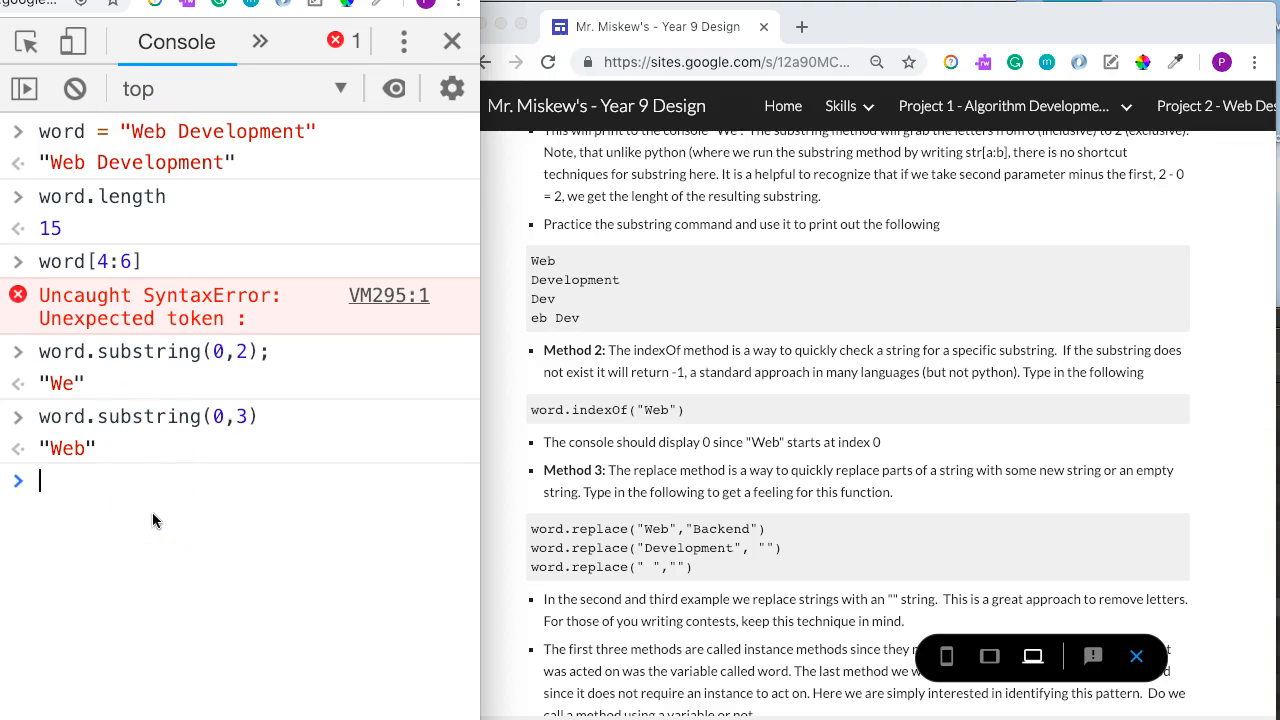
type("word.substring")
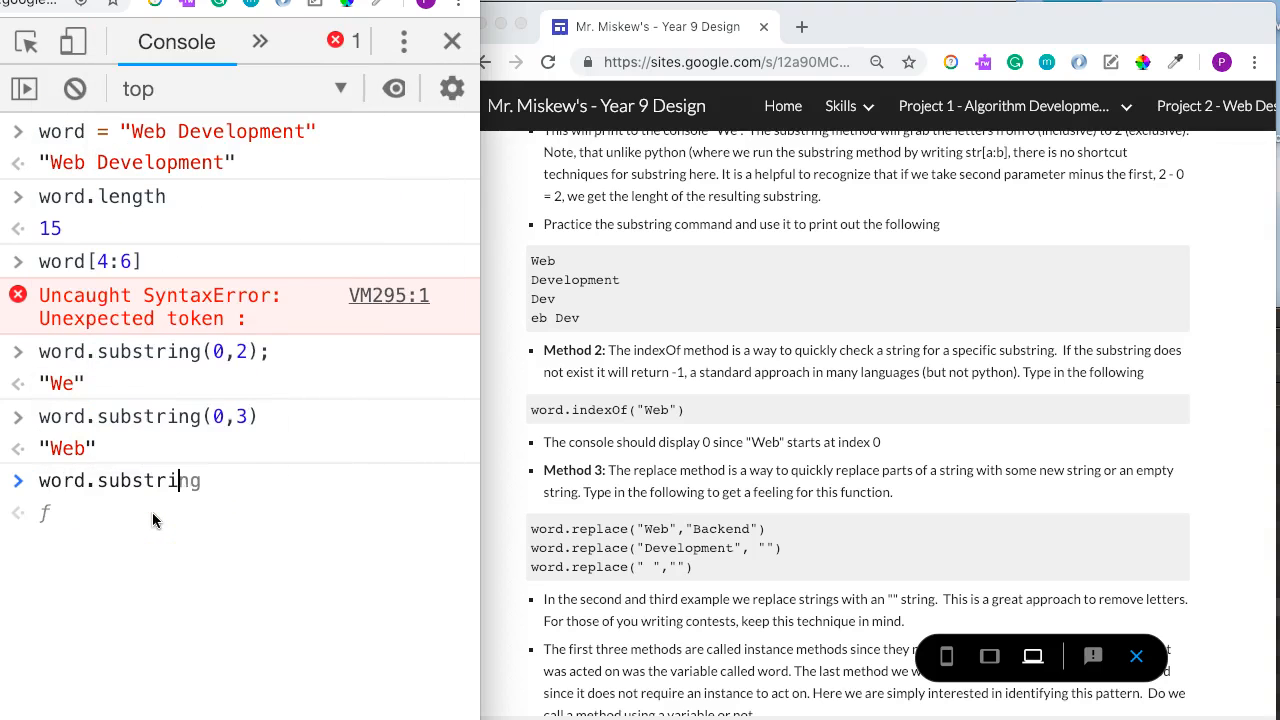
type("(")
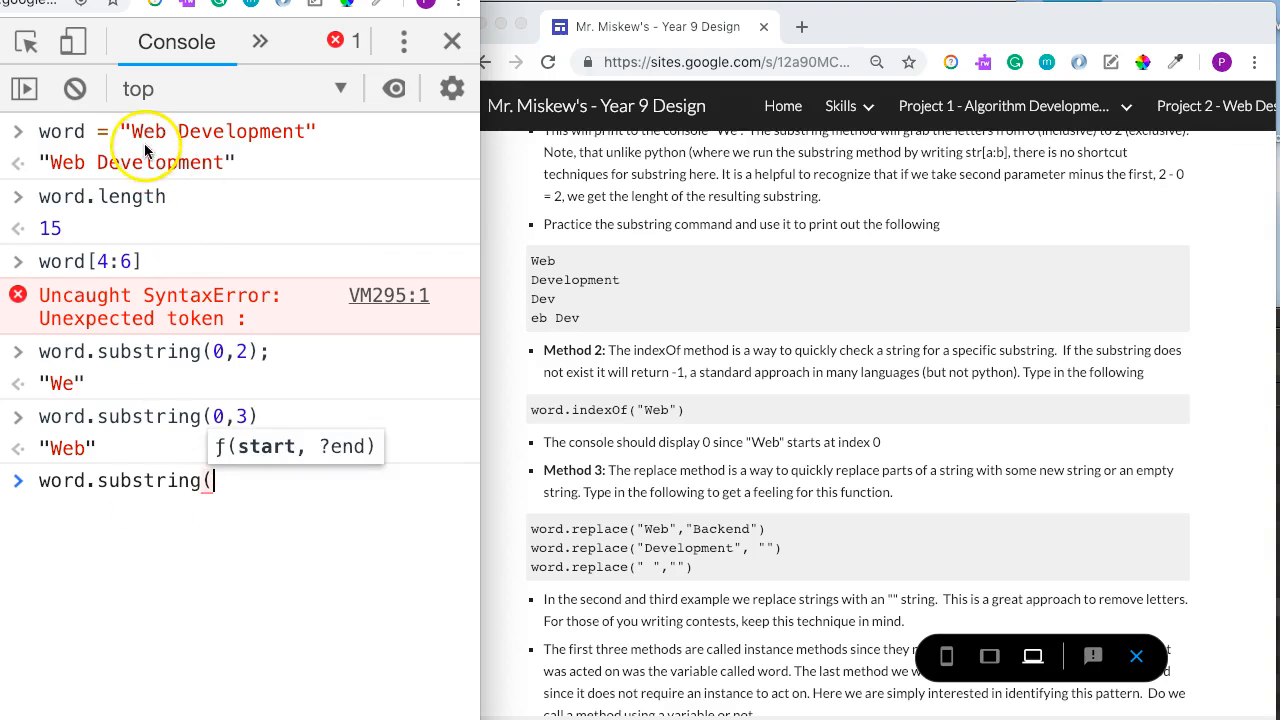
mouse_move(168, 143)
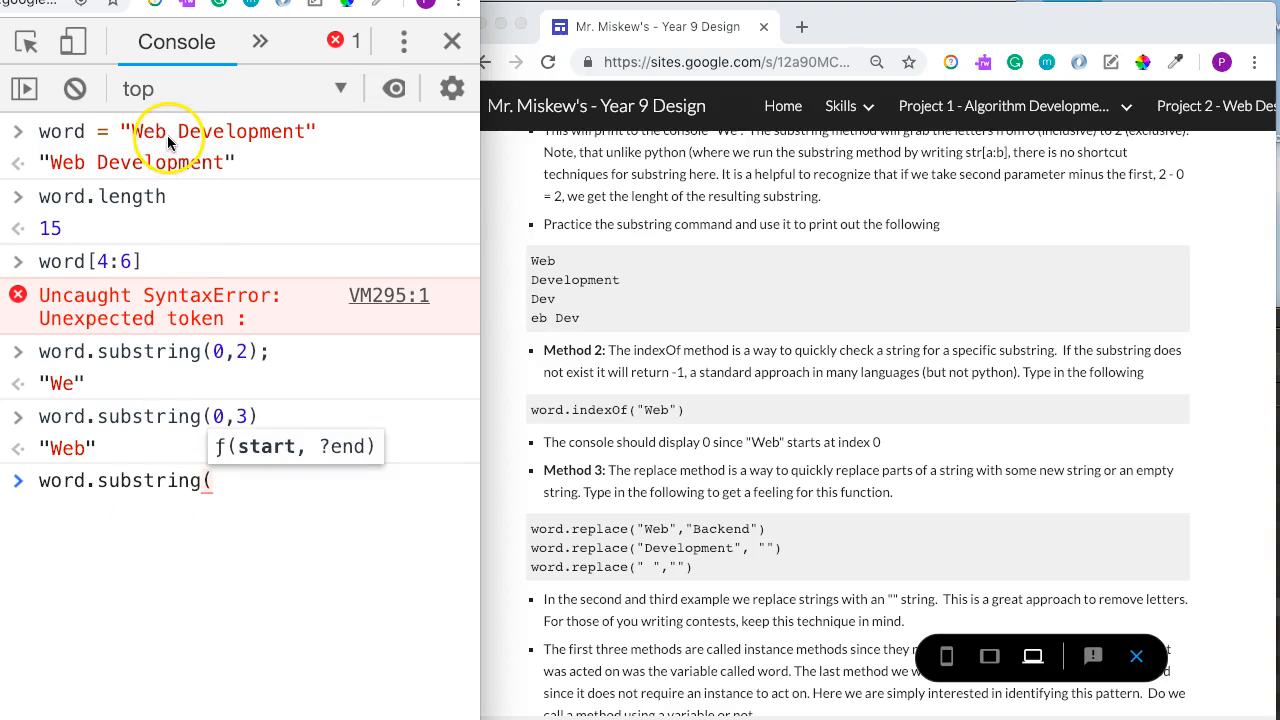
mouse_move(210, 372)
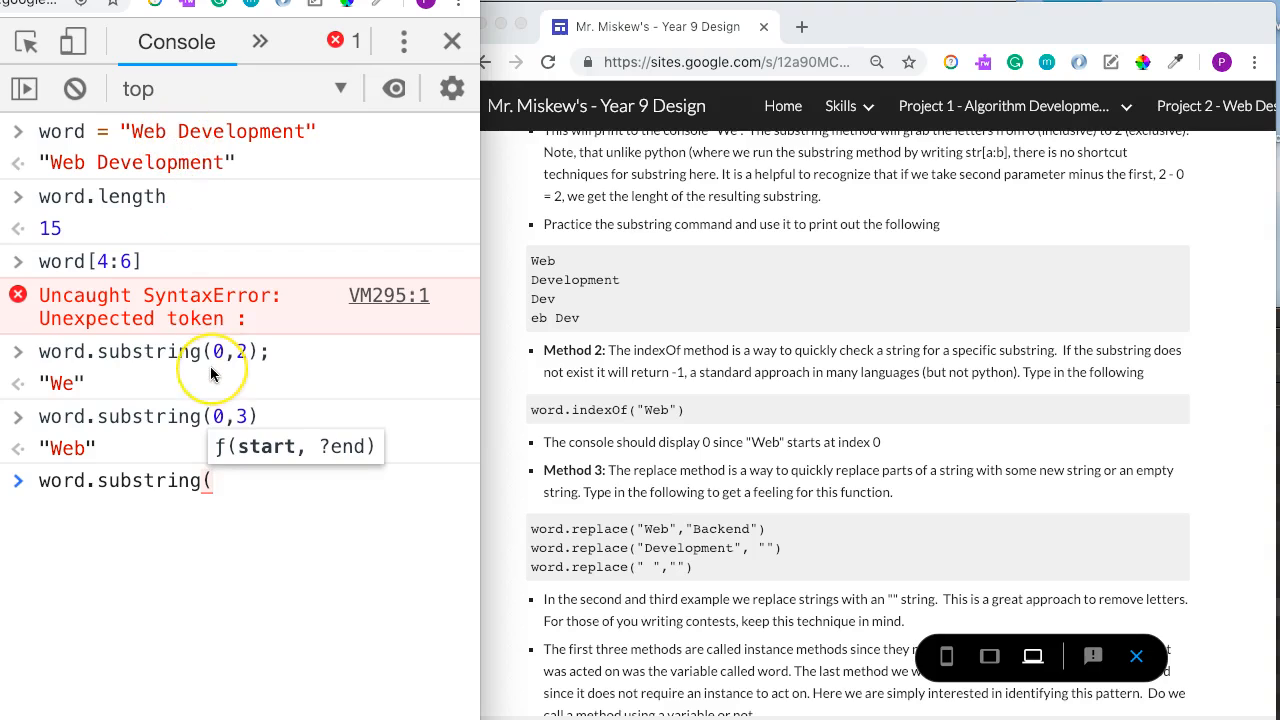
type("4,15)")
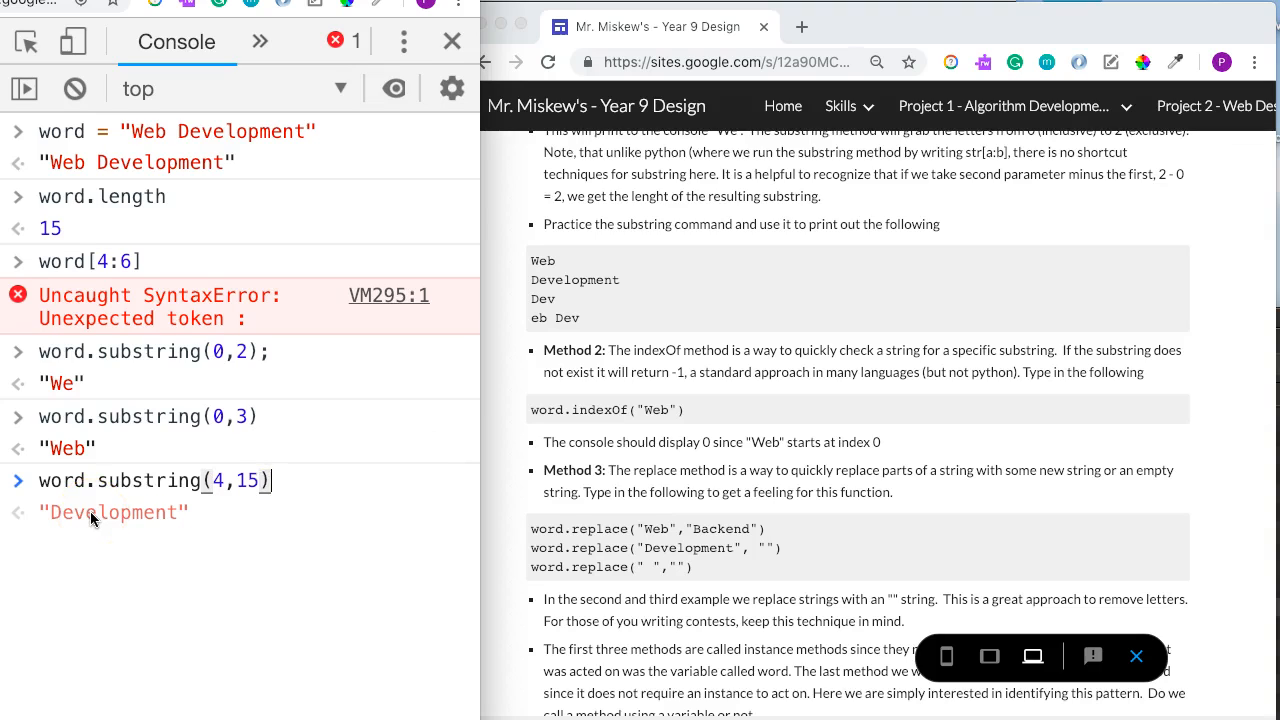
key("Backspace")
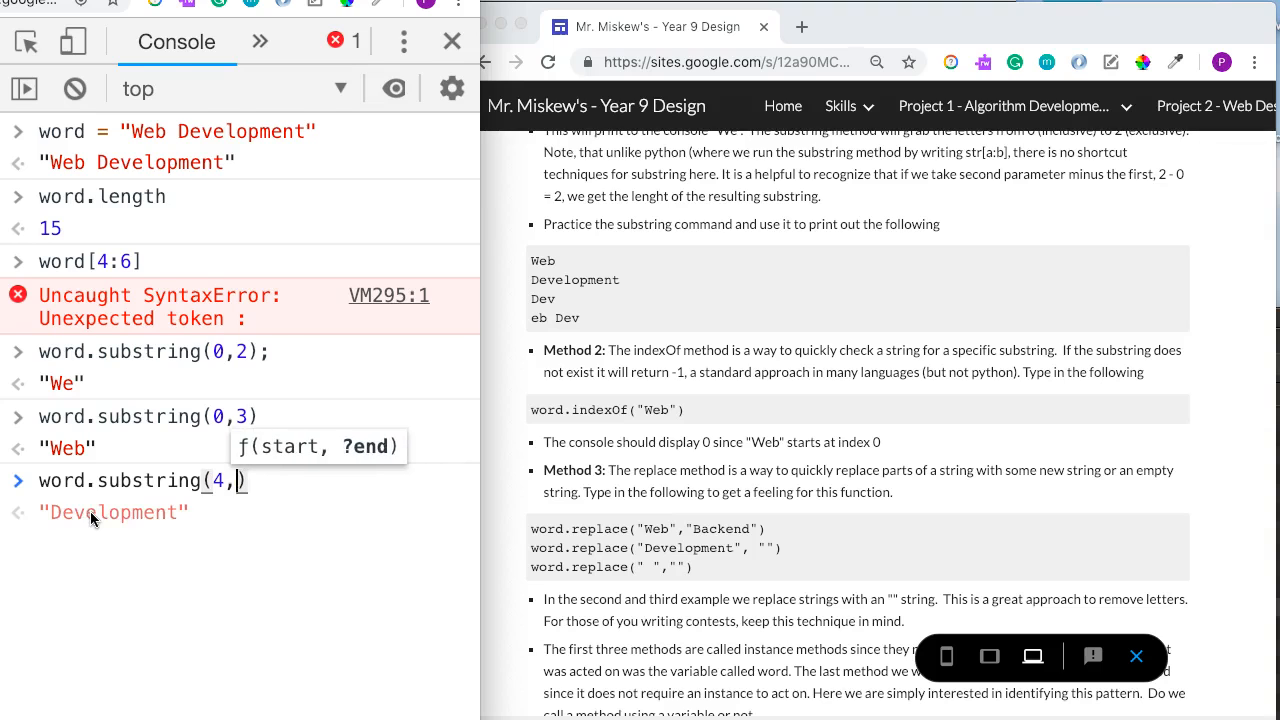
type("word.length")
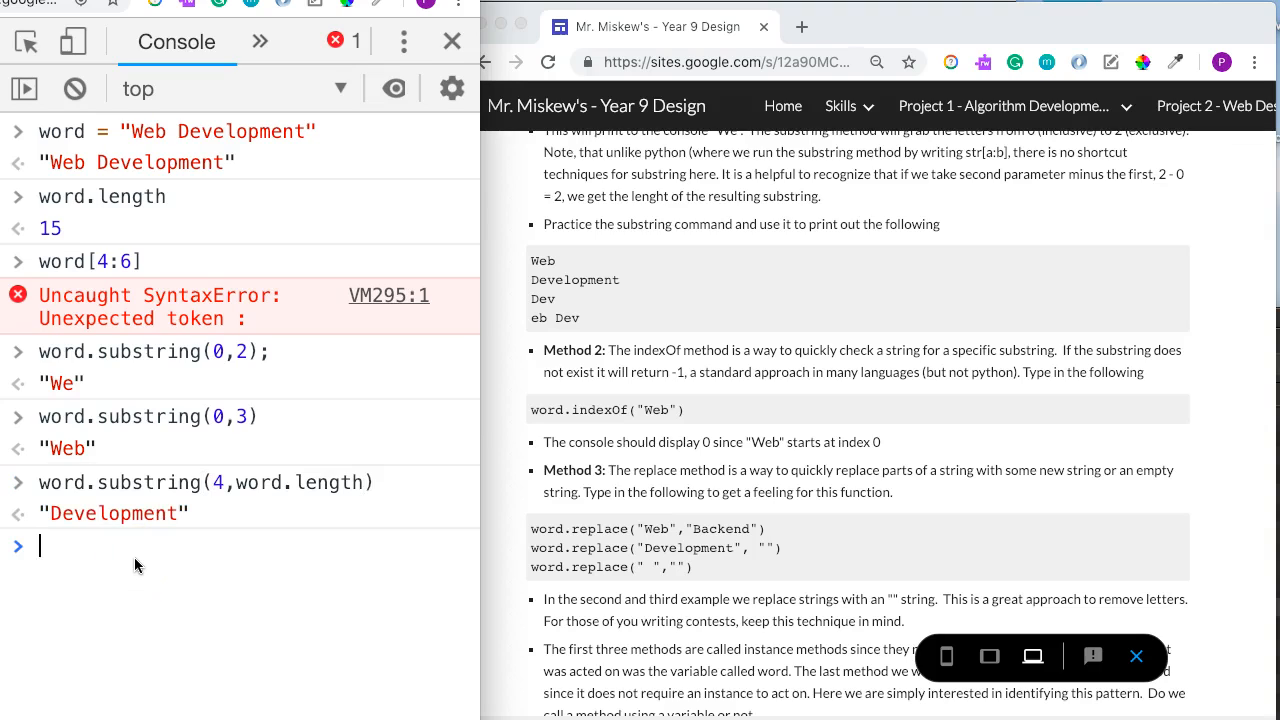
mouse_move(323, 518)
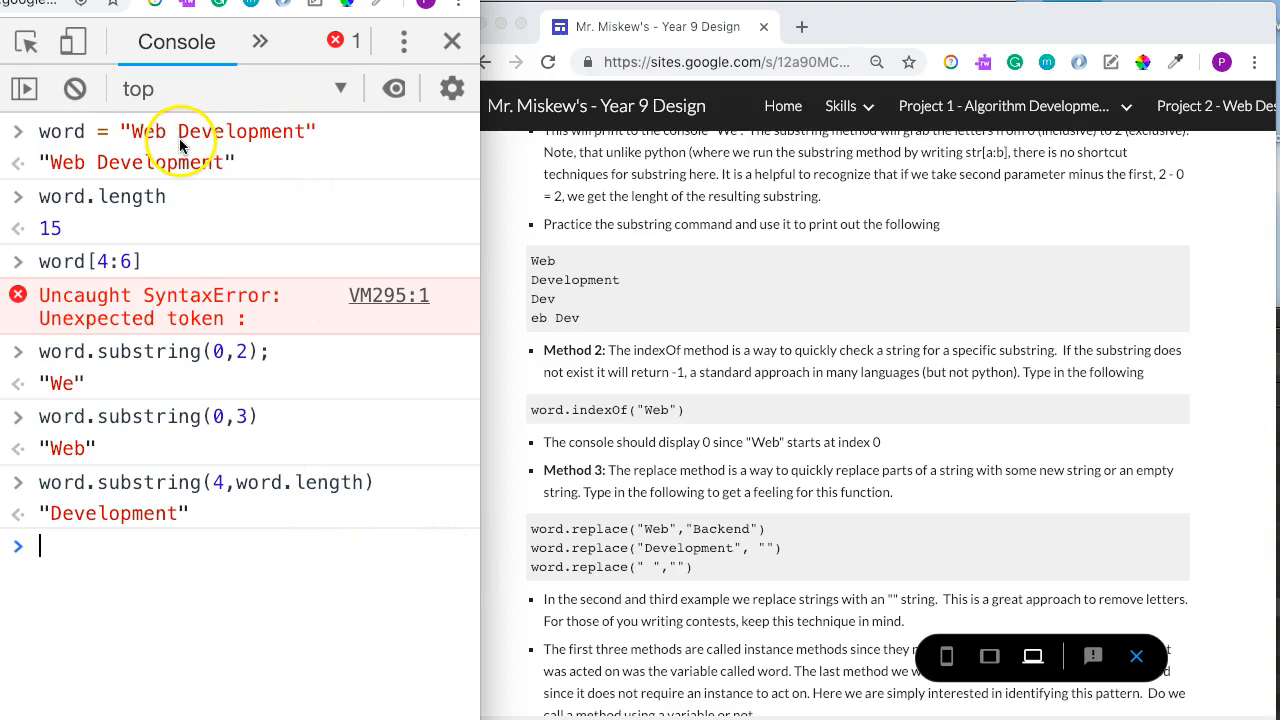
mouse_move(305, 197)
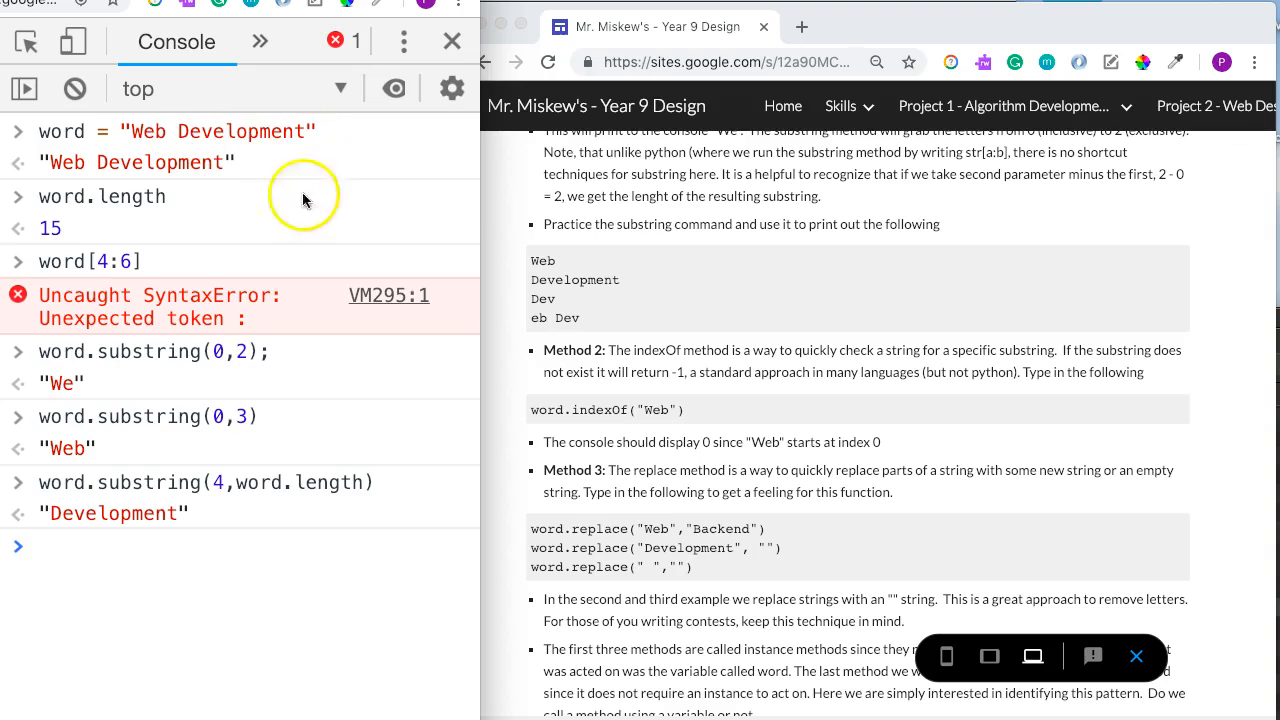
mouse_move(363, 640)
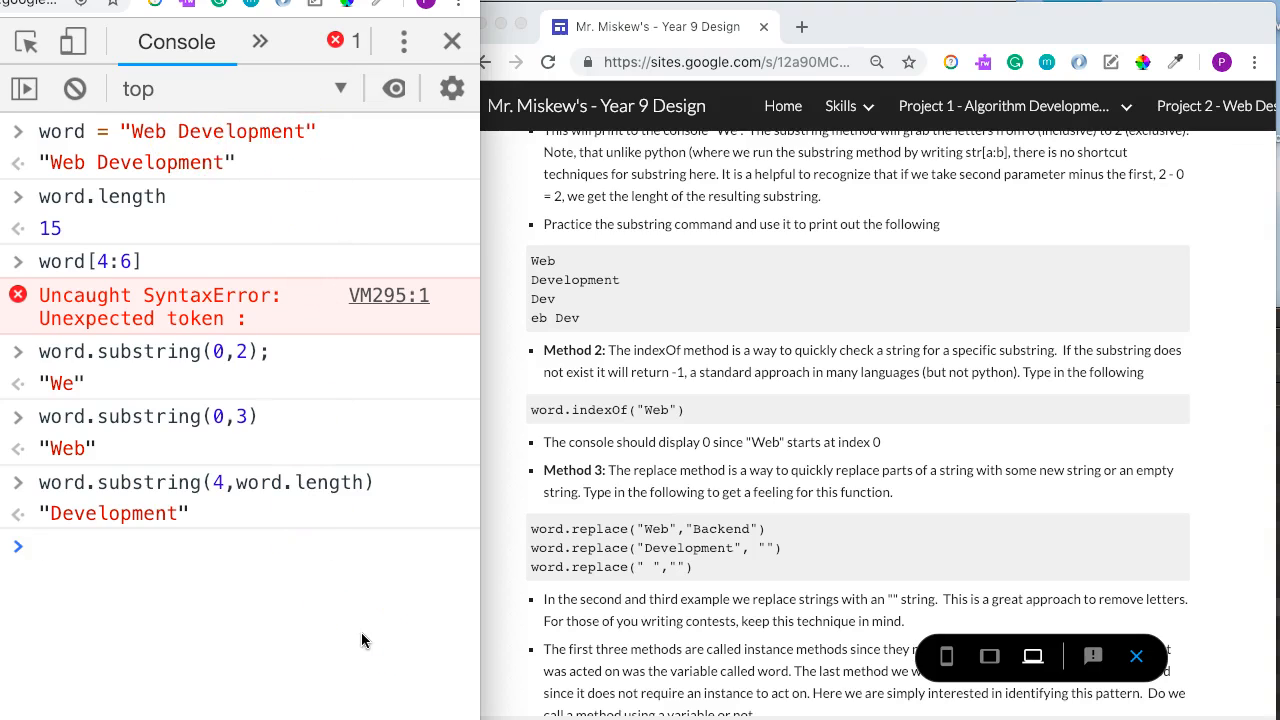
- Print "Dev" with word.substring(4,7) and "eb Dev" with word.substring(1,7), then clear
type("word.substring")
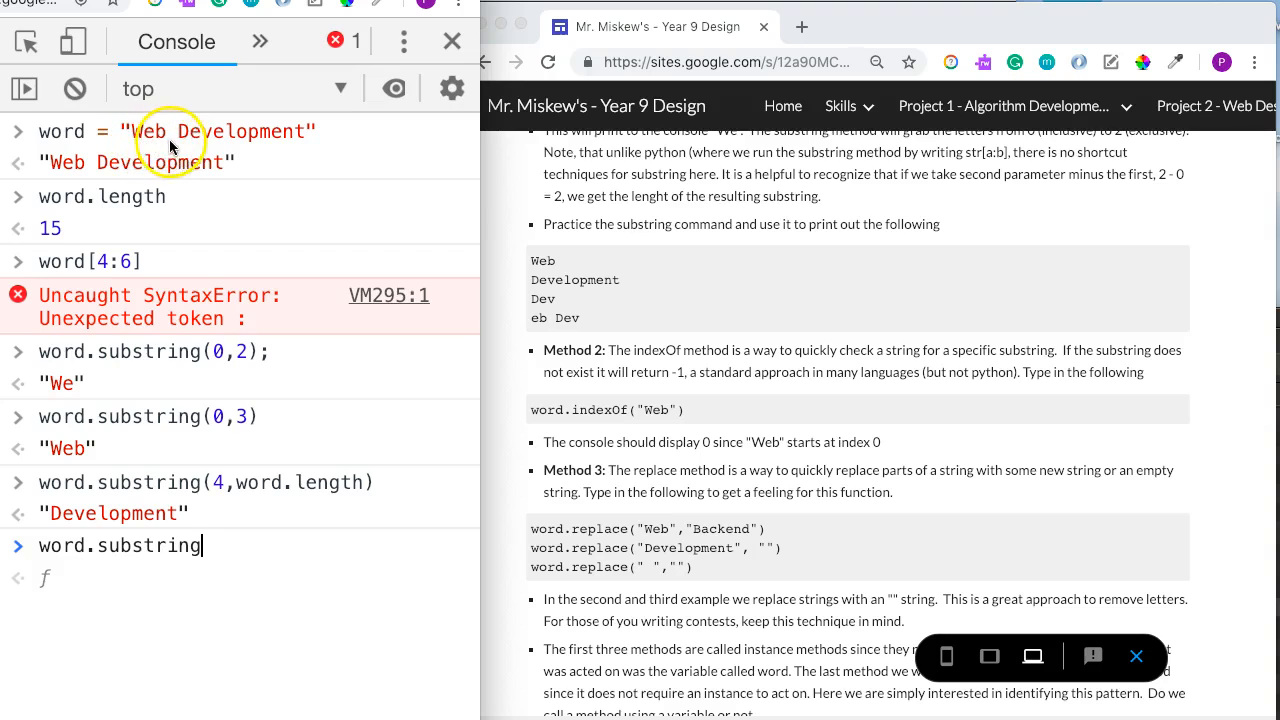
type("(4,")
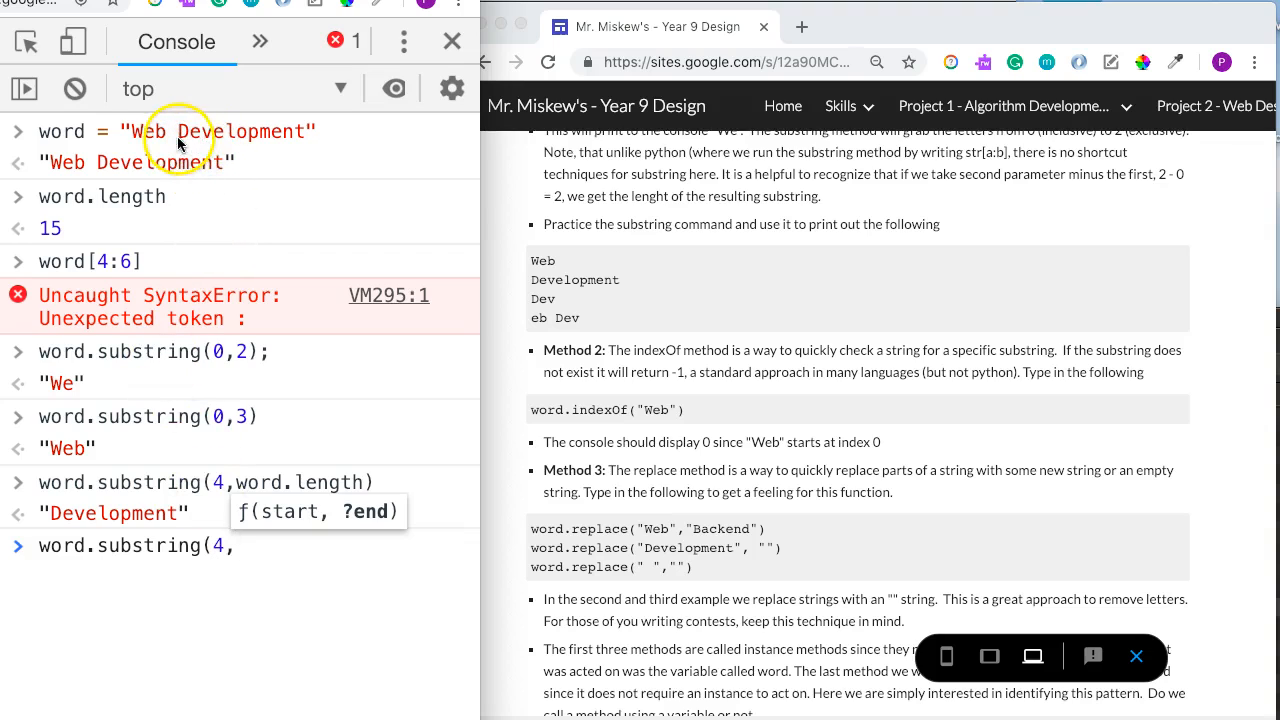
mouse_move(205, 147)
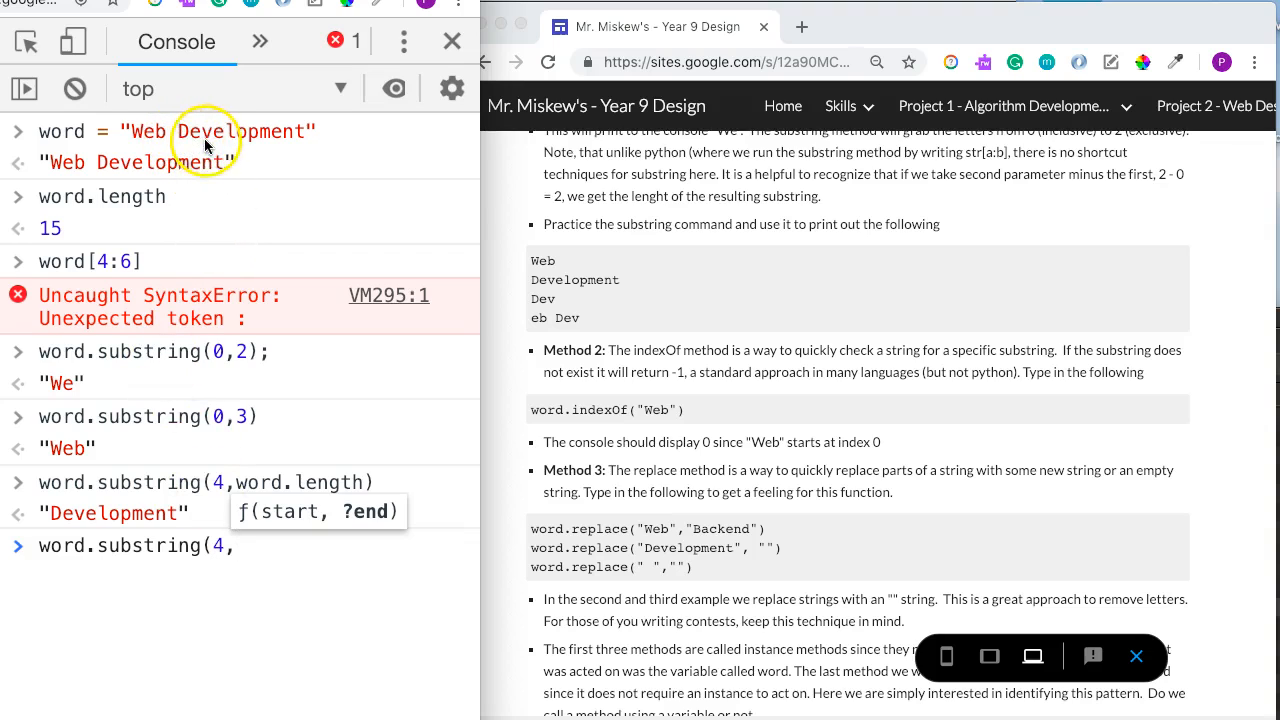
type("7")
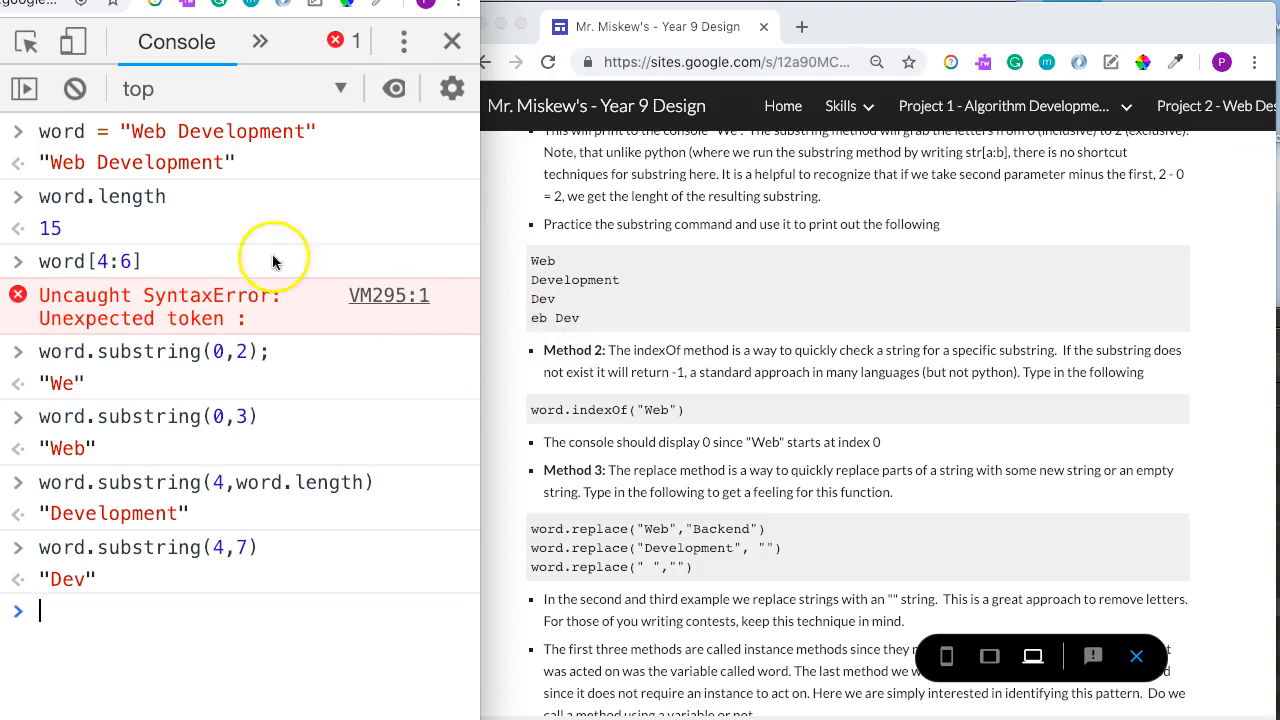
mouse_move(170, 163)
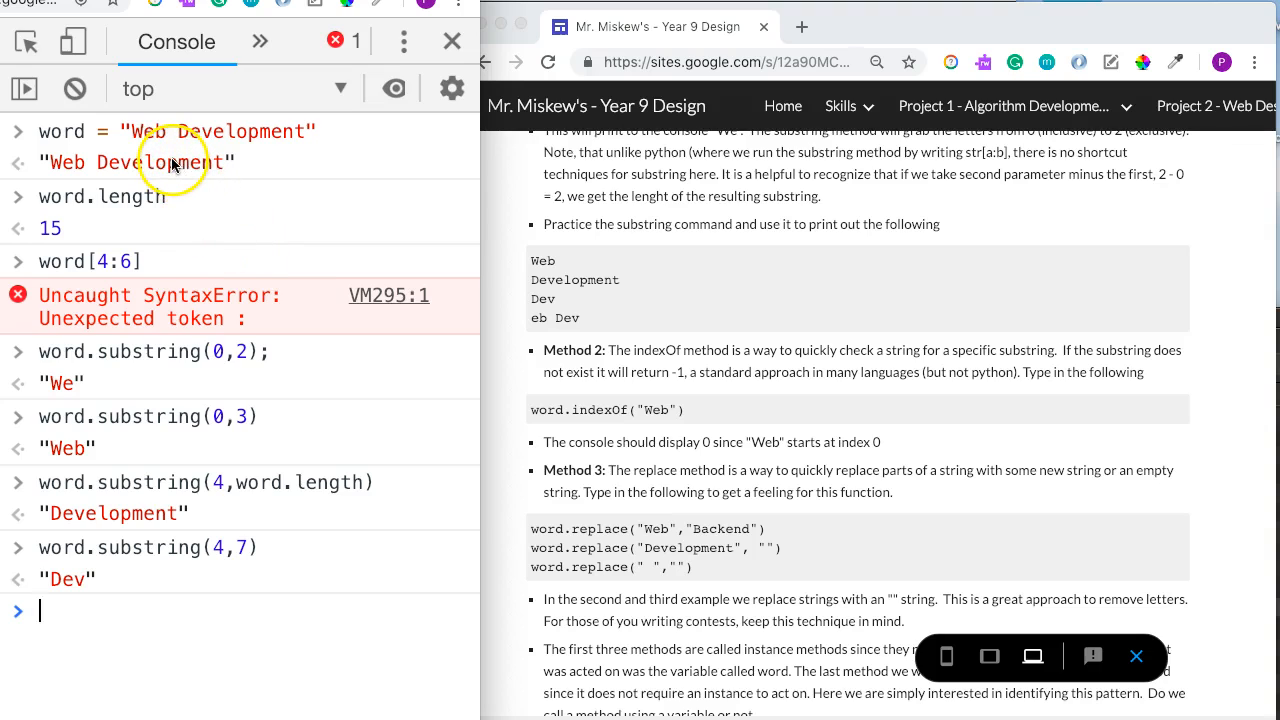
mouse_move(152, 147)
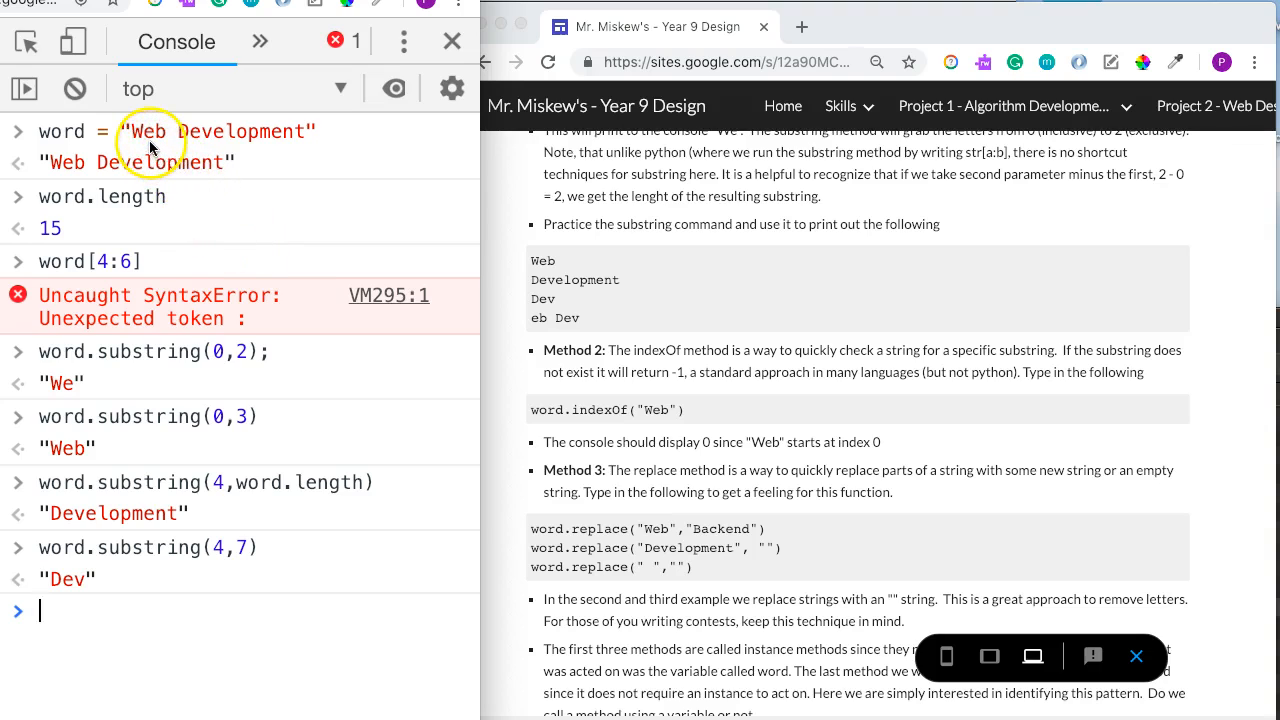
type("word.substring(")
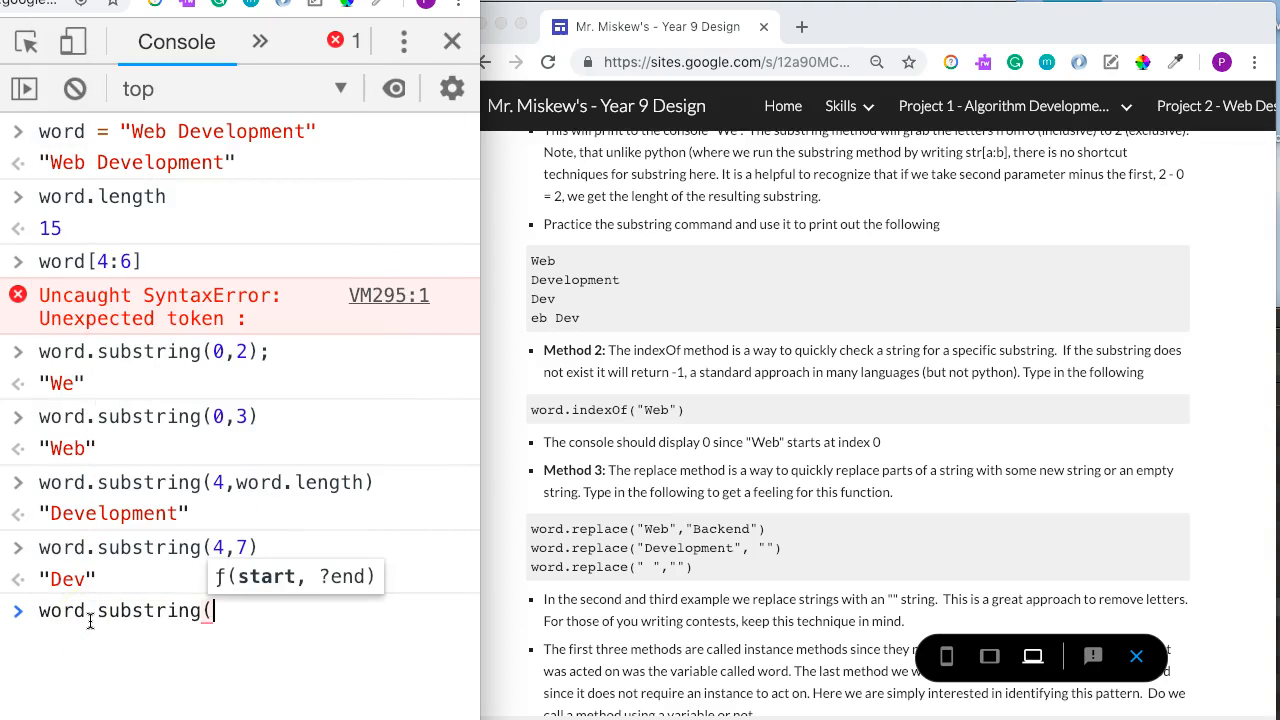
type("1,7)")
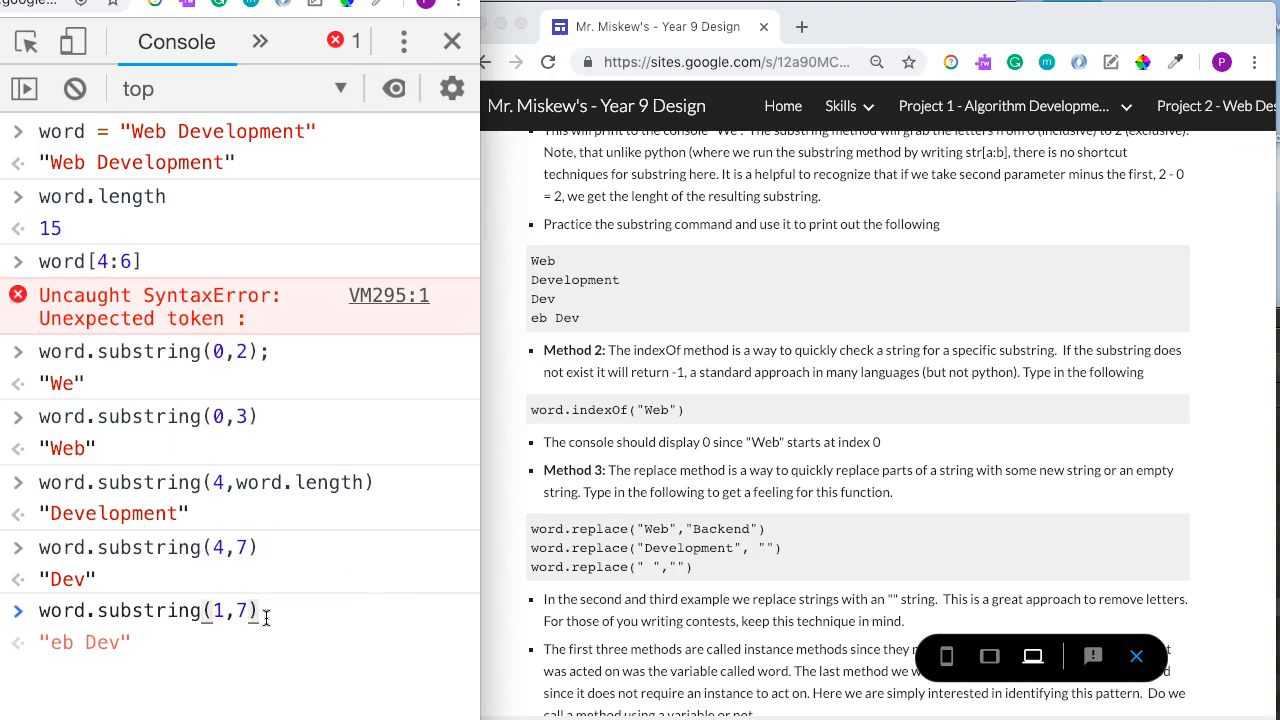
key("Enter")
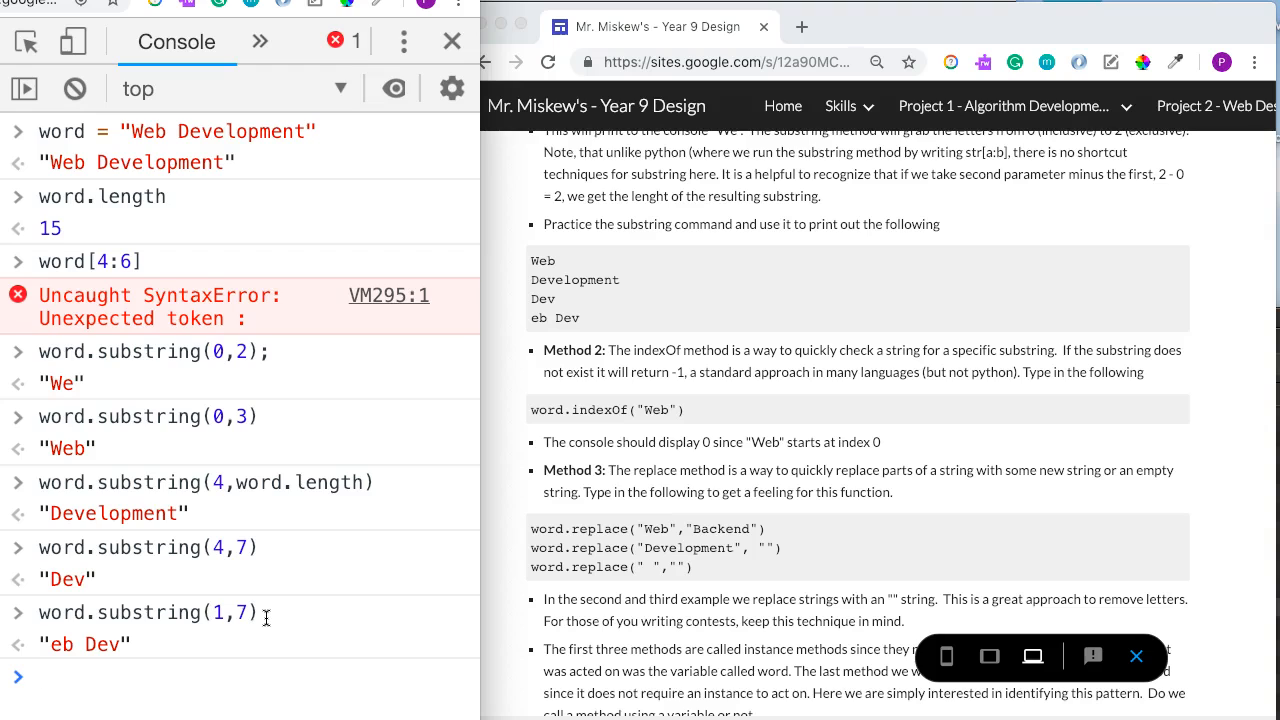
type("c")
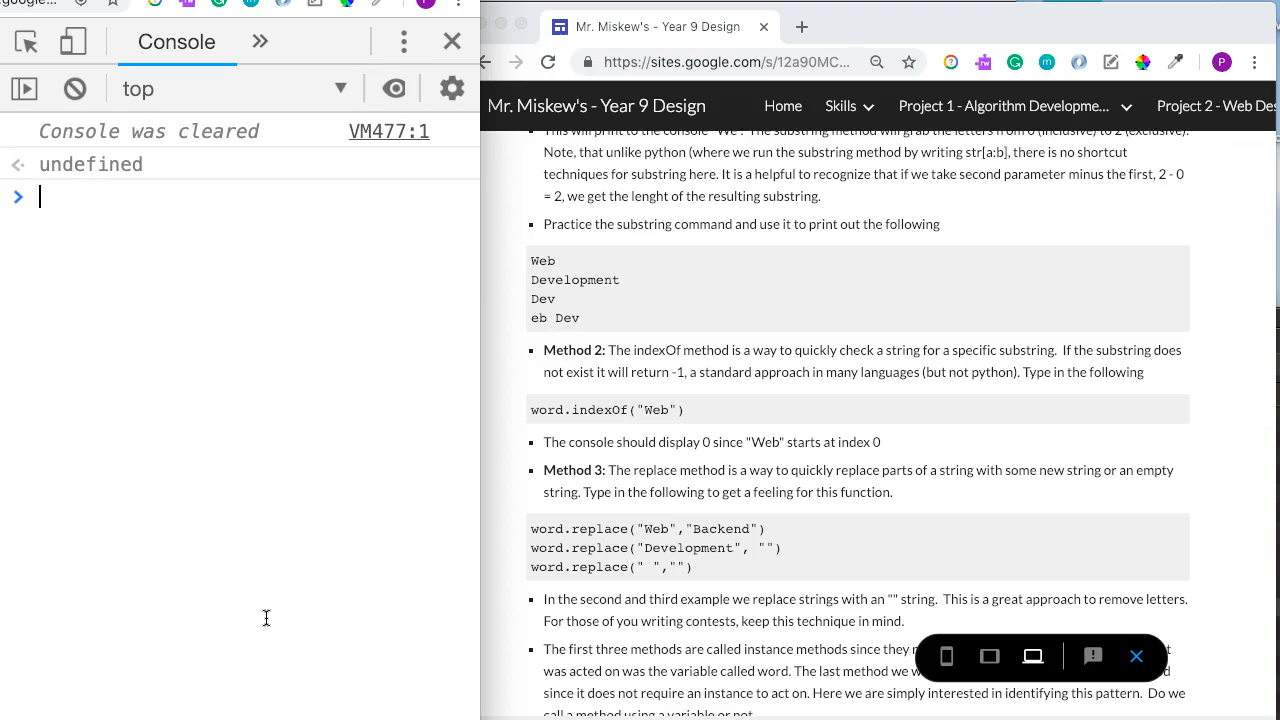
- Scroll the lesson to Method 3 and run word.replace("Web","Backend"), returning "Backend Development"
scroll("down", 3)
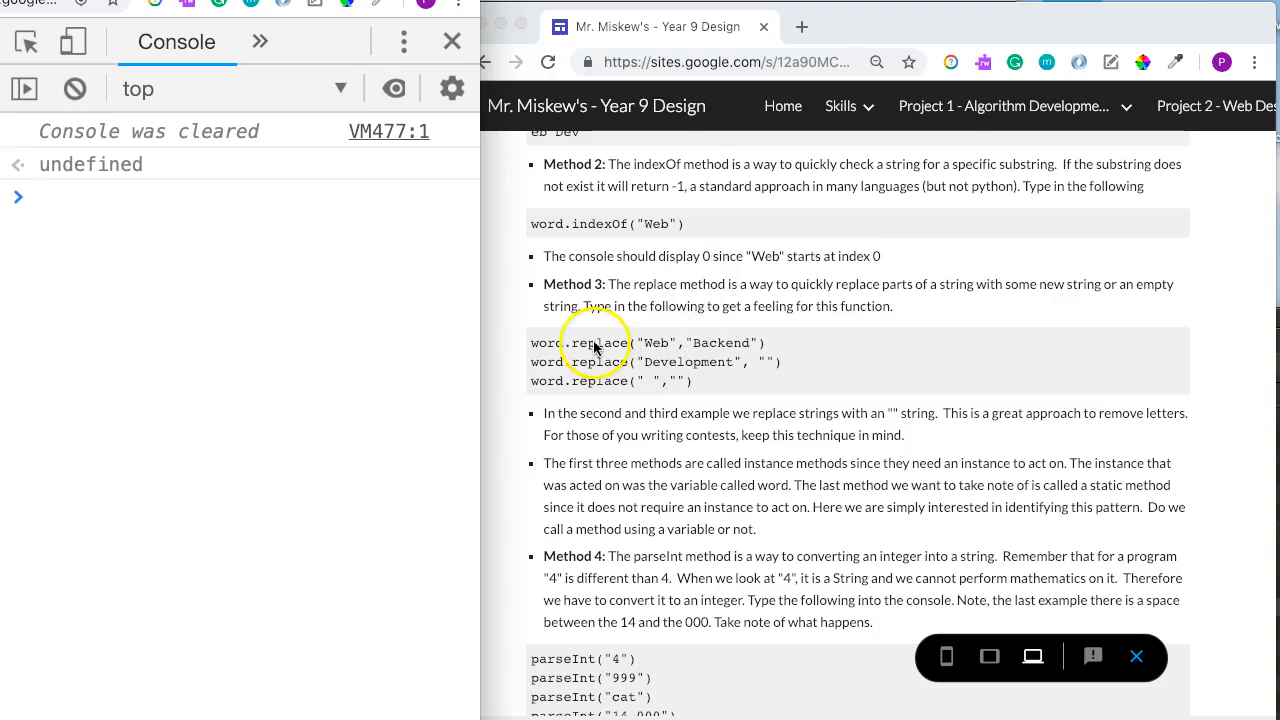
mouse_move(310, 312)
type("word.replace(")
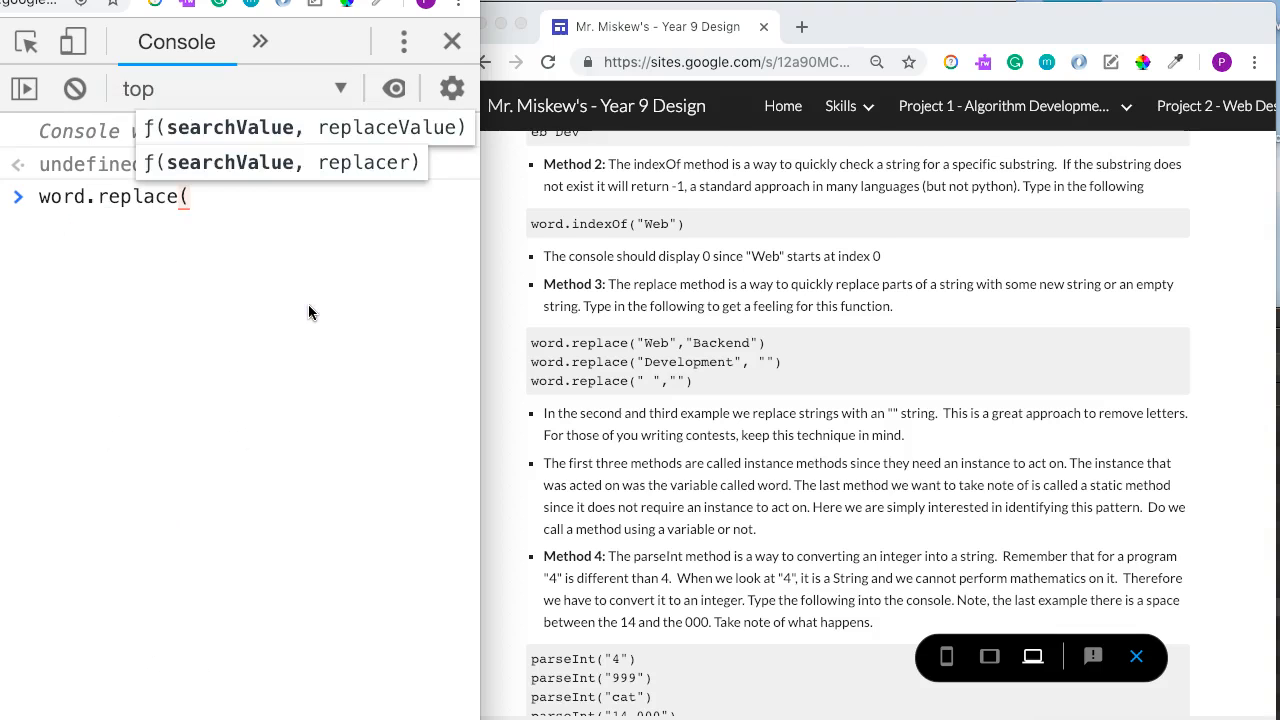
type("\"Web\",")
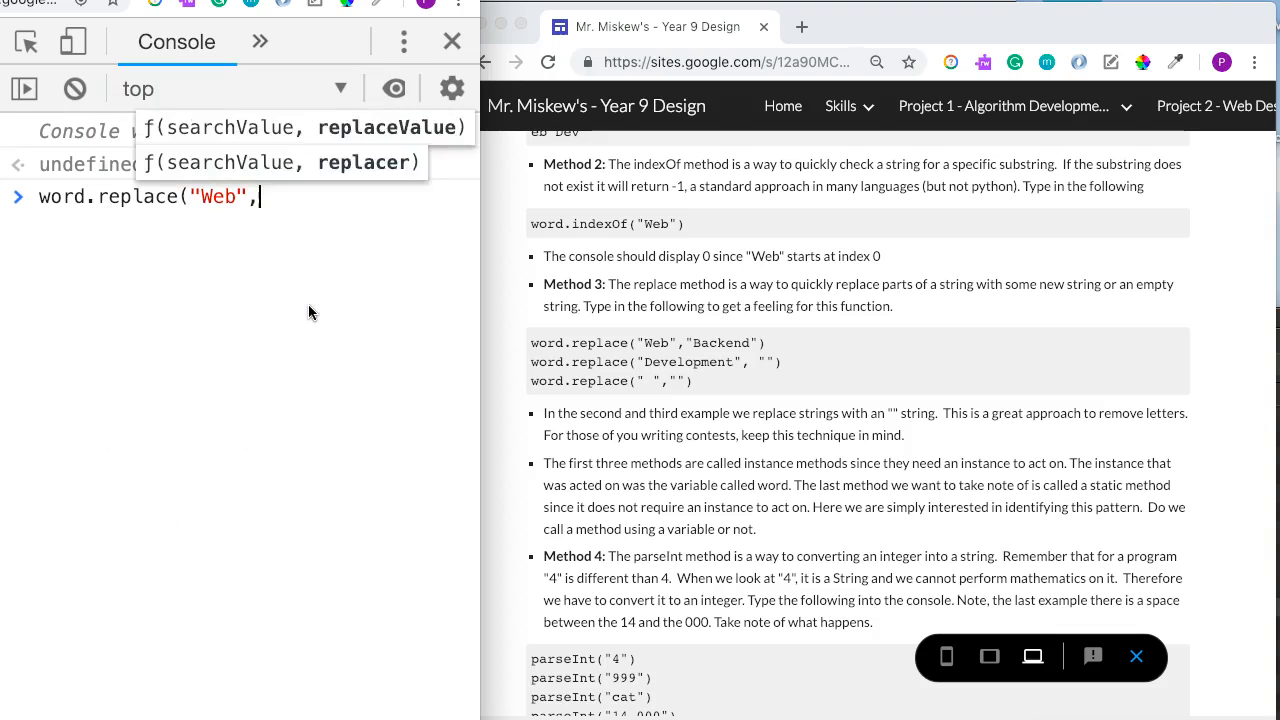
type("\"Backen")
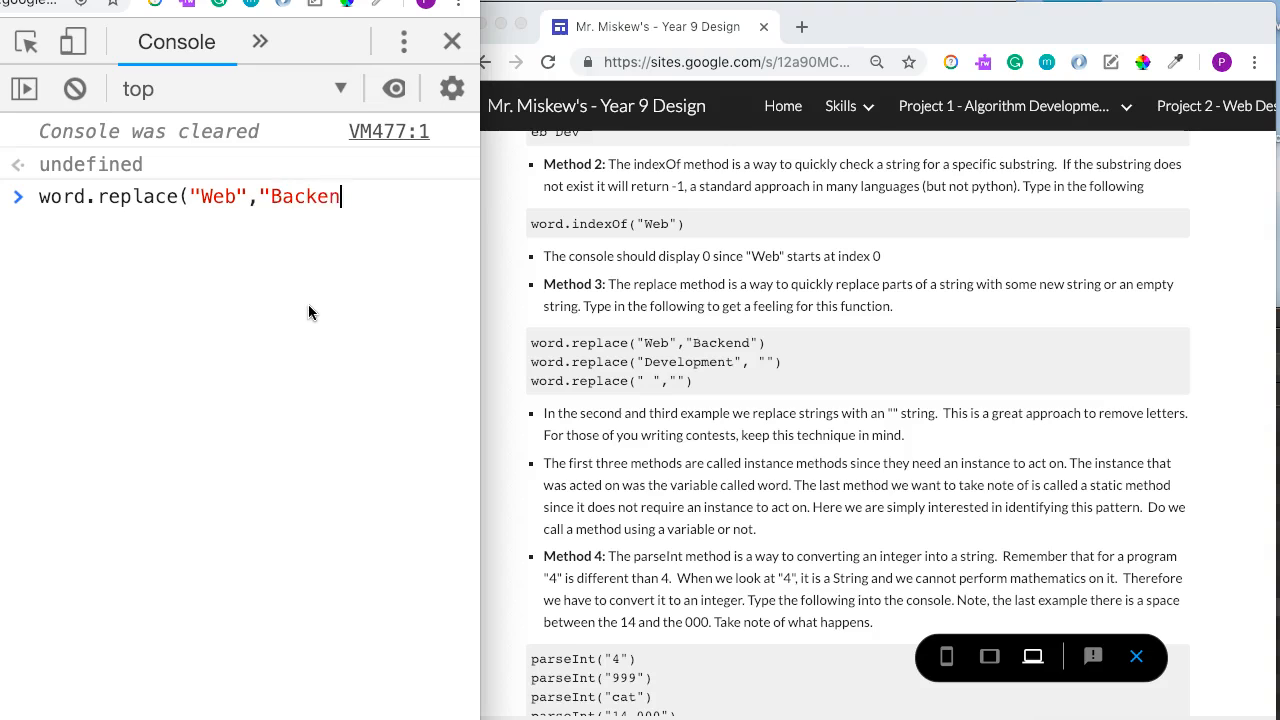
type("\")")
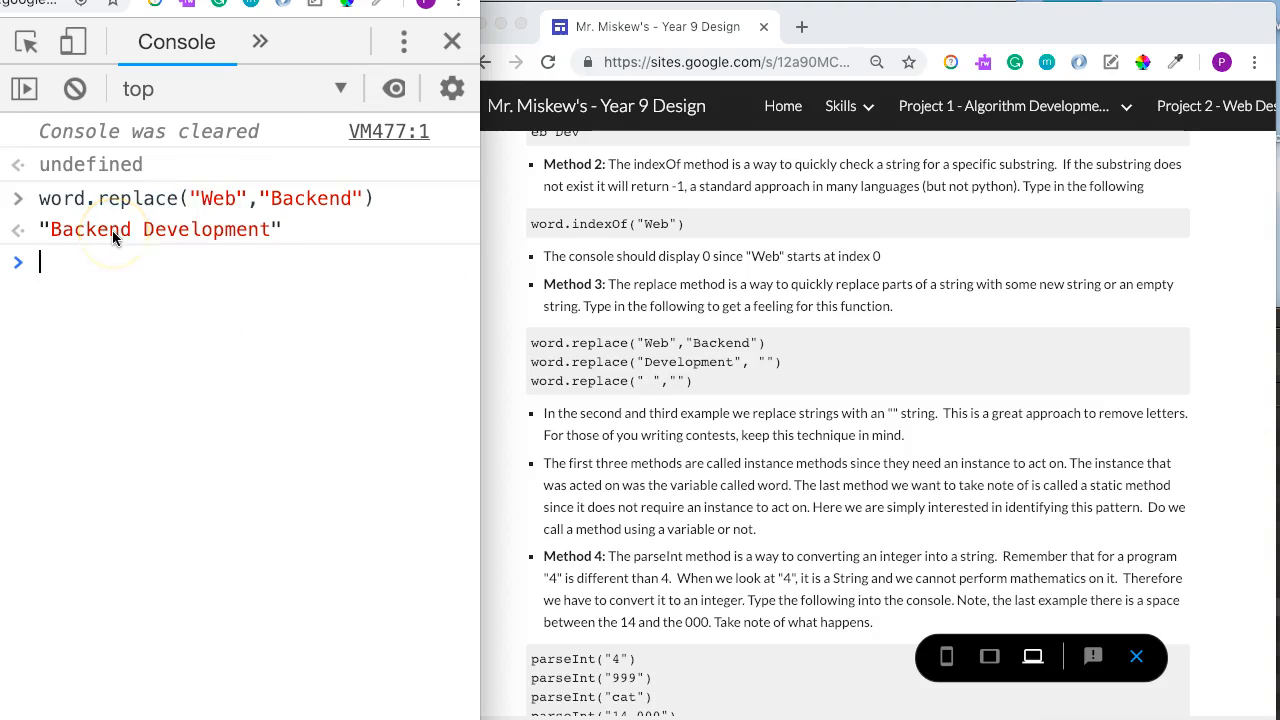
type("word.replace(\"Web")
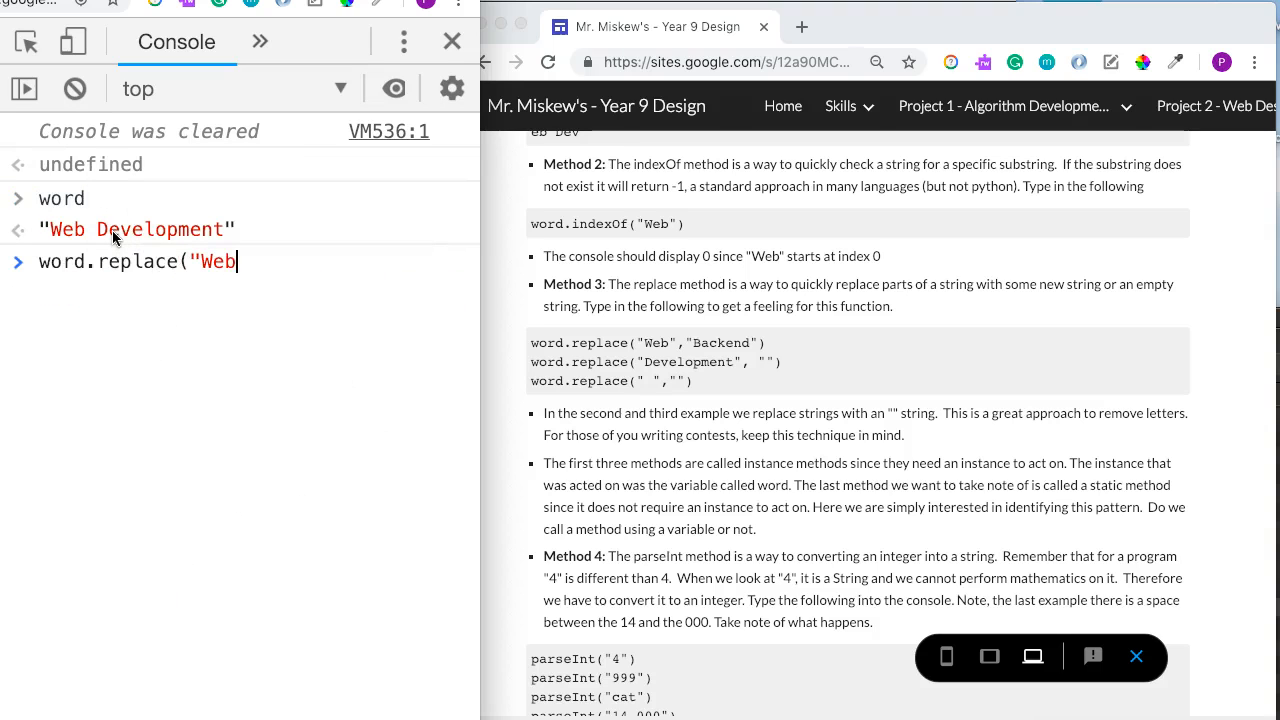
- Run word.replace("Web","Backend") on the unchanged word variable
type("\",\"Ba")
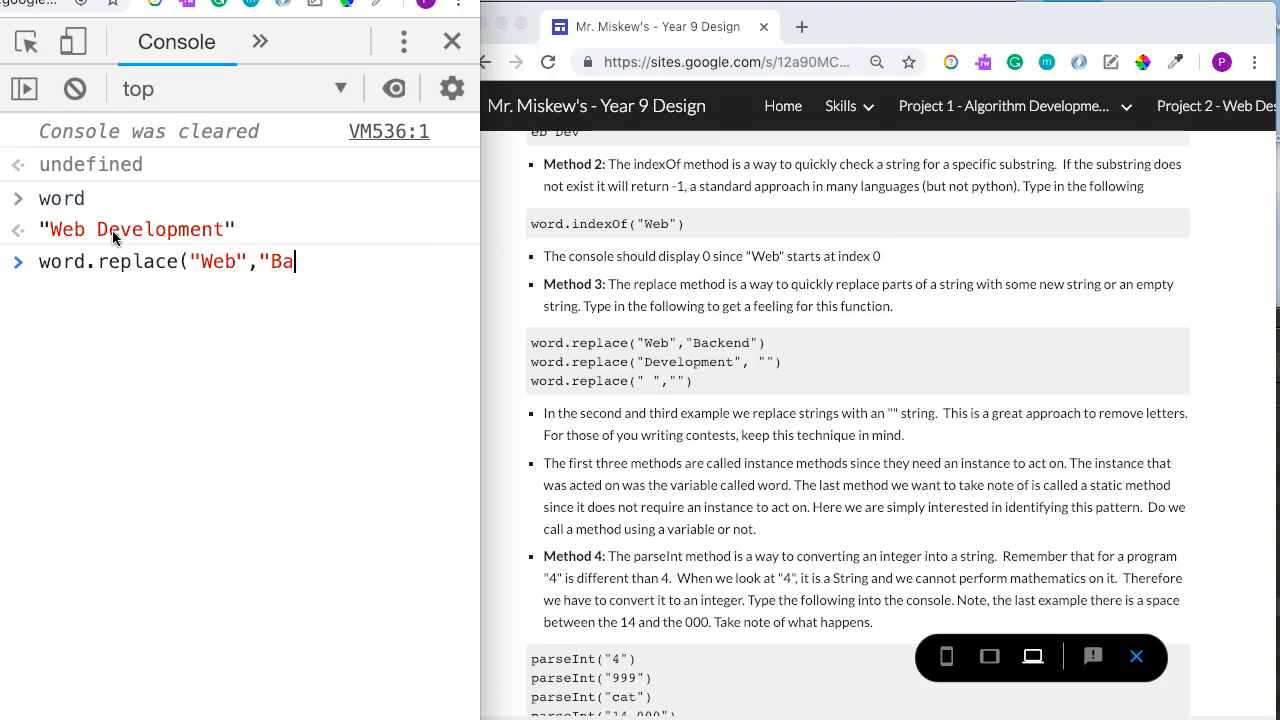
type("bBackend")
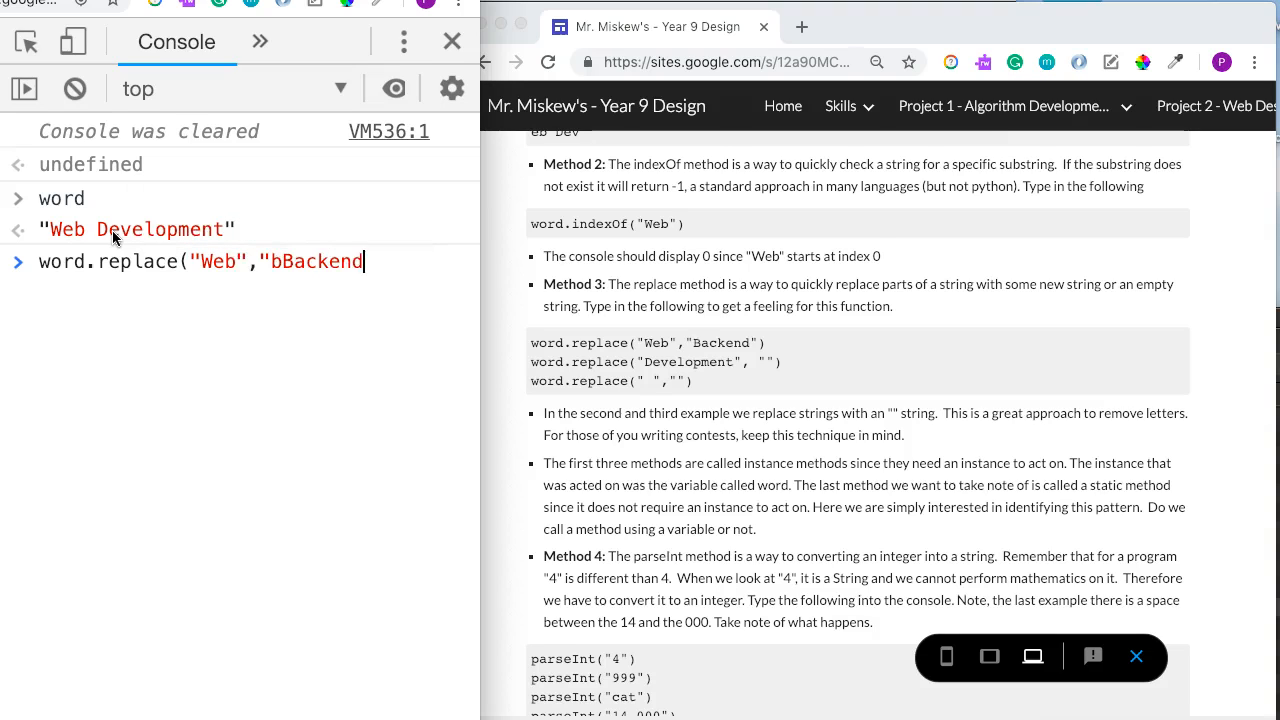
key("Backspace")
type("\")")
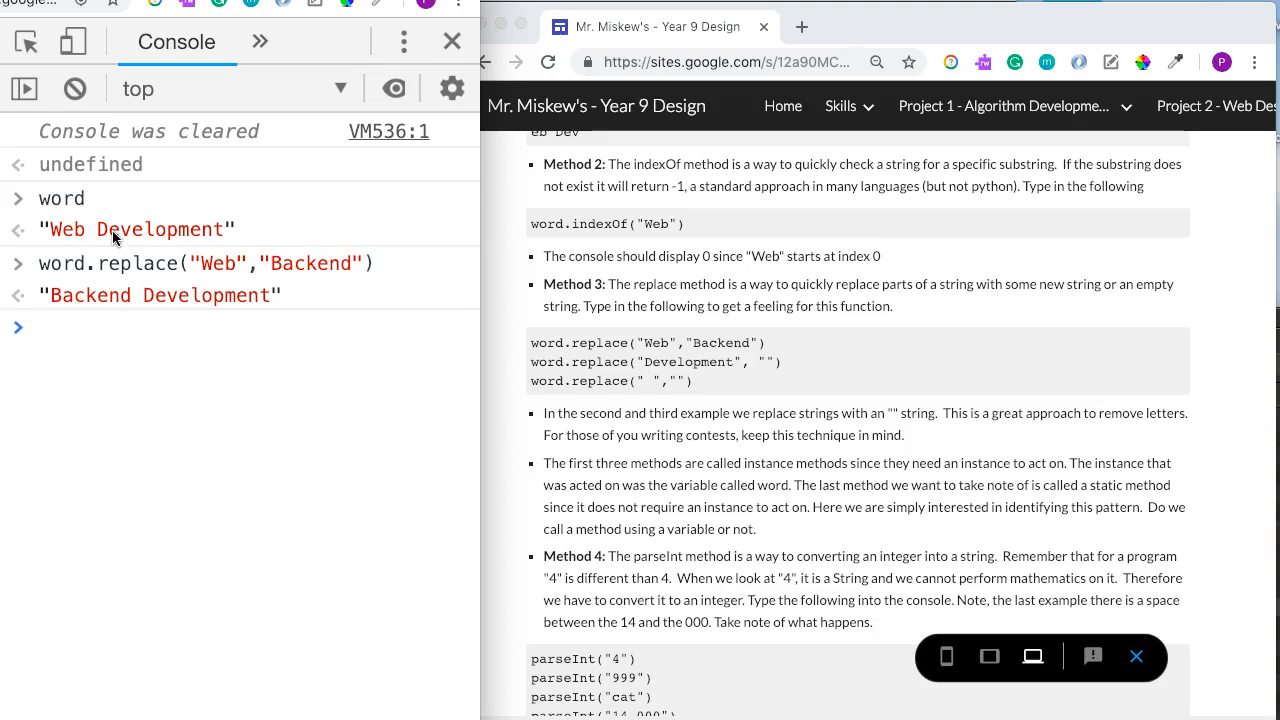
- Remove "Development" with word.replace("Development",""), returning "Web "
type("word.replace")
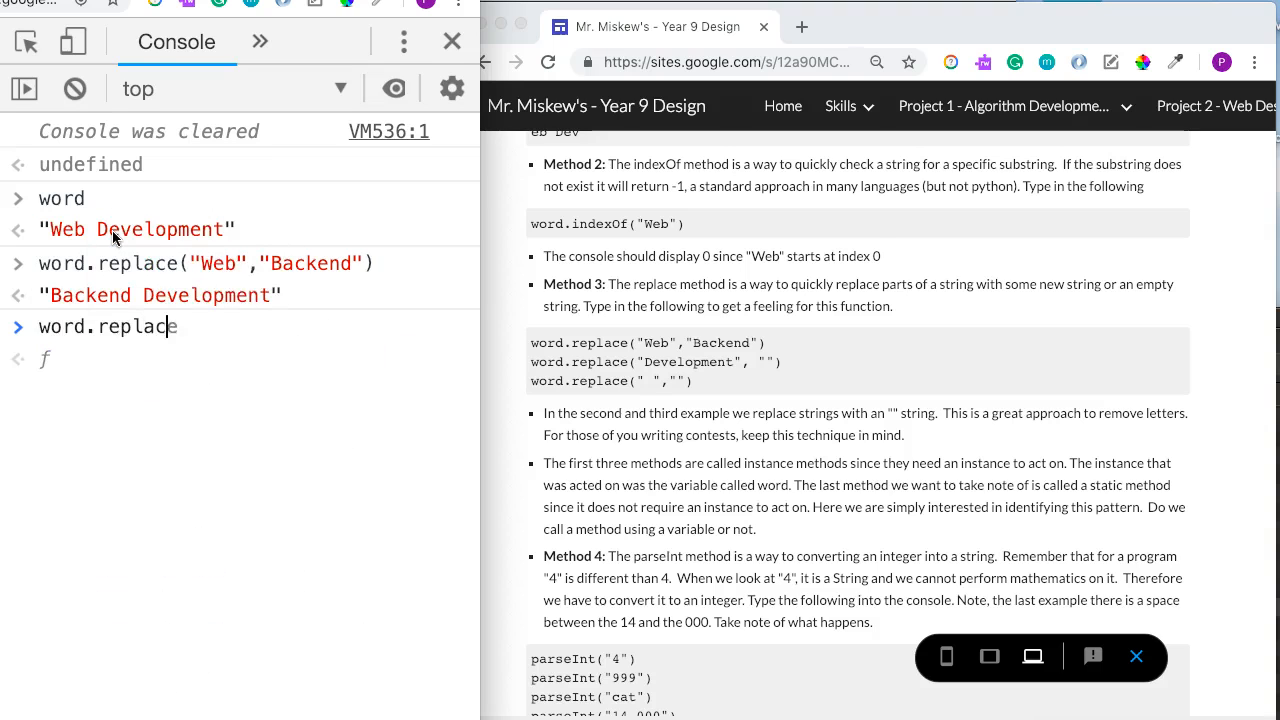
type("(\"Development")
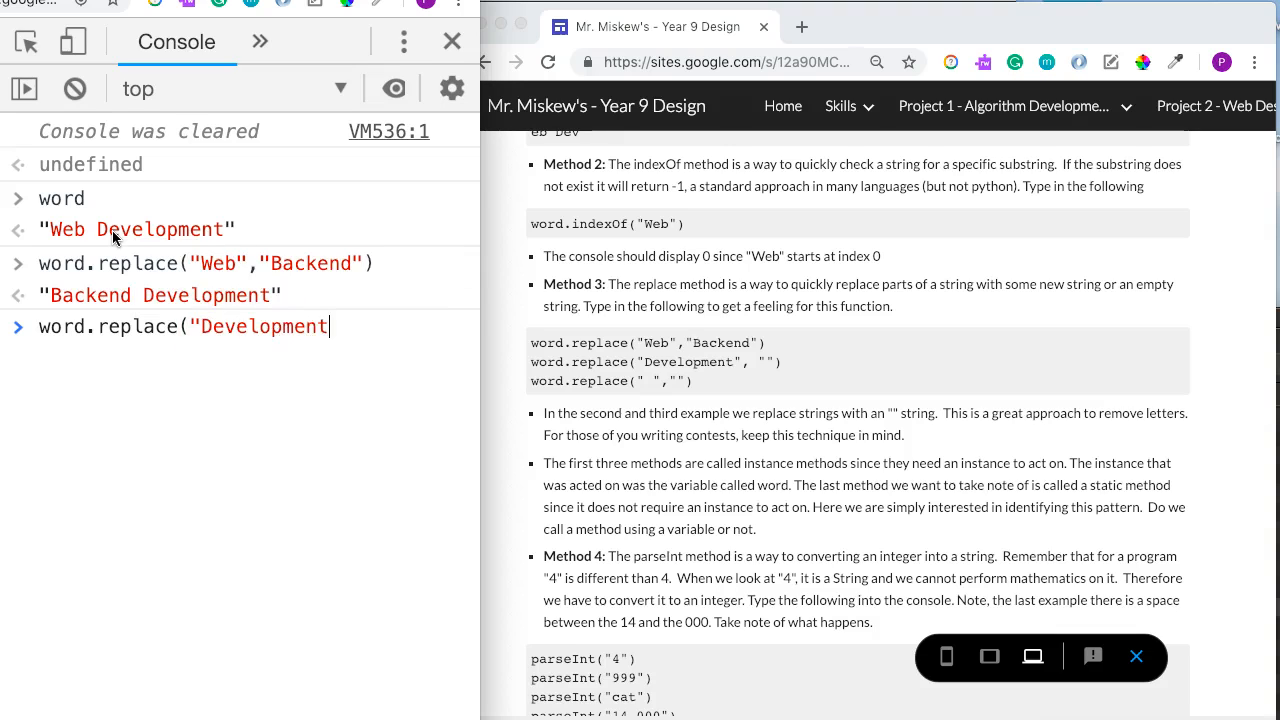
type("\"")
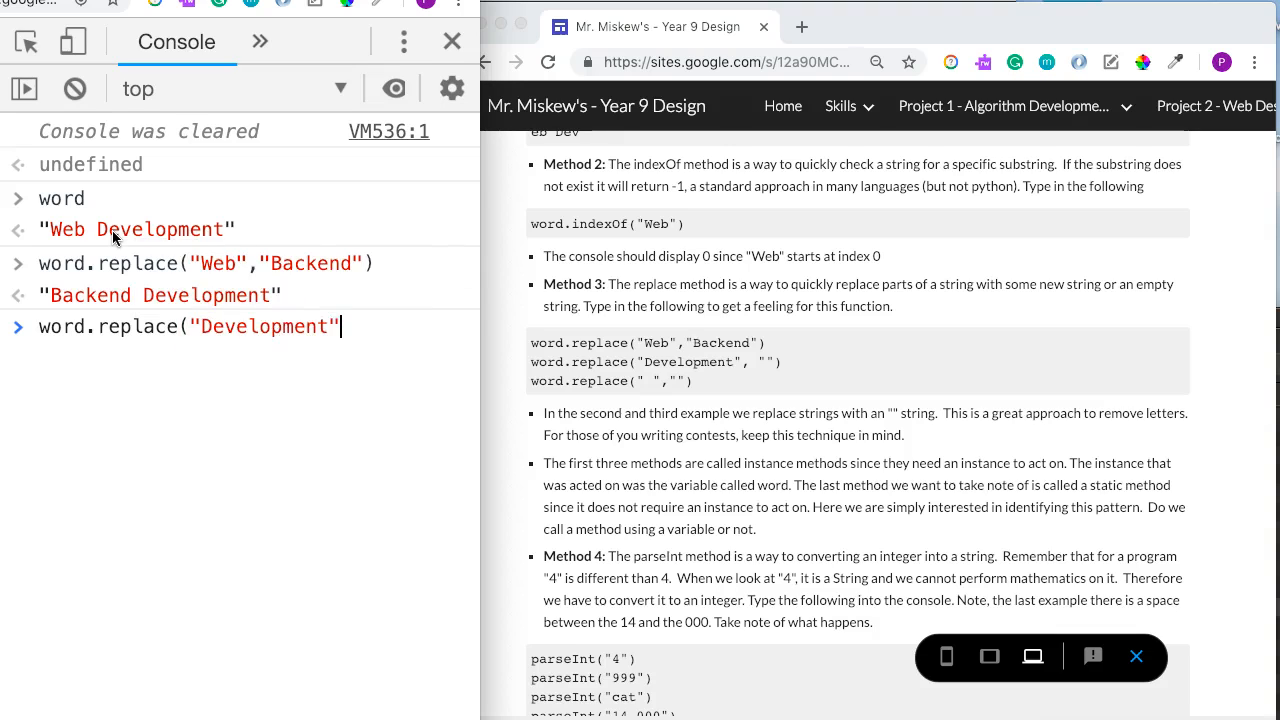
type(",\"\"")
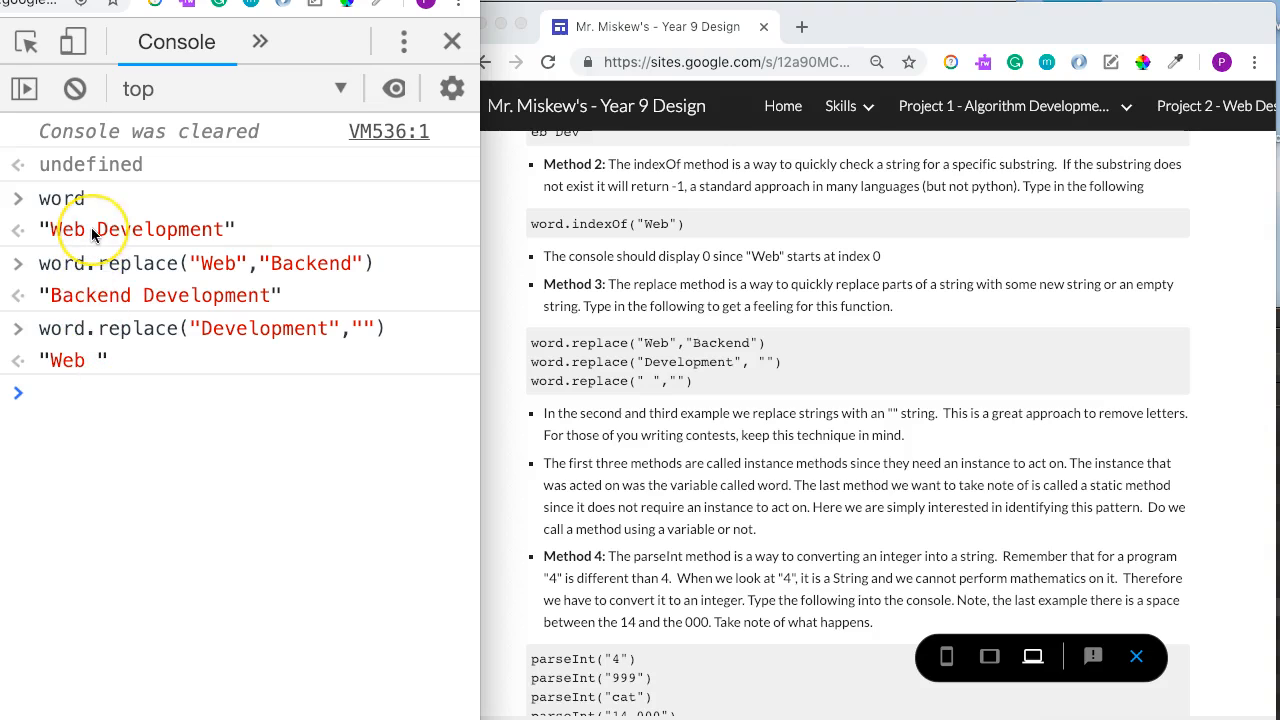
mouse_move(95, 245)
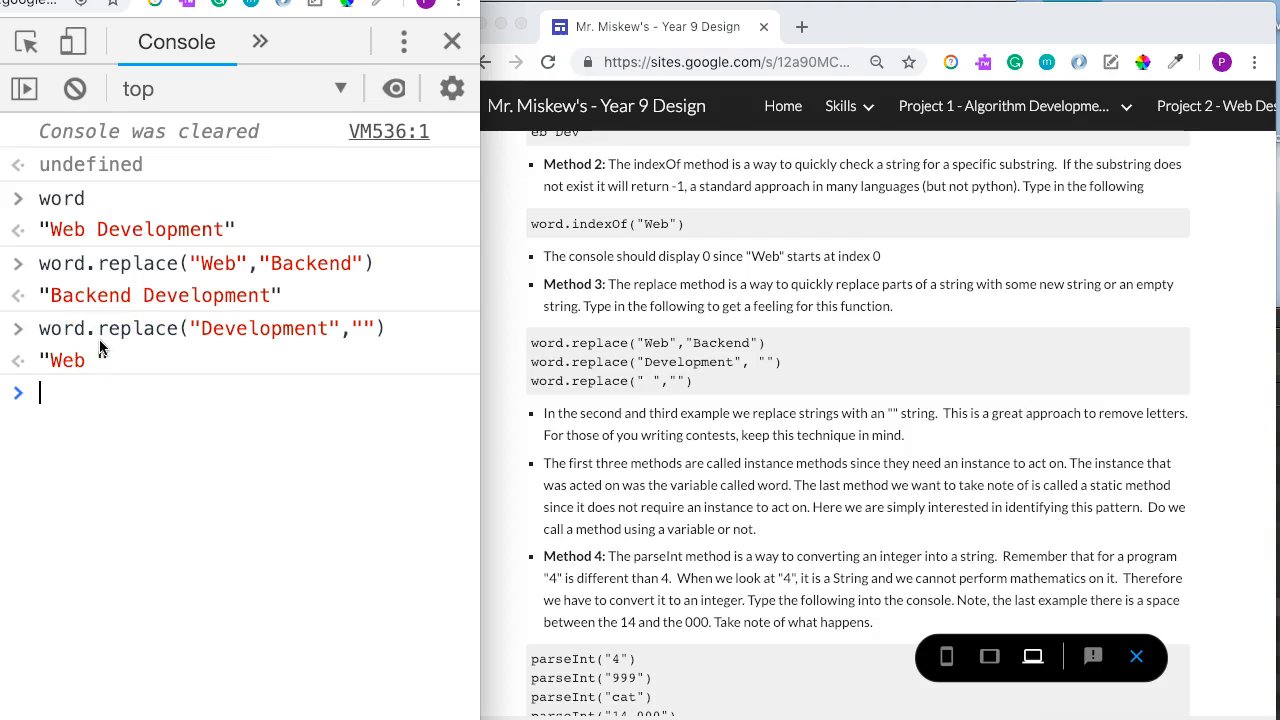
type("word = word.replace(")
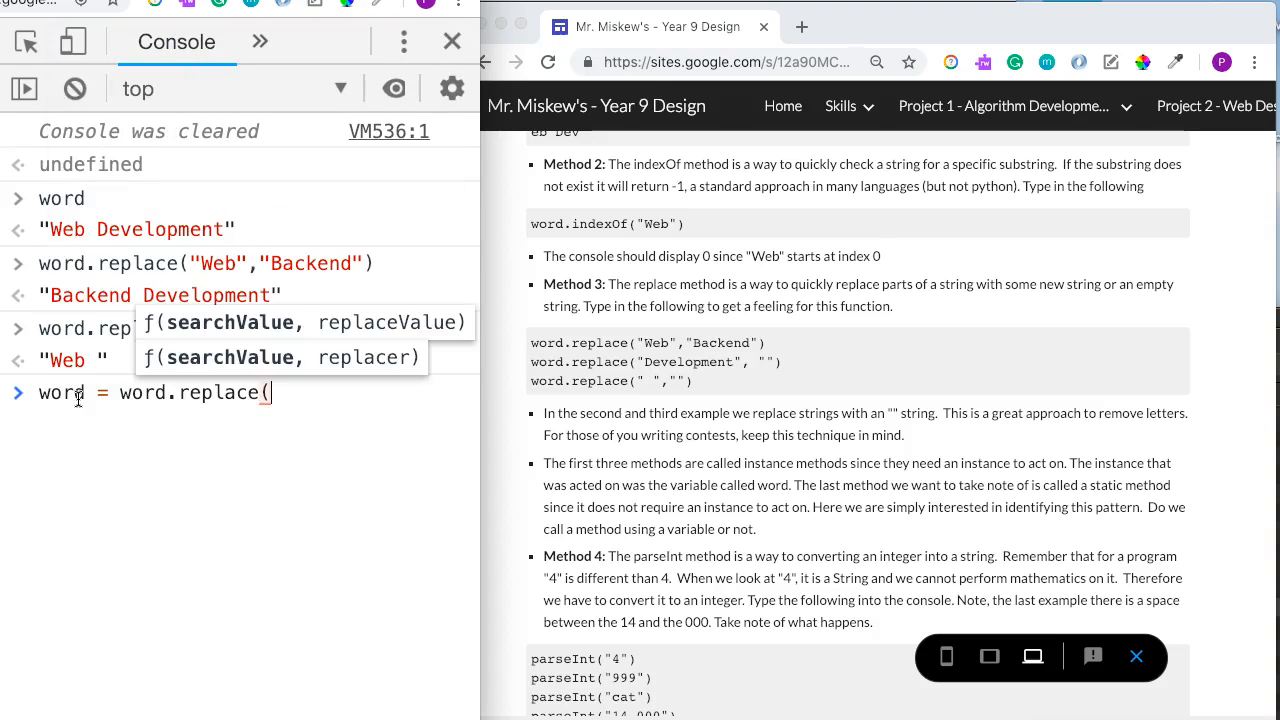
type("Developmne")
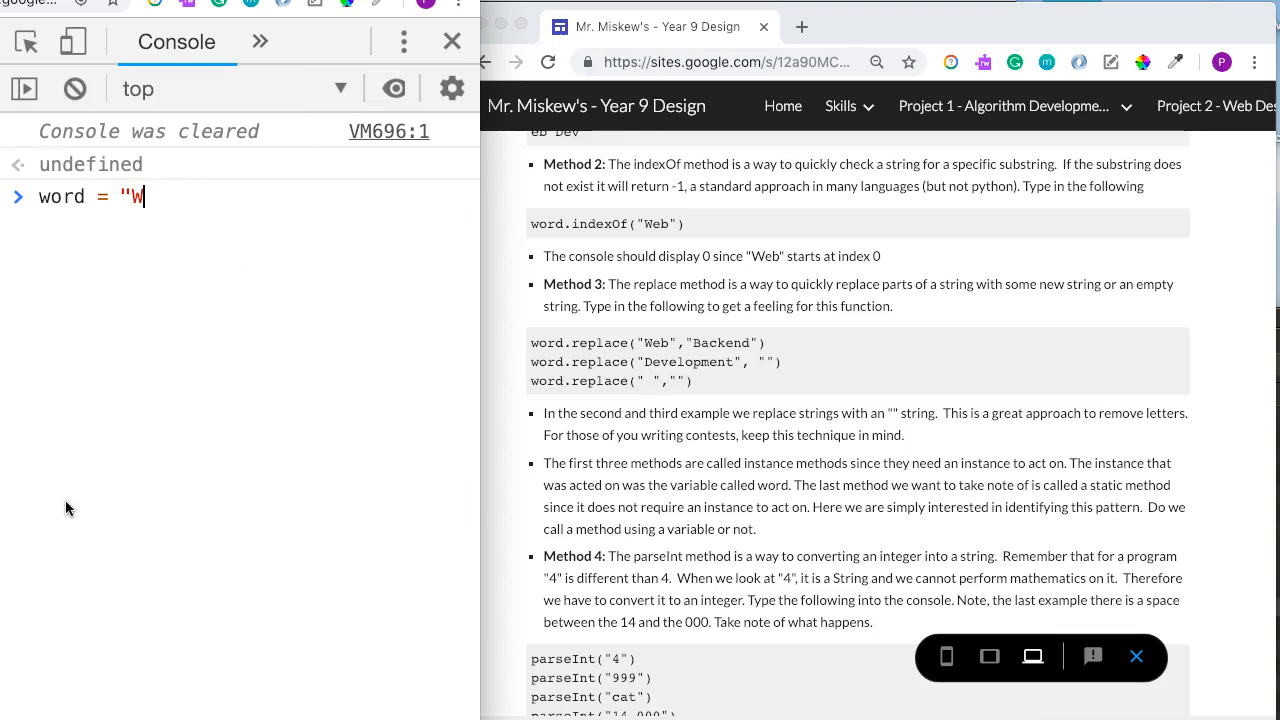
- Reassign word to "Web Development", then word.replace(" ","") gives "WebDevelopment"
type("eb Development\"")
type("word.replace")
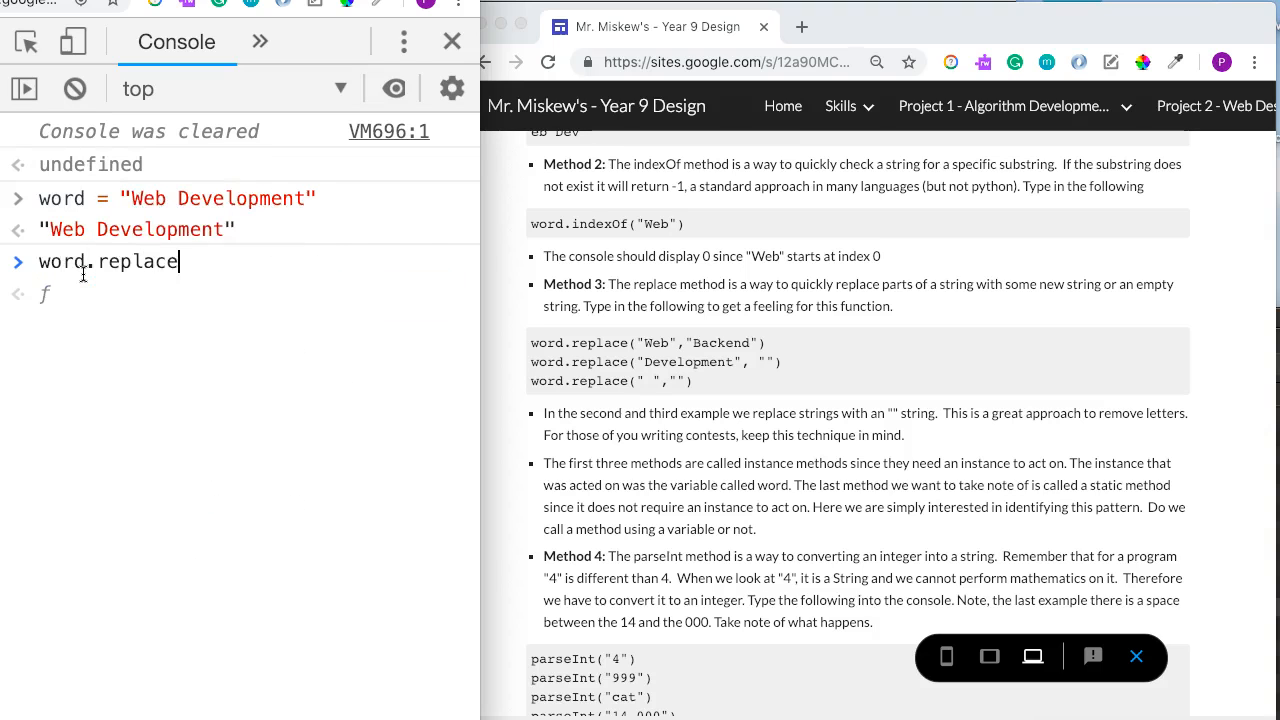
type("(\" \",\"\")")
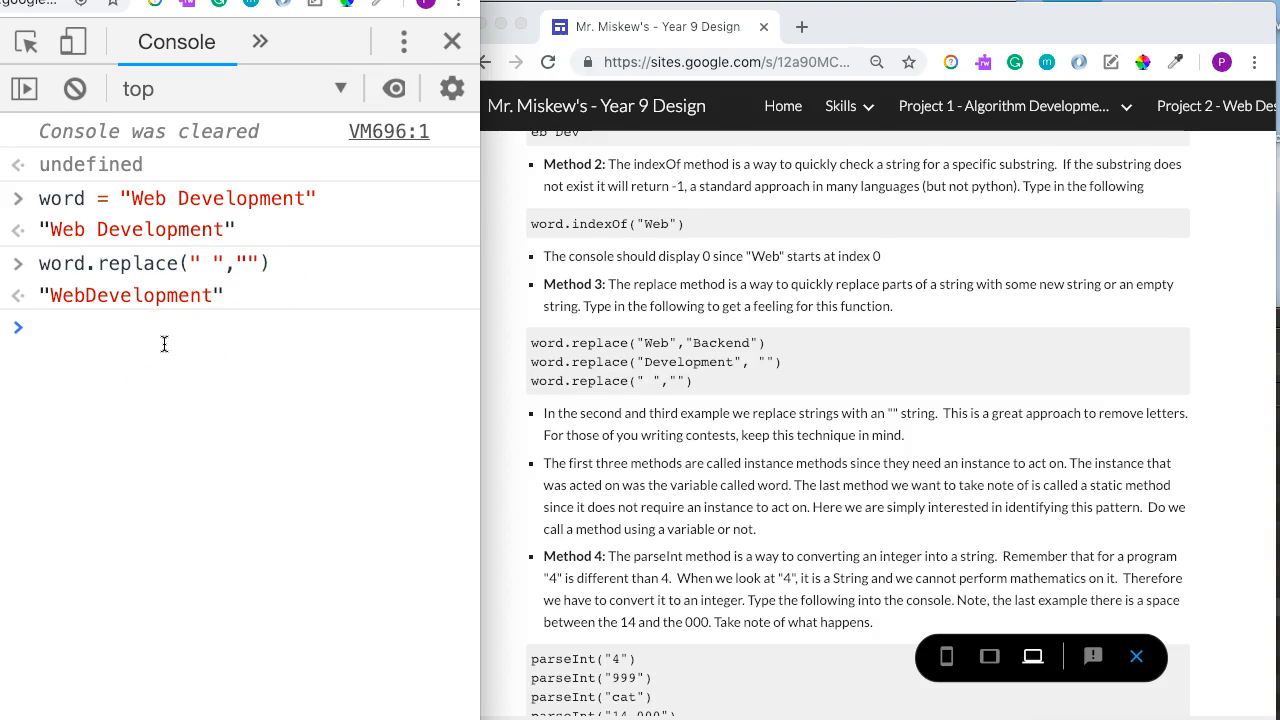
type("clear()")
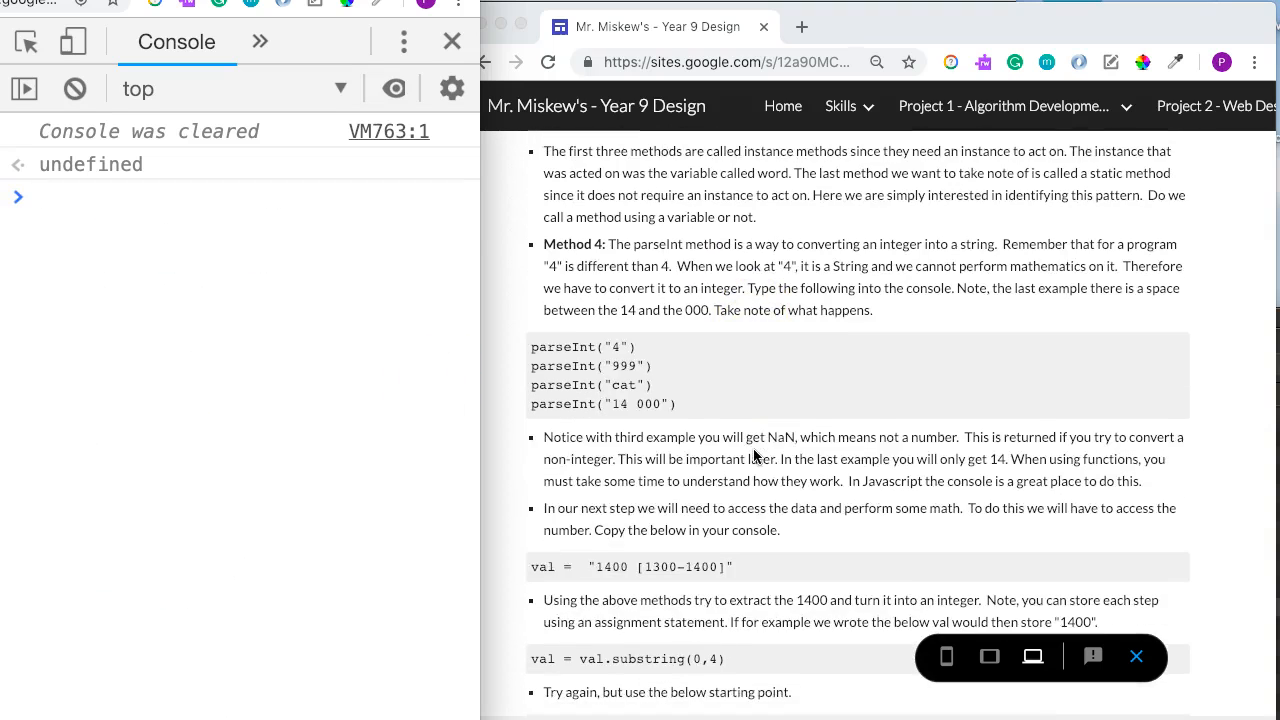
- Set x = 4 and y = "4", then add 1 to each, giving 5 and "41"
scroll("down", 3)
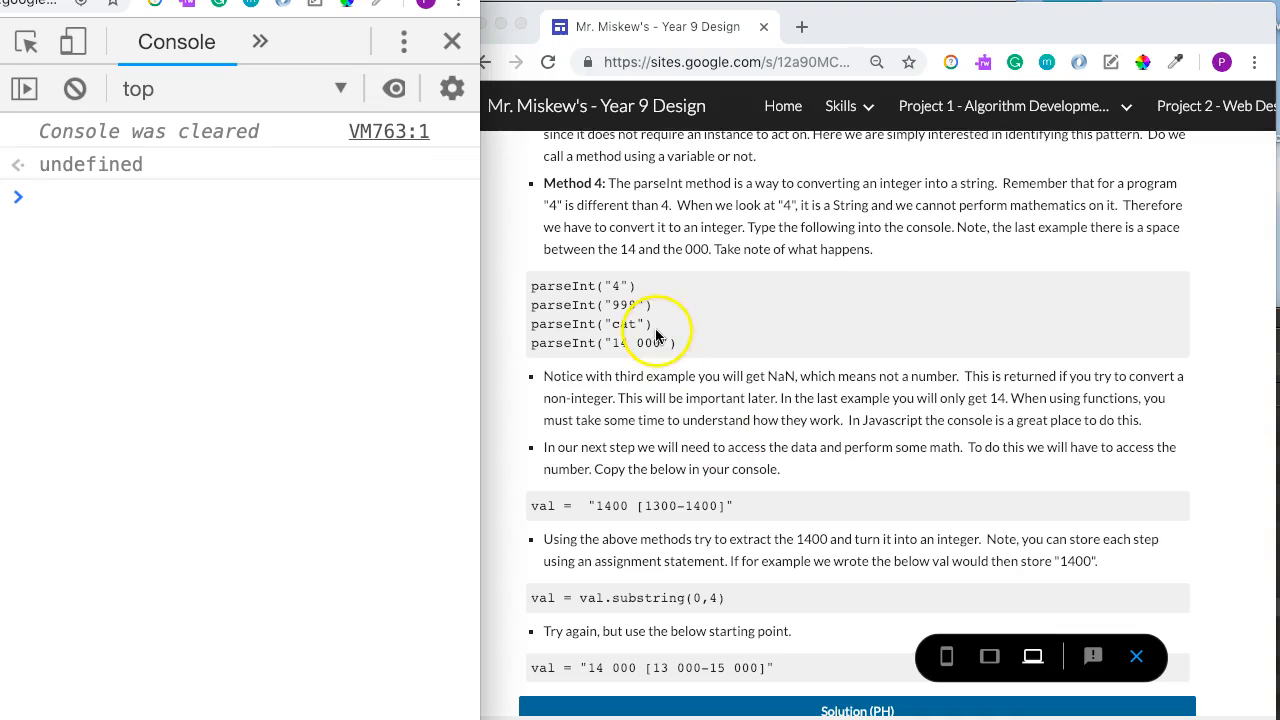
left_click(93, 197)
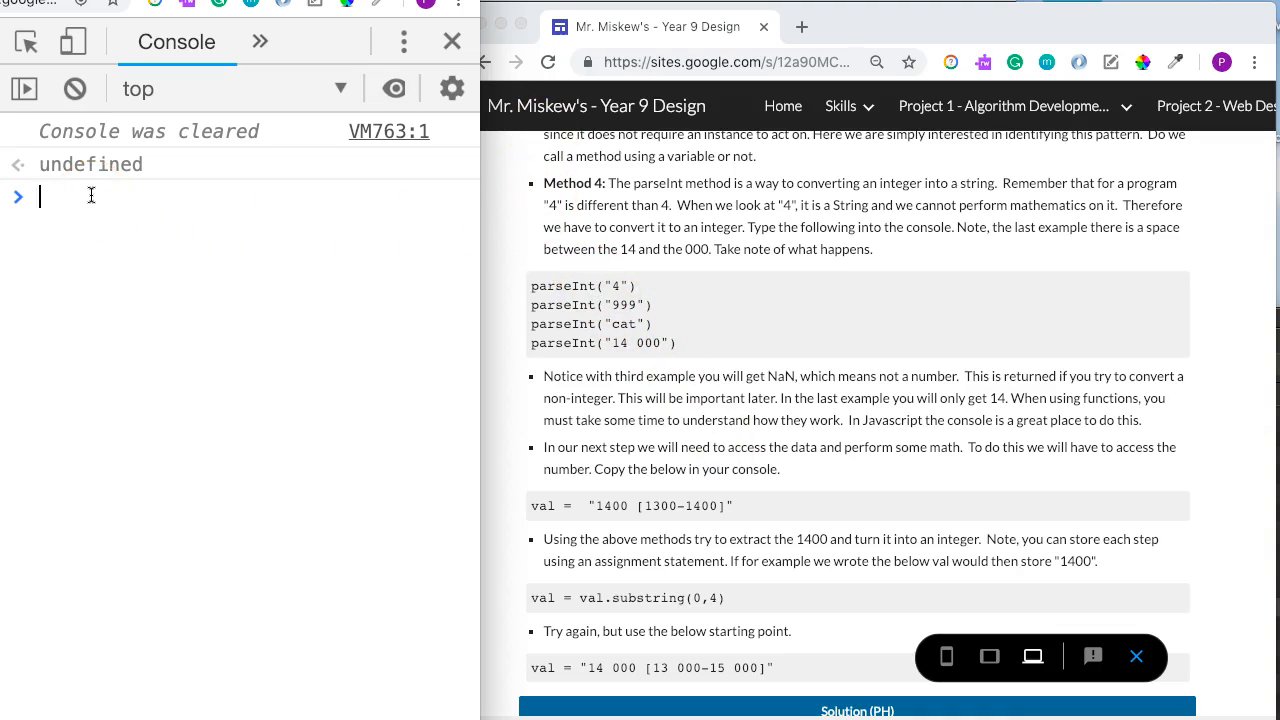
type("x = 4")
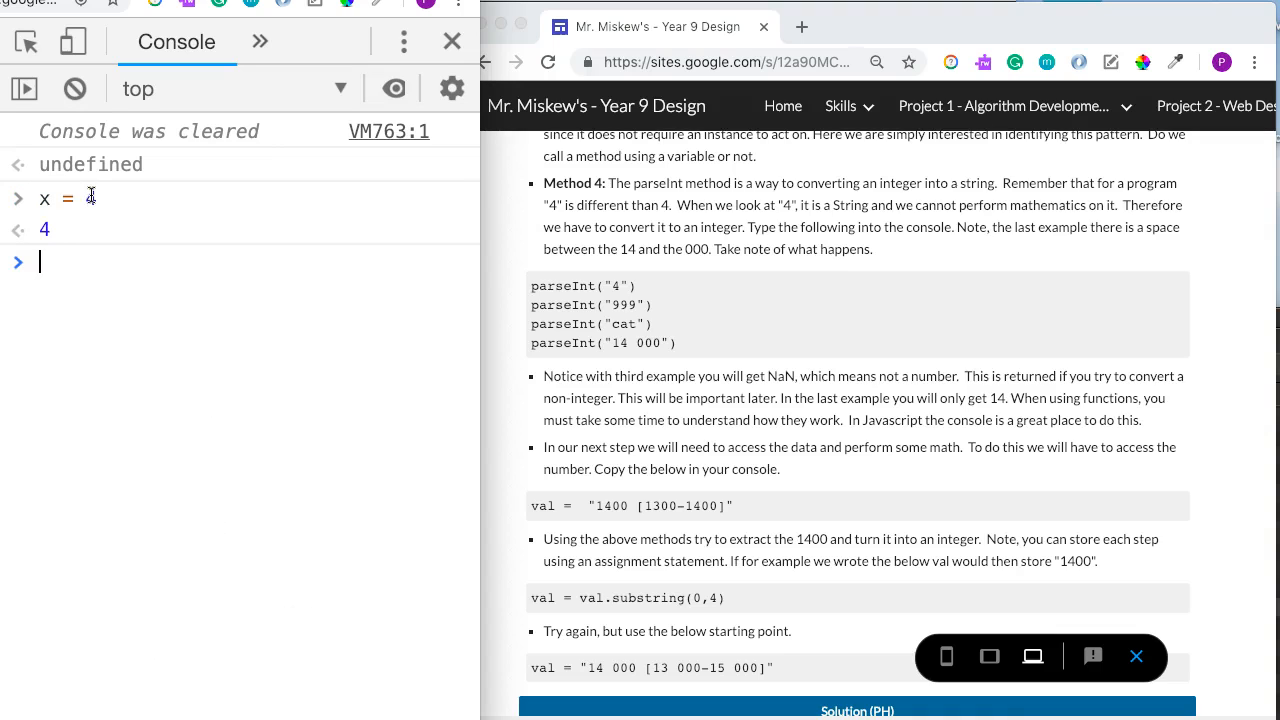
type("y = \"4\"")
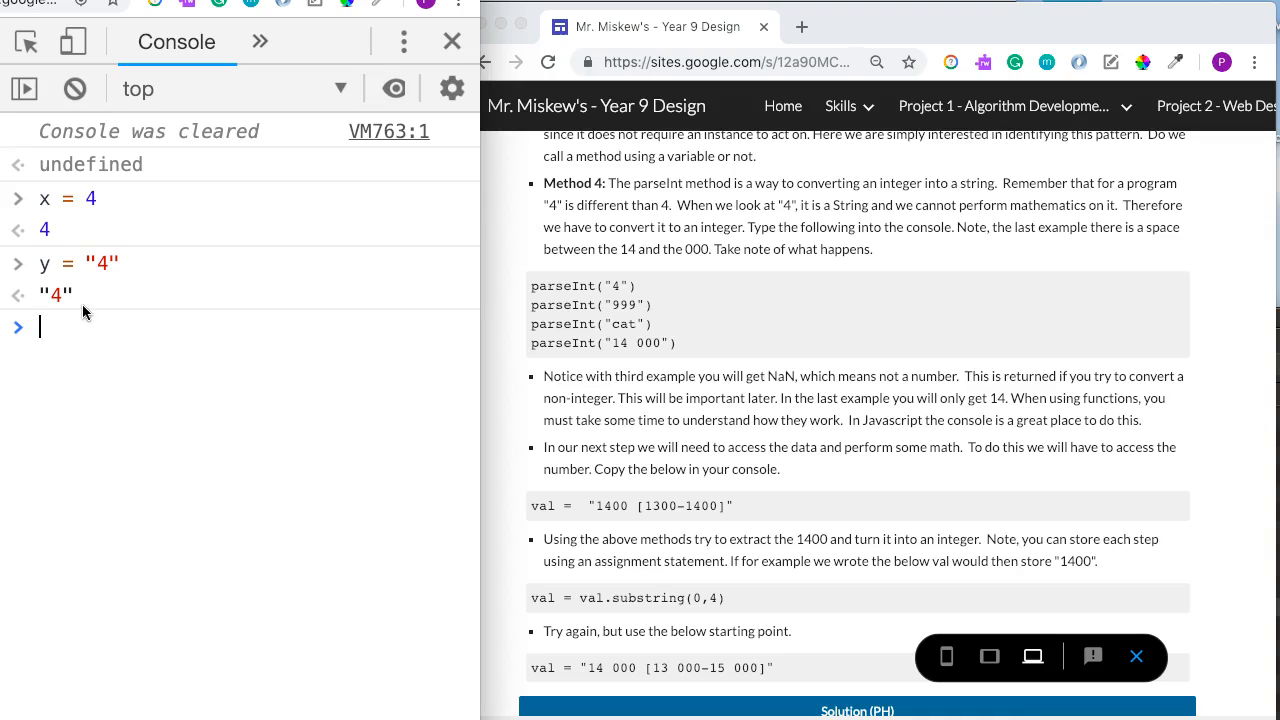
left_click(68, 326)
type("x = x + 1")
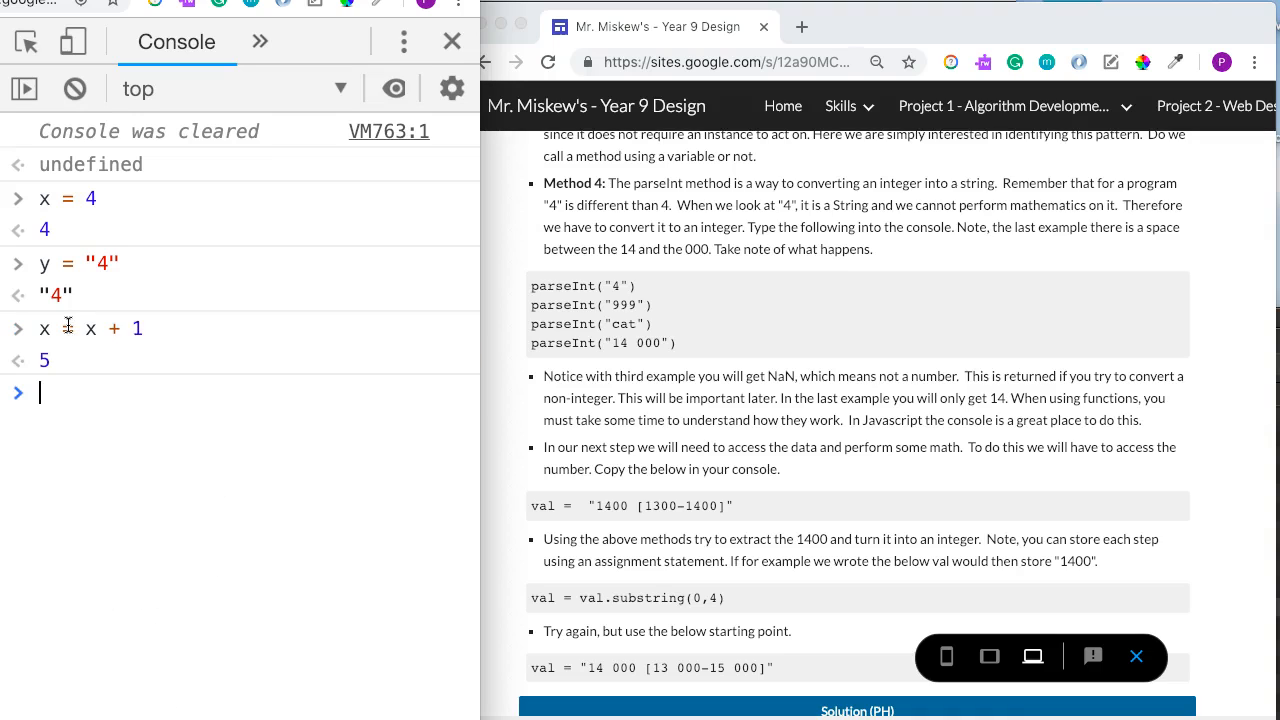
type("y = y + 1")
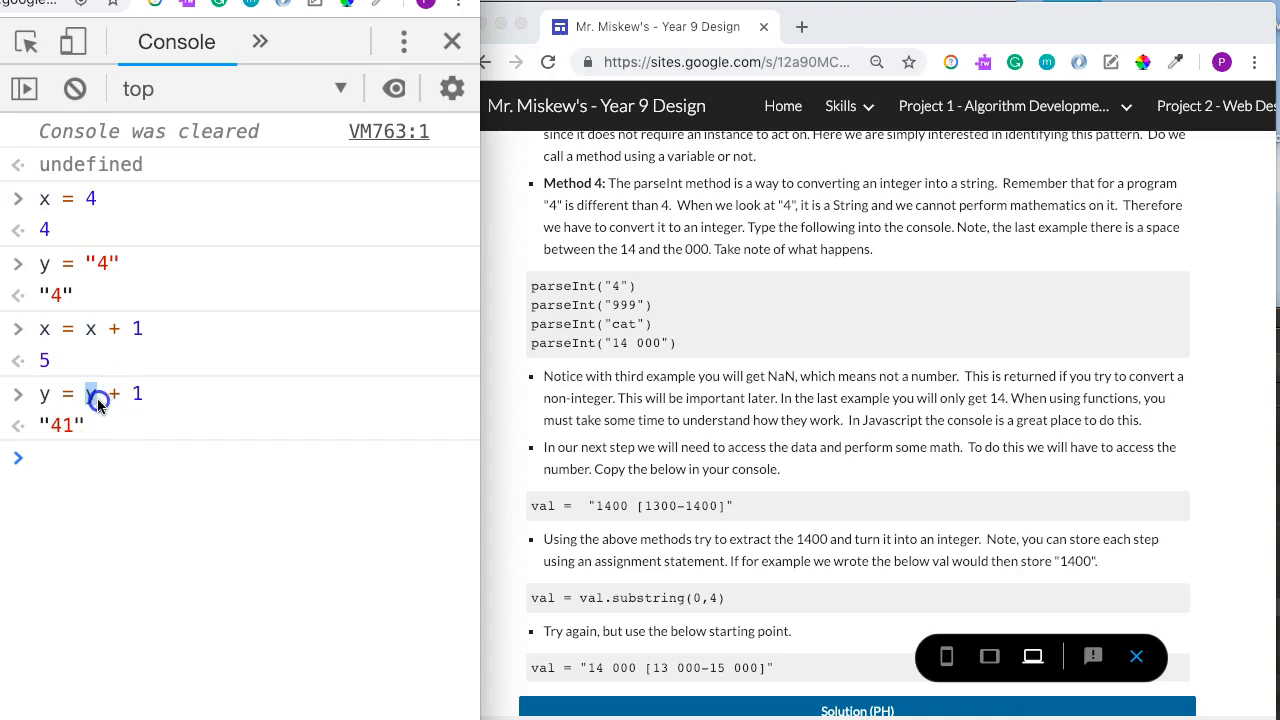
double_click(92, 393)
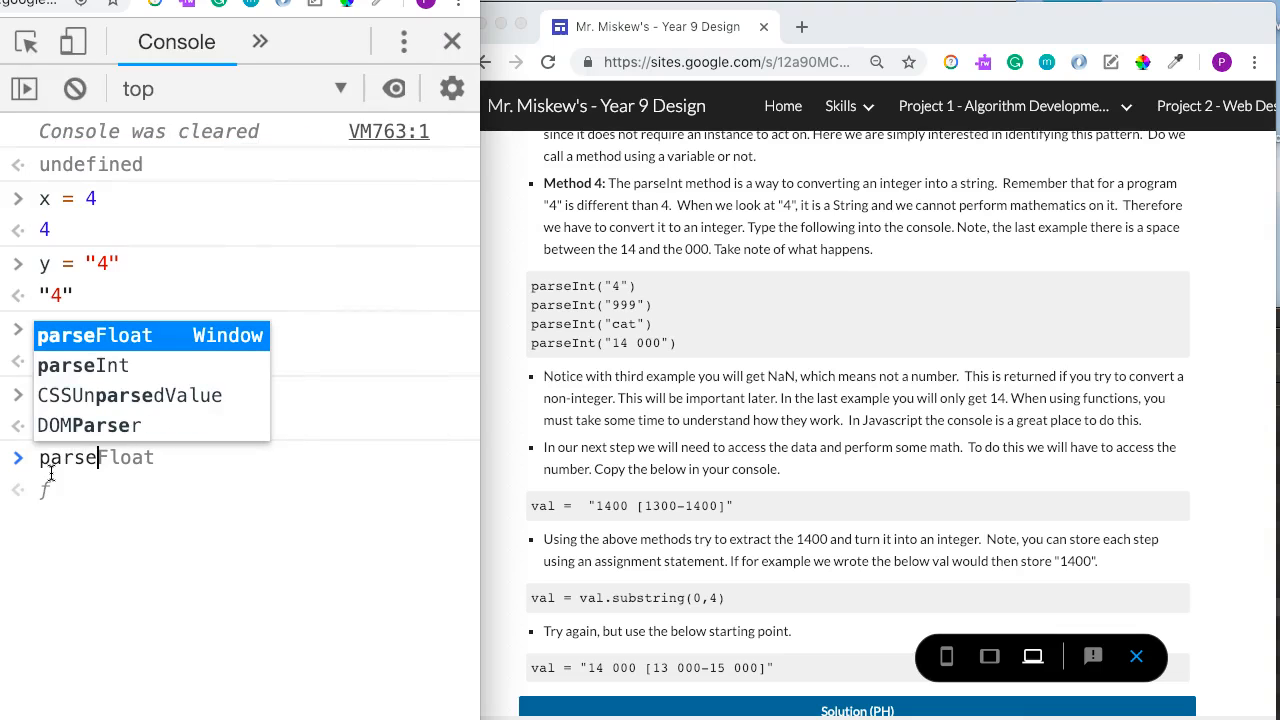
- Convert "4" and "999" to integers with parseInt, after the misspelled praseInt errors
type("parseInt(\"4")
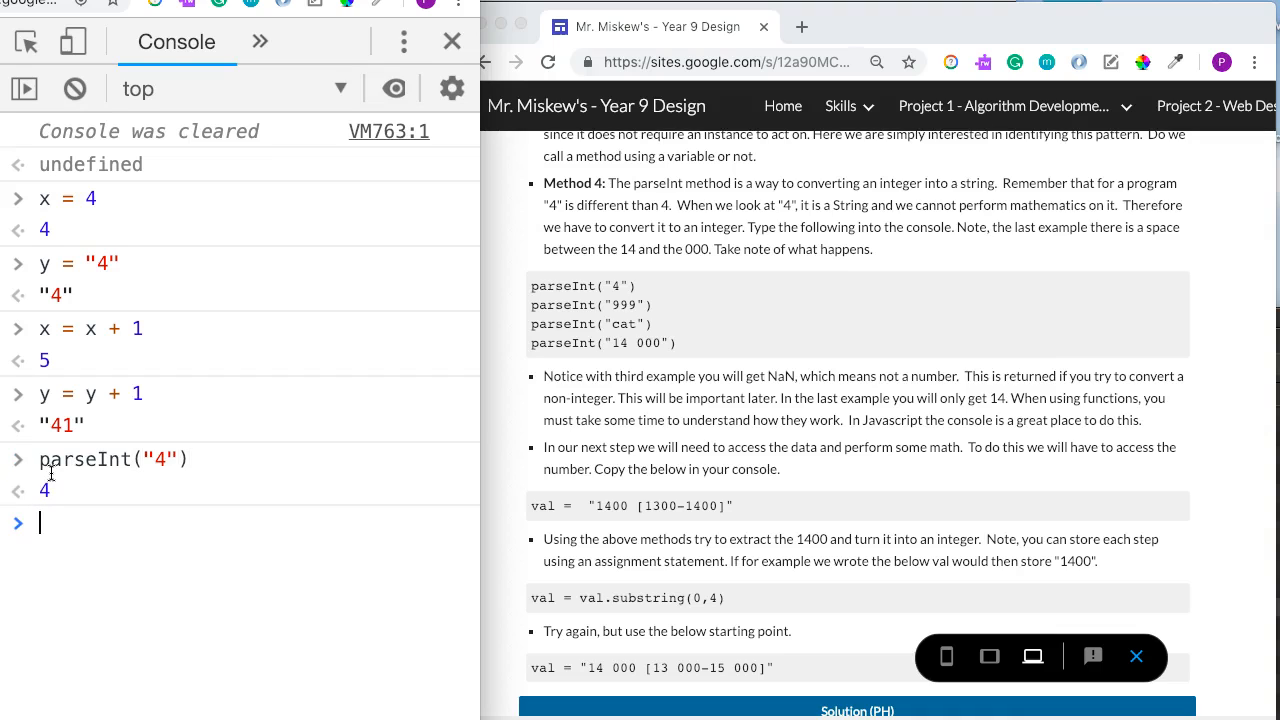
type("prase")
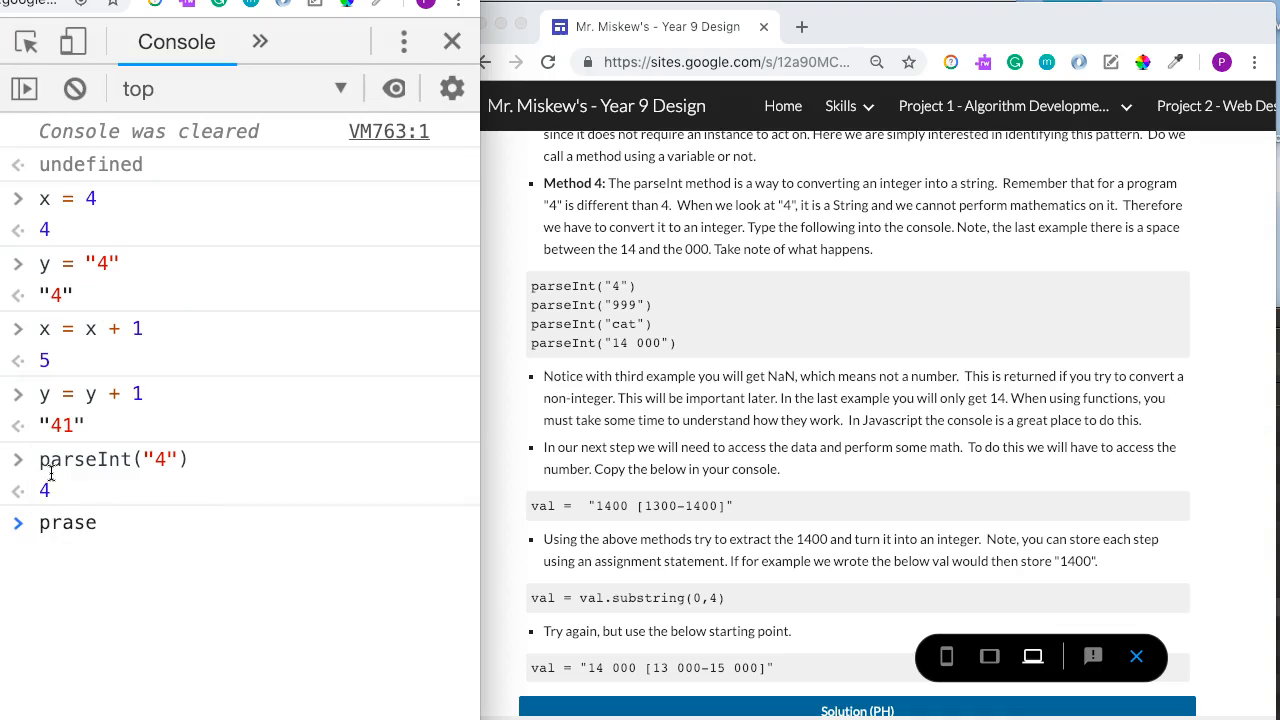
type("Int(\"999\"")
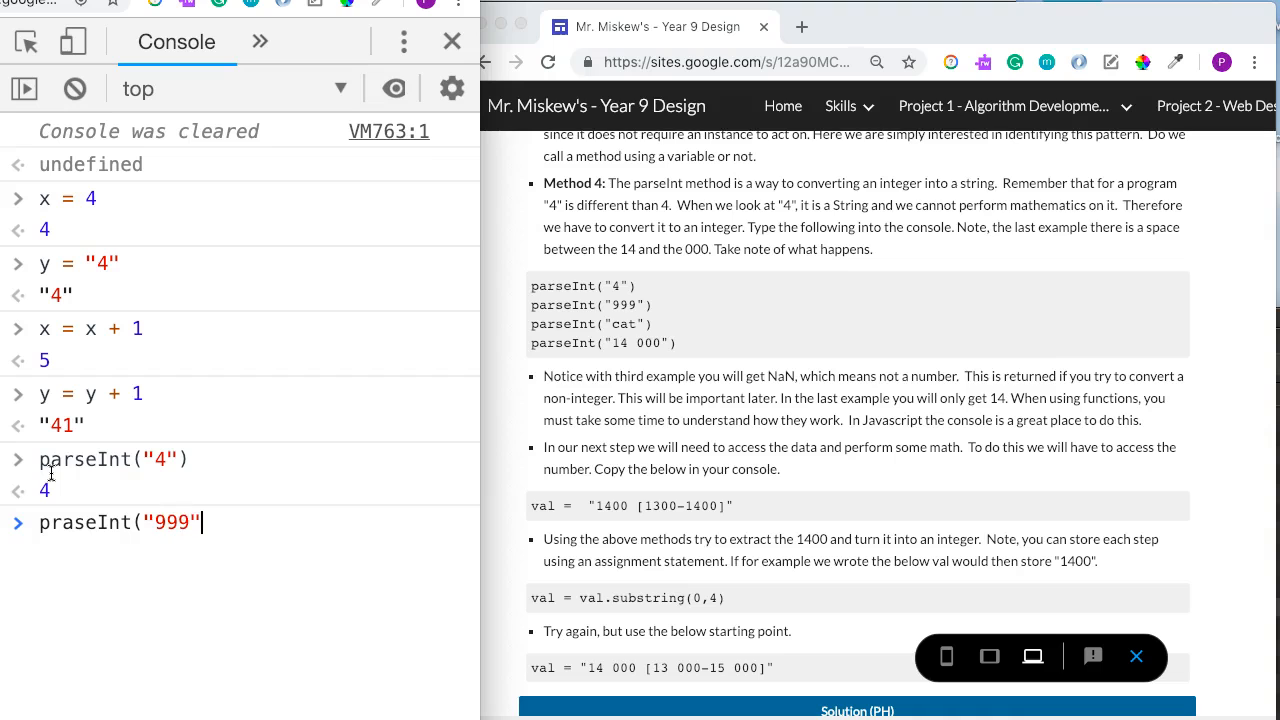
key("Enter")
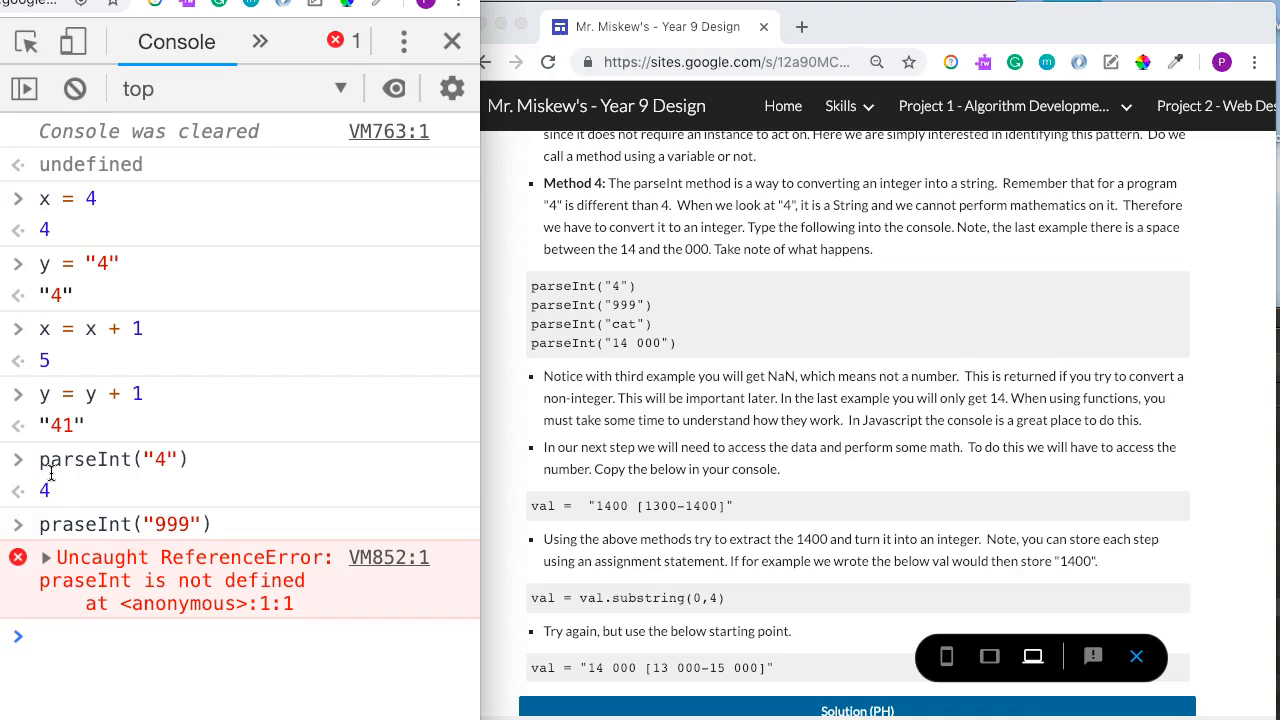
type("parseFloat")
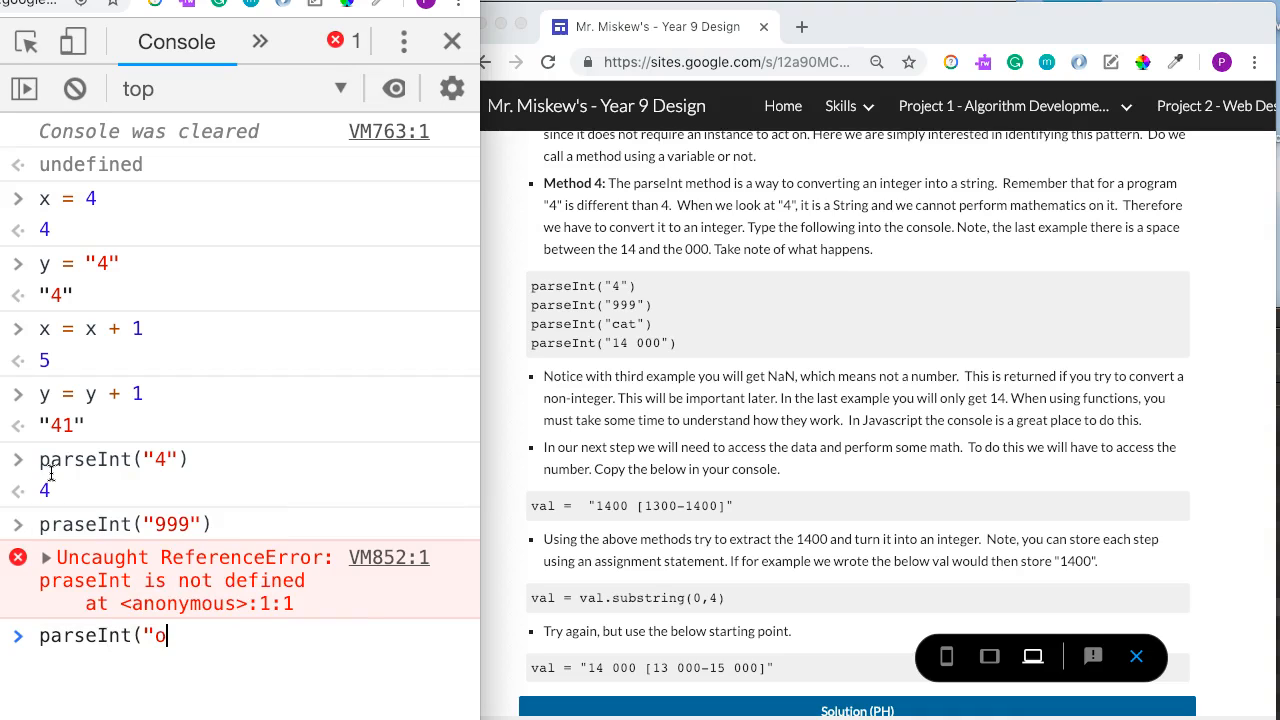
type("9")
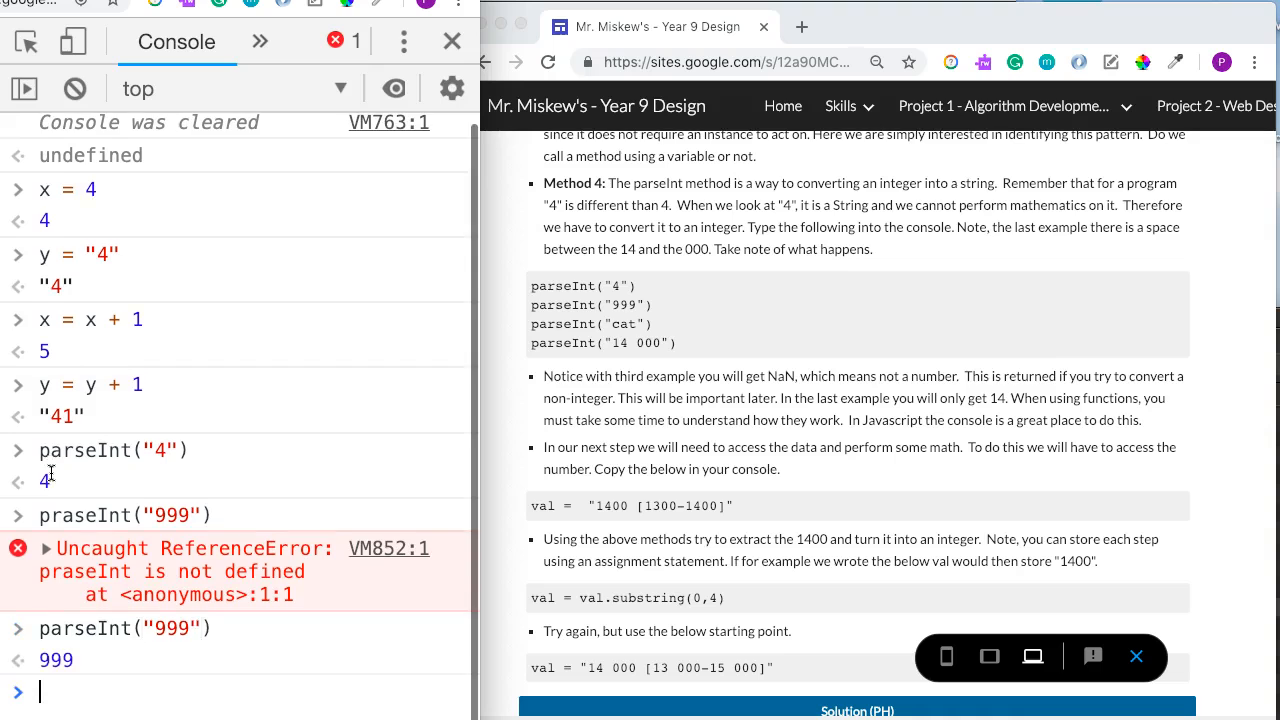
type("parse")
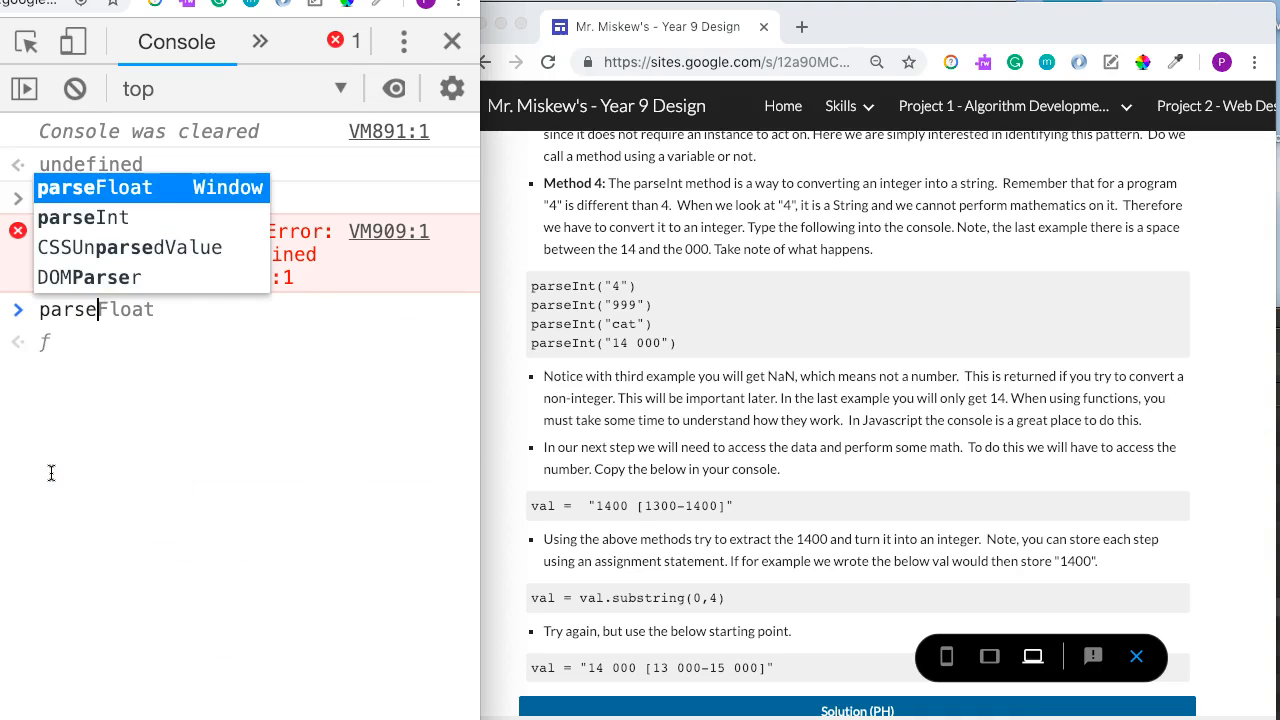
- Log parseInt("cat") to get NaN, then evaluate parseInt("14 000") returning 14
type("console.log")
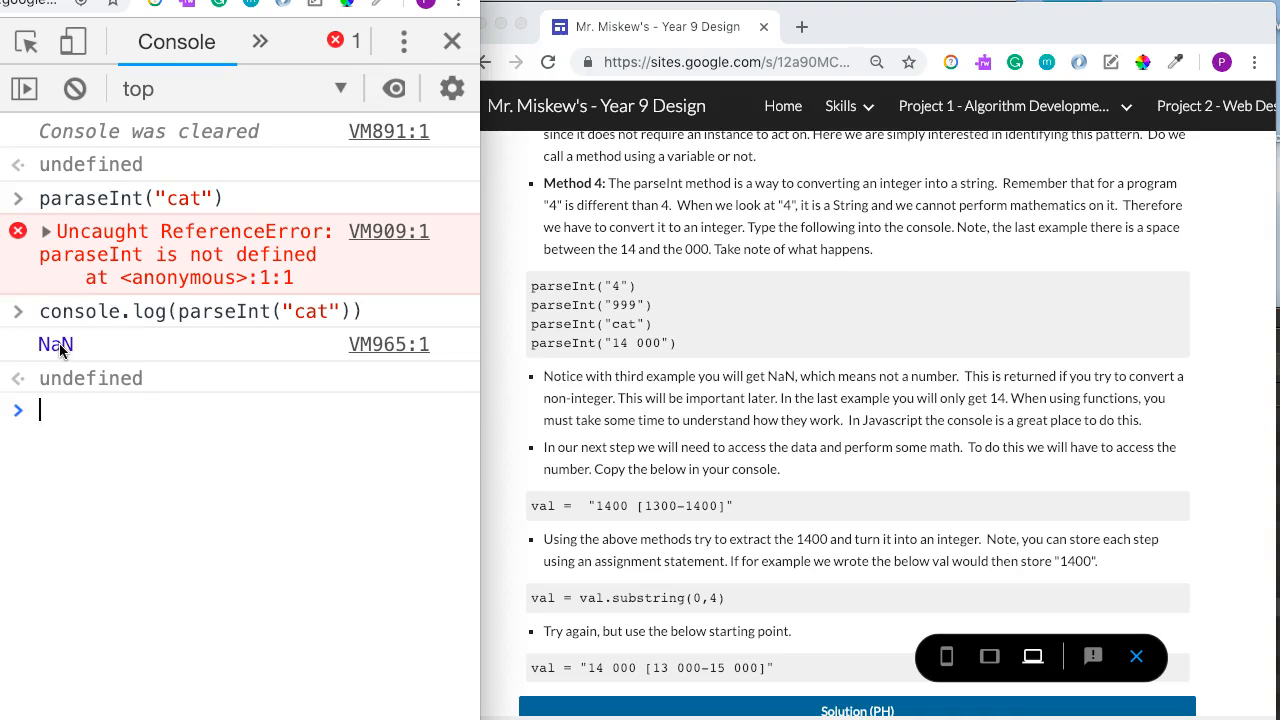
type("parseInt(")
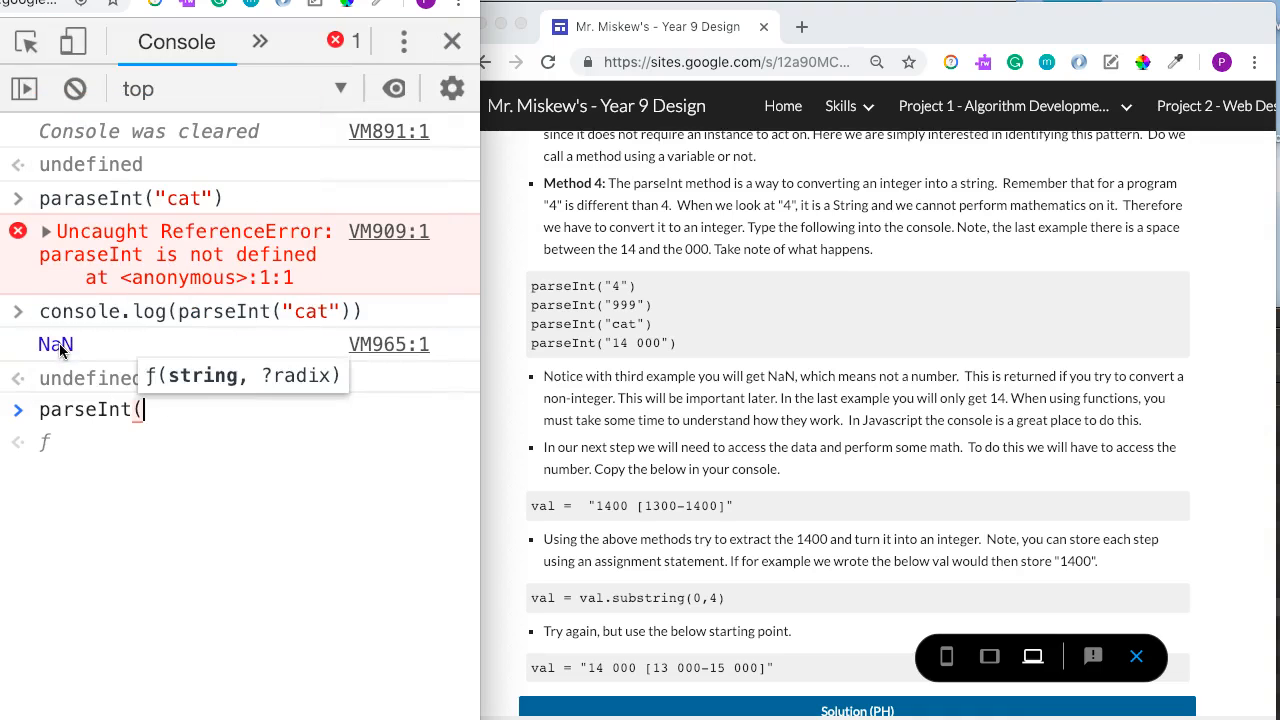
type("\"14")
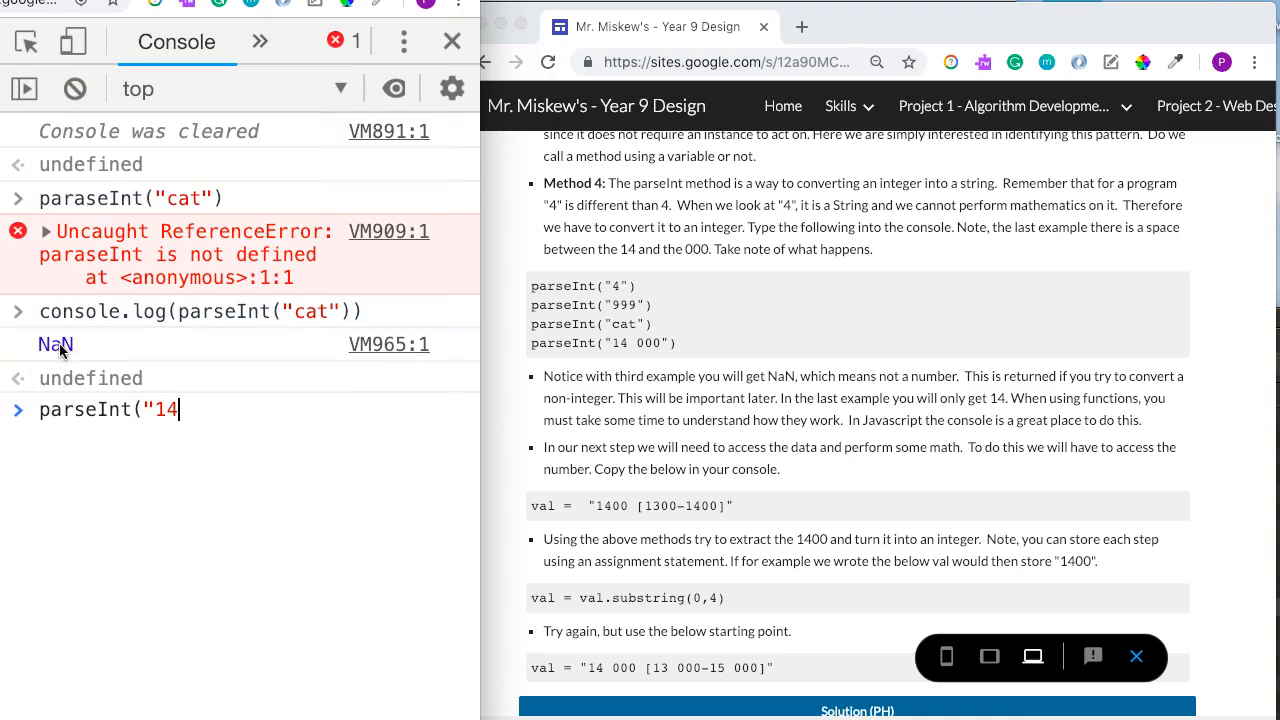
type("000\")")
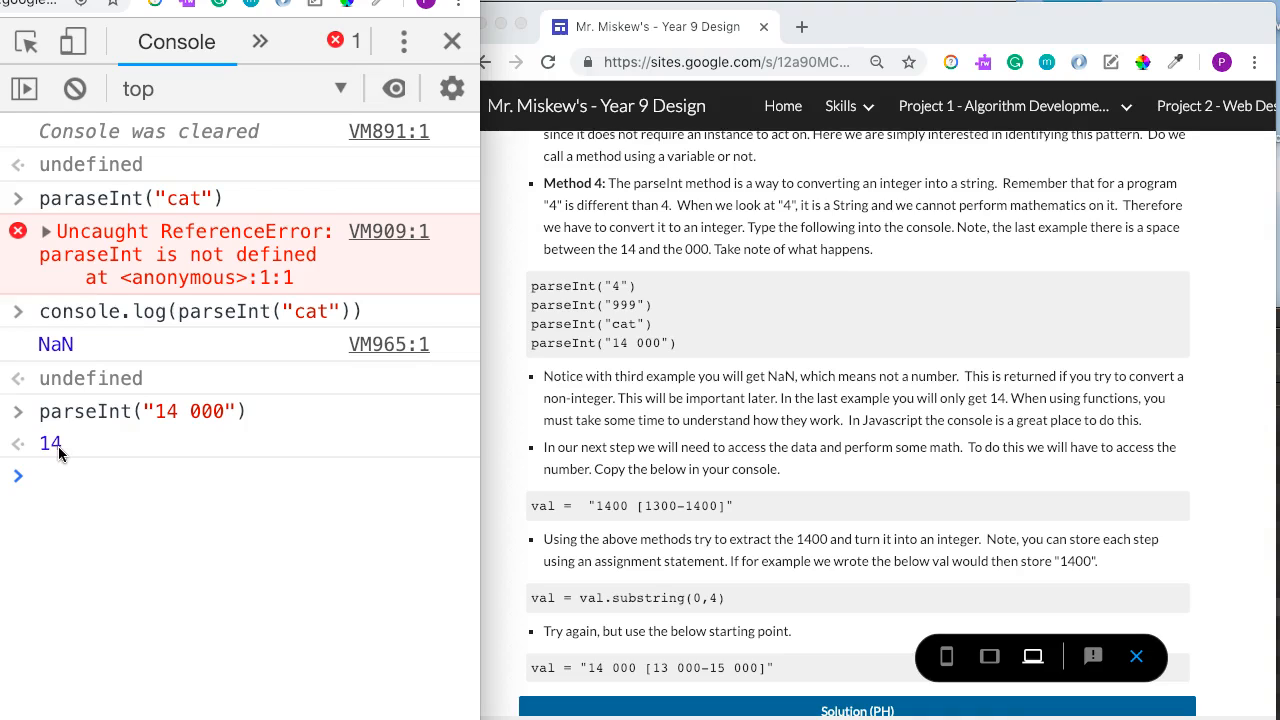
left_click(60, 475)
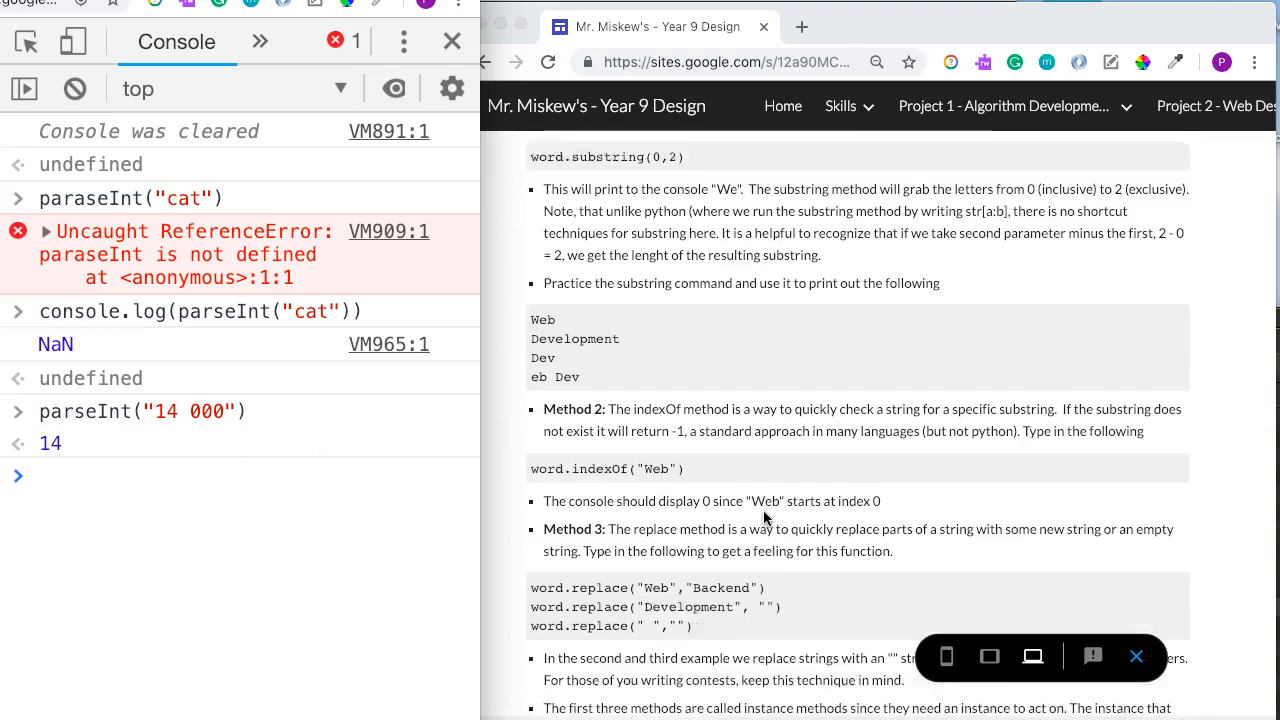
- Scroll the lesson to Method 2 and evaluate word.indexOf("Web"), returning 0
scroll("down", 3)
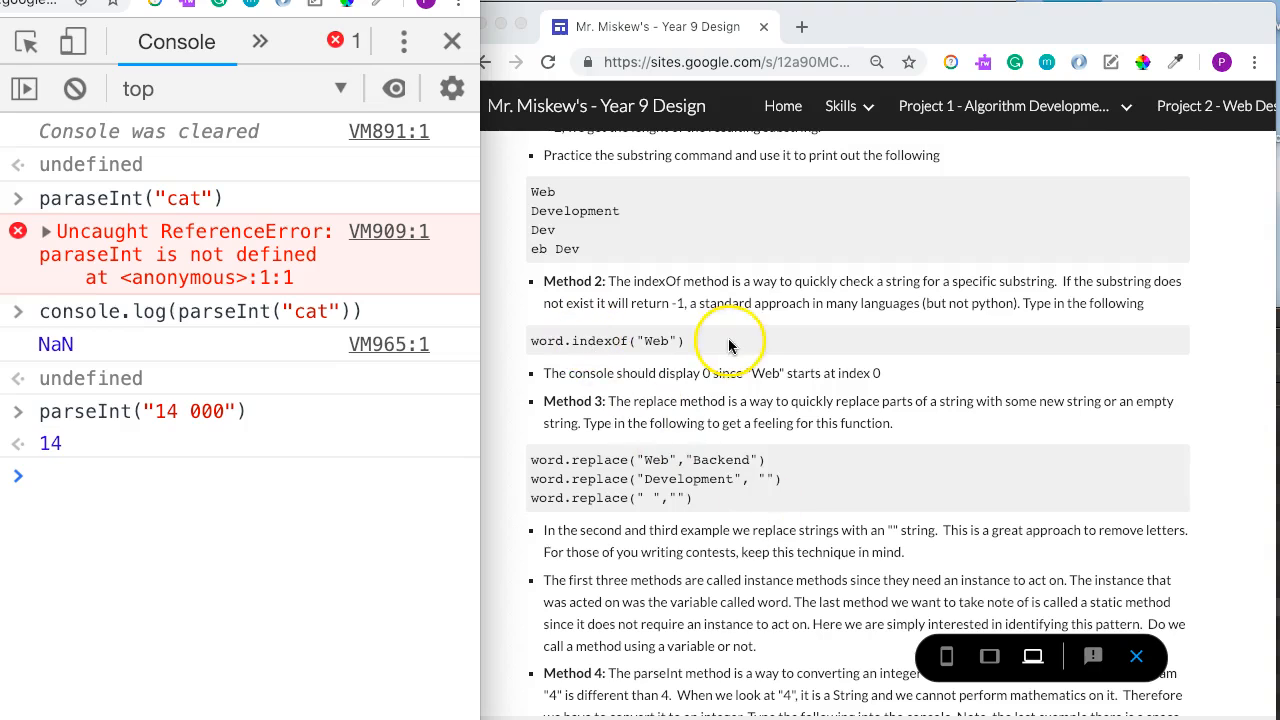
mouse_move(180, 465)
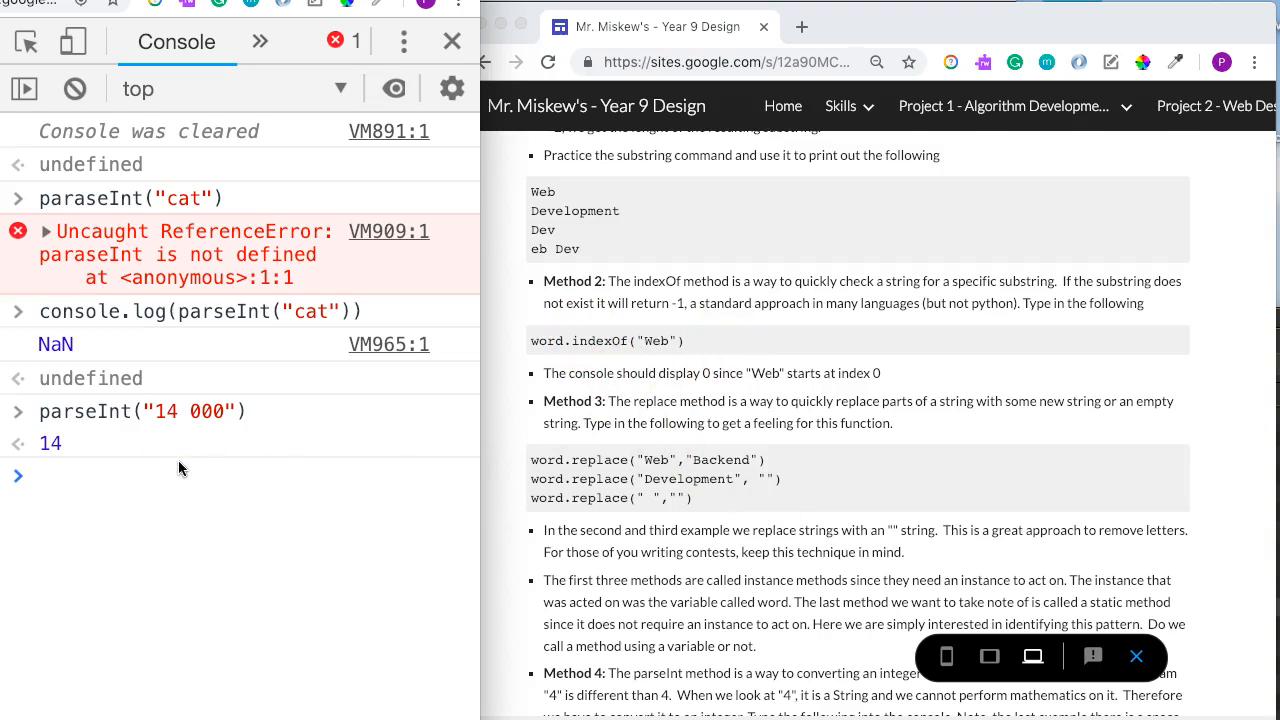
type("word.length")
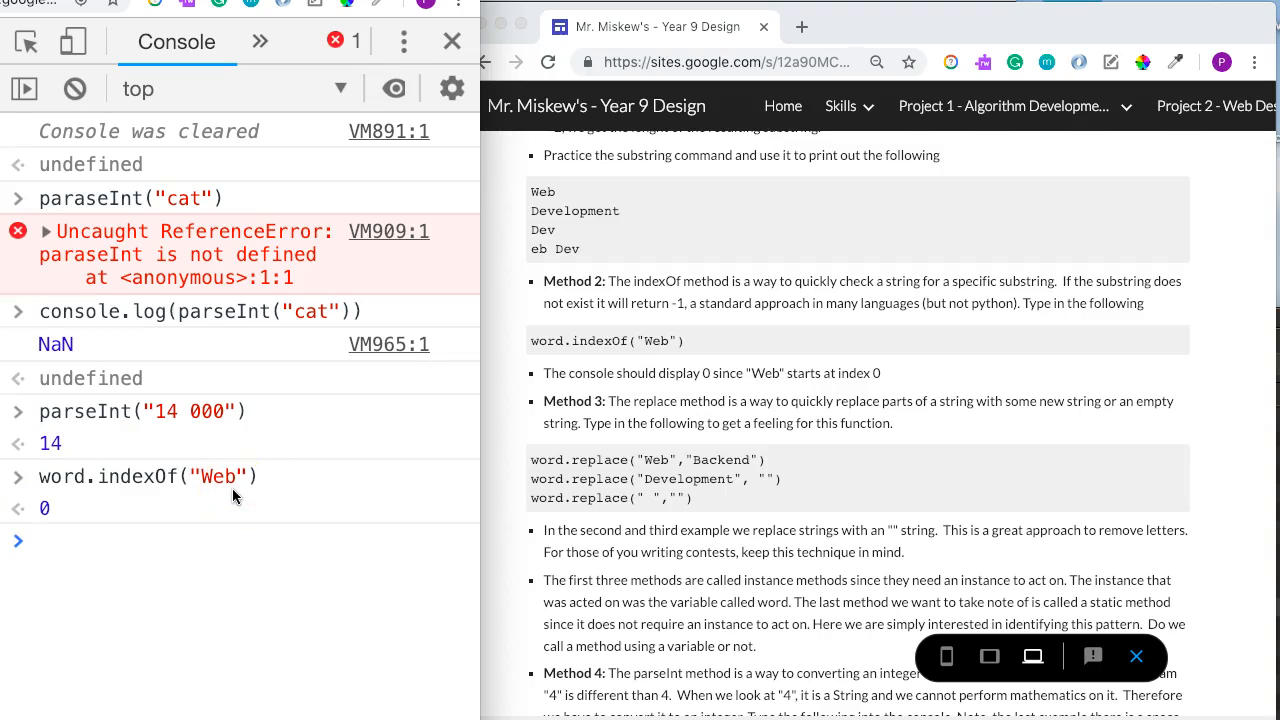
type("word.indexOf")
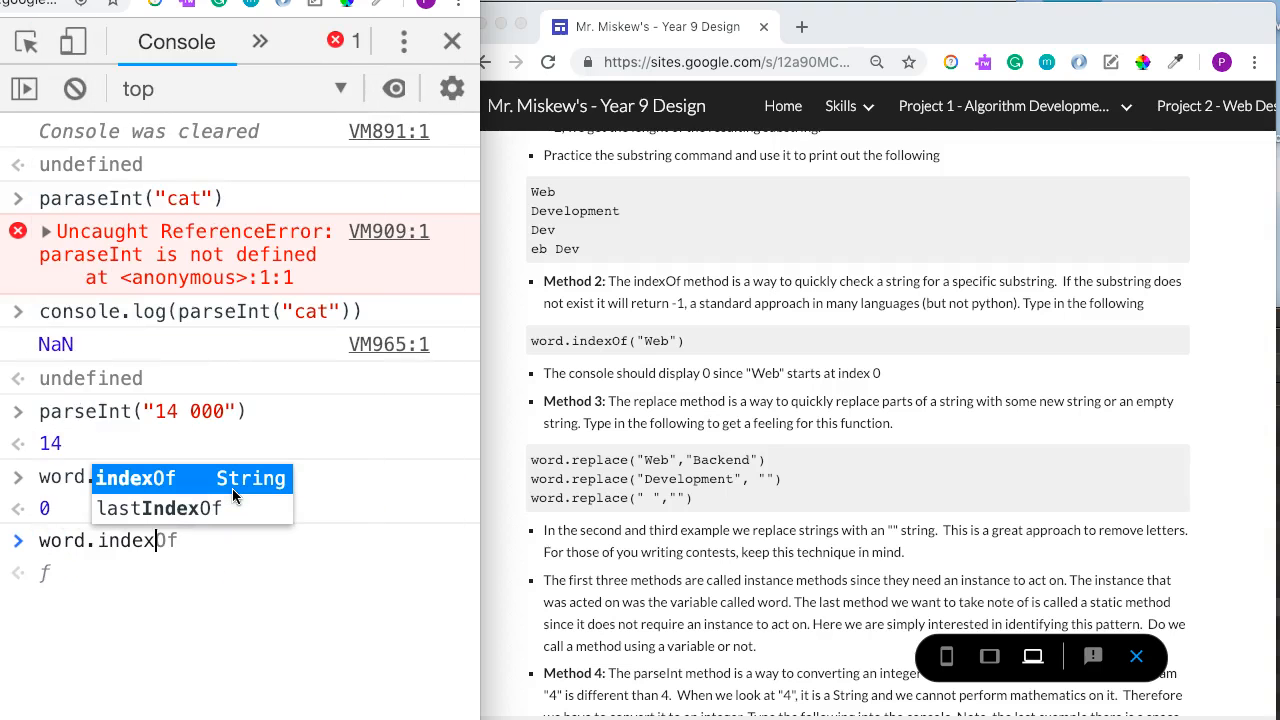